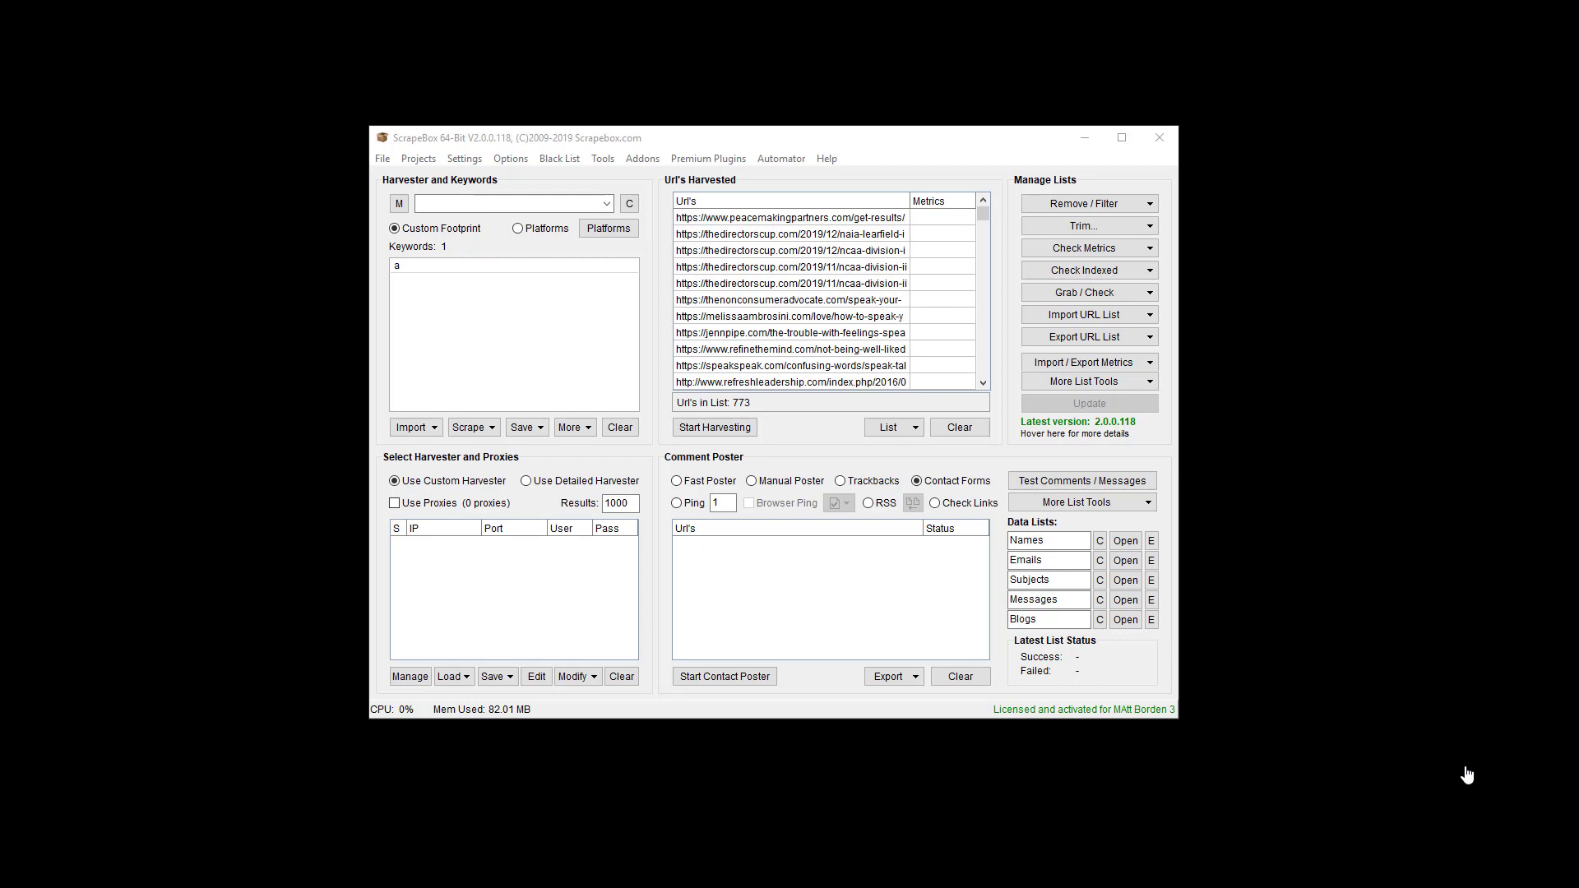
pyautogui.moveTo(1189, 787)
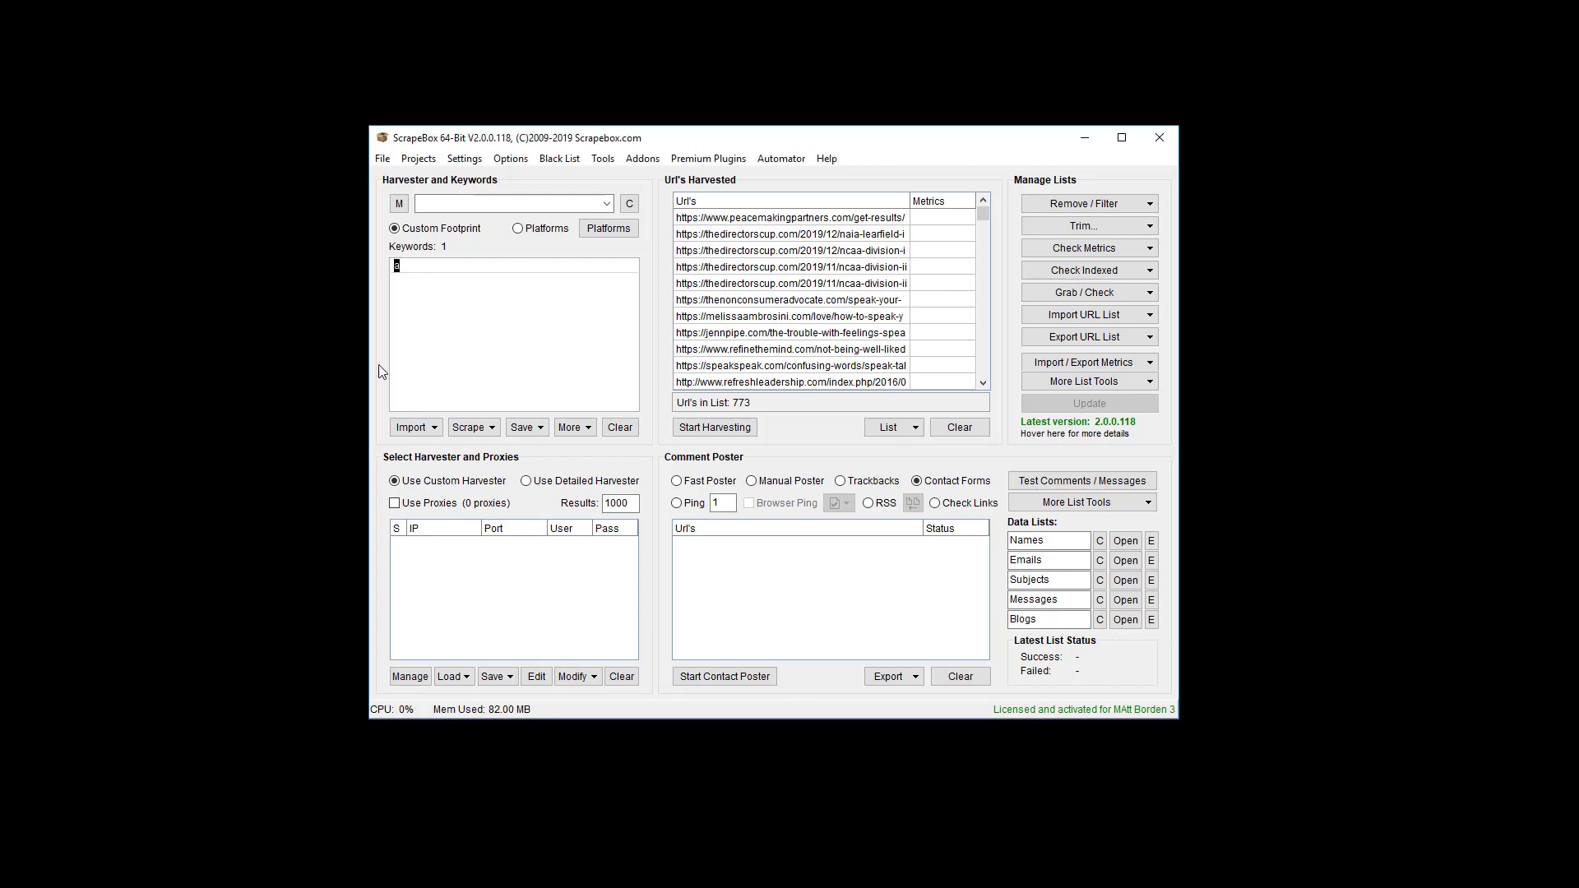
pyautogui.moveTo(973, 385)
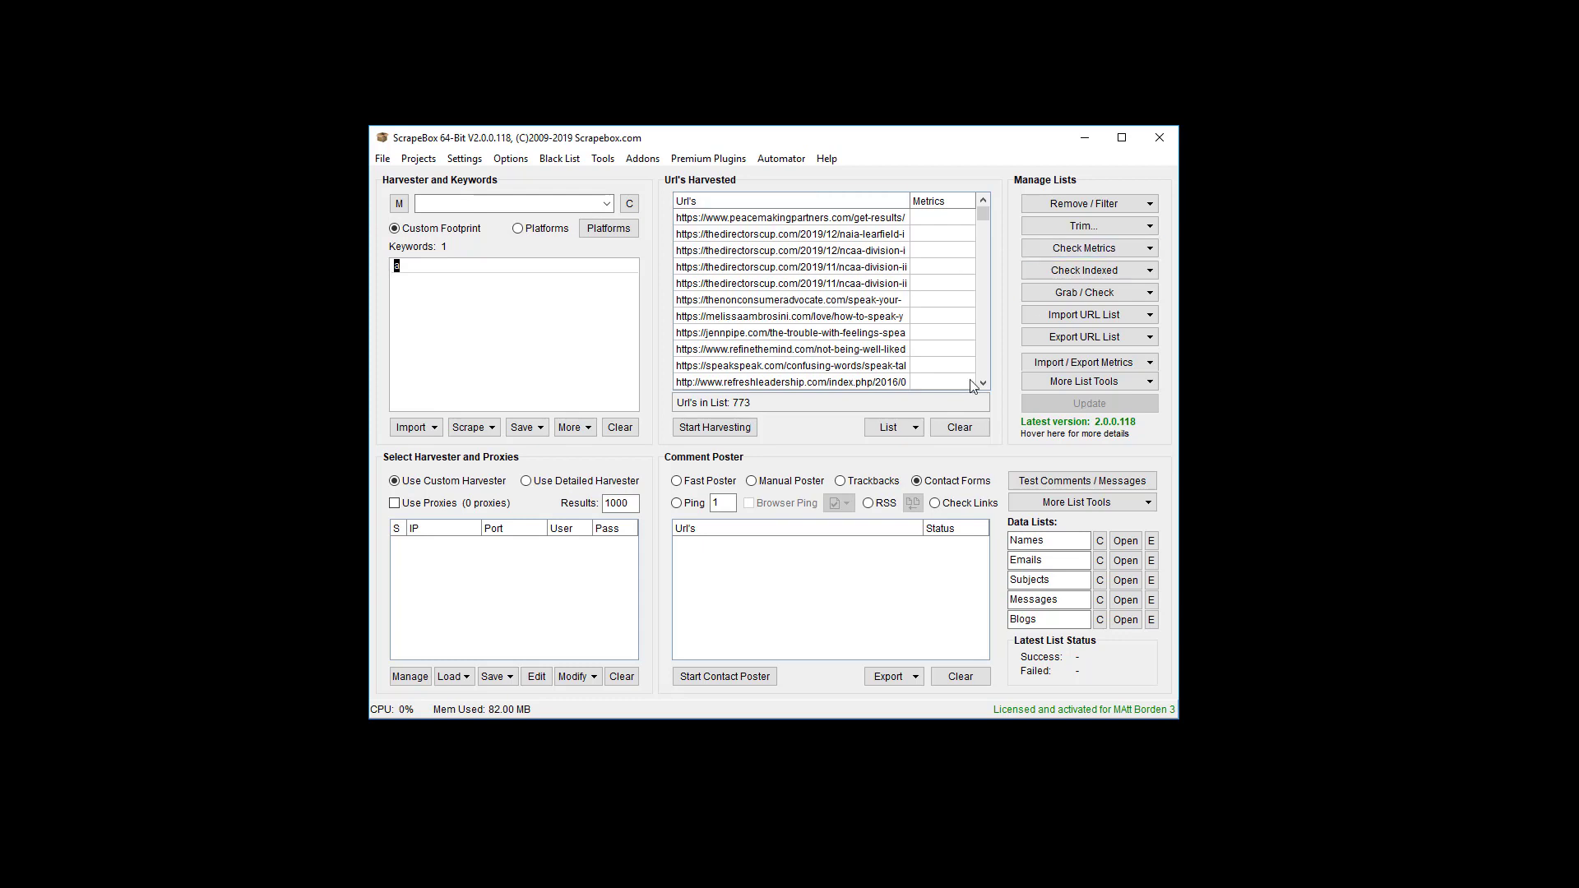
# Step: Remove duplicate domains via Manage Lists, shrinking the harvested list from 773 to 233 URLs
pyautogui.click(1089, 204)
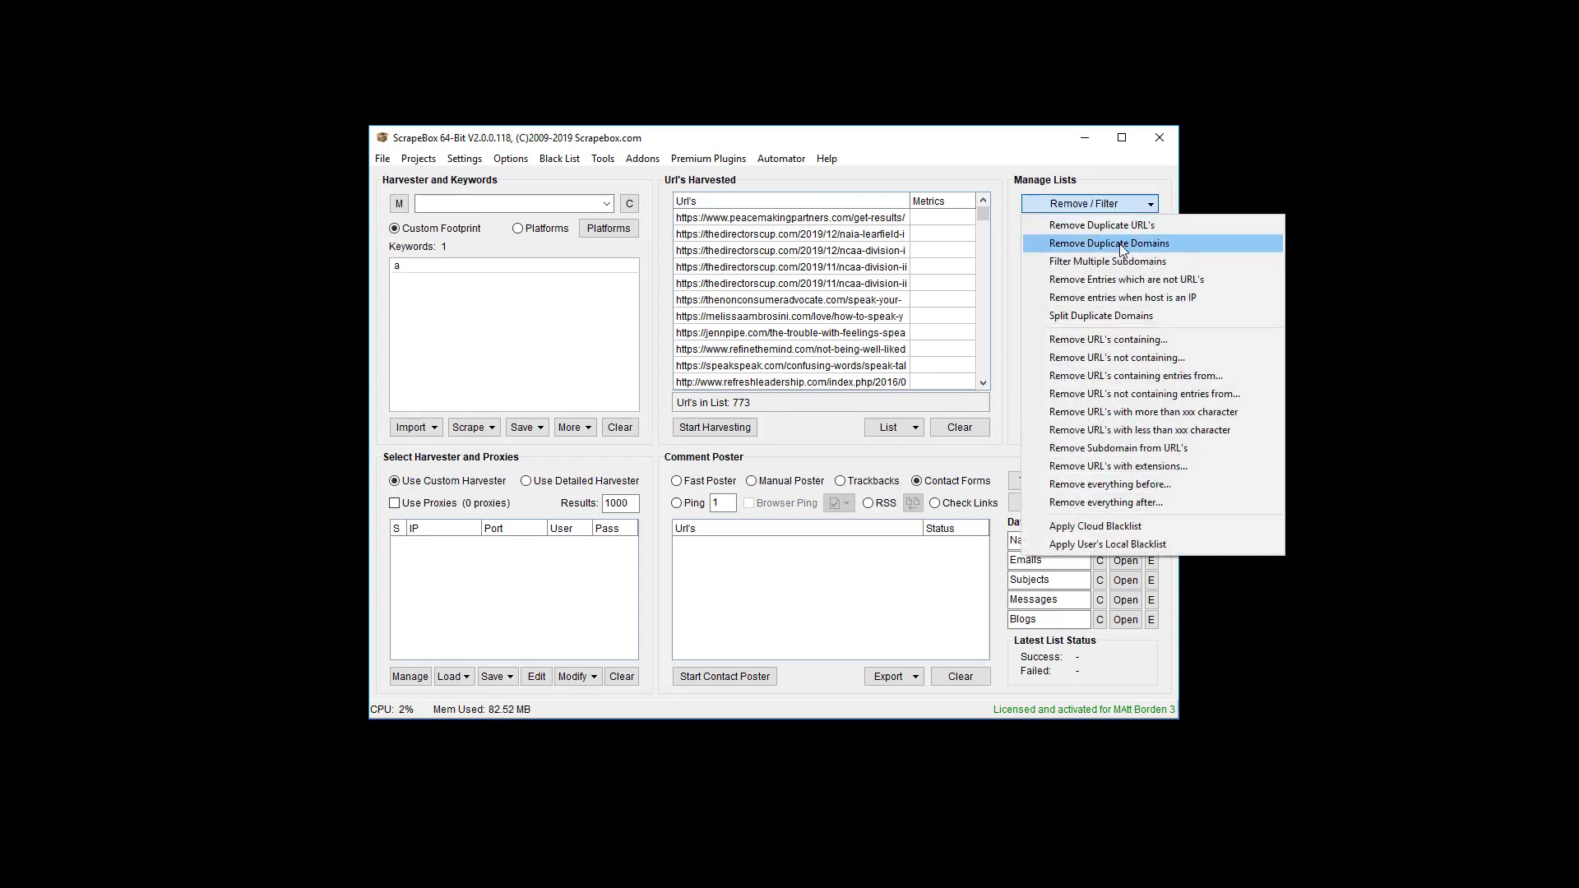
pyautogui.click(1108, 244)
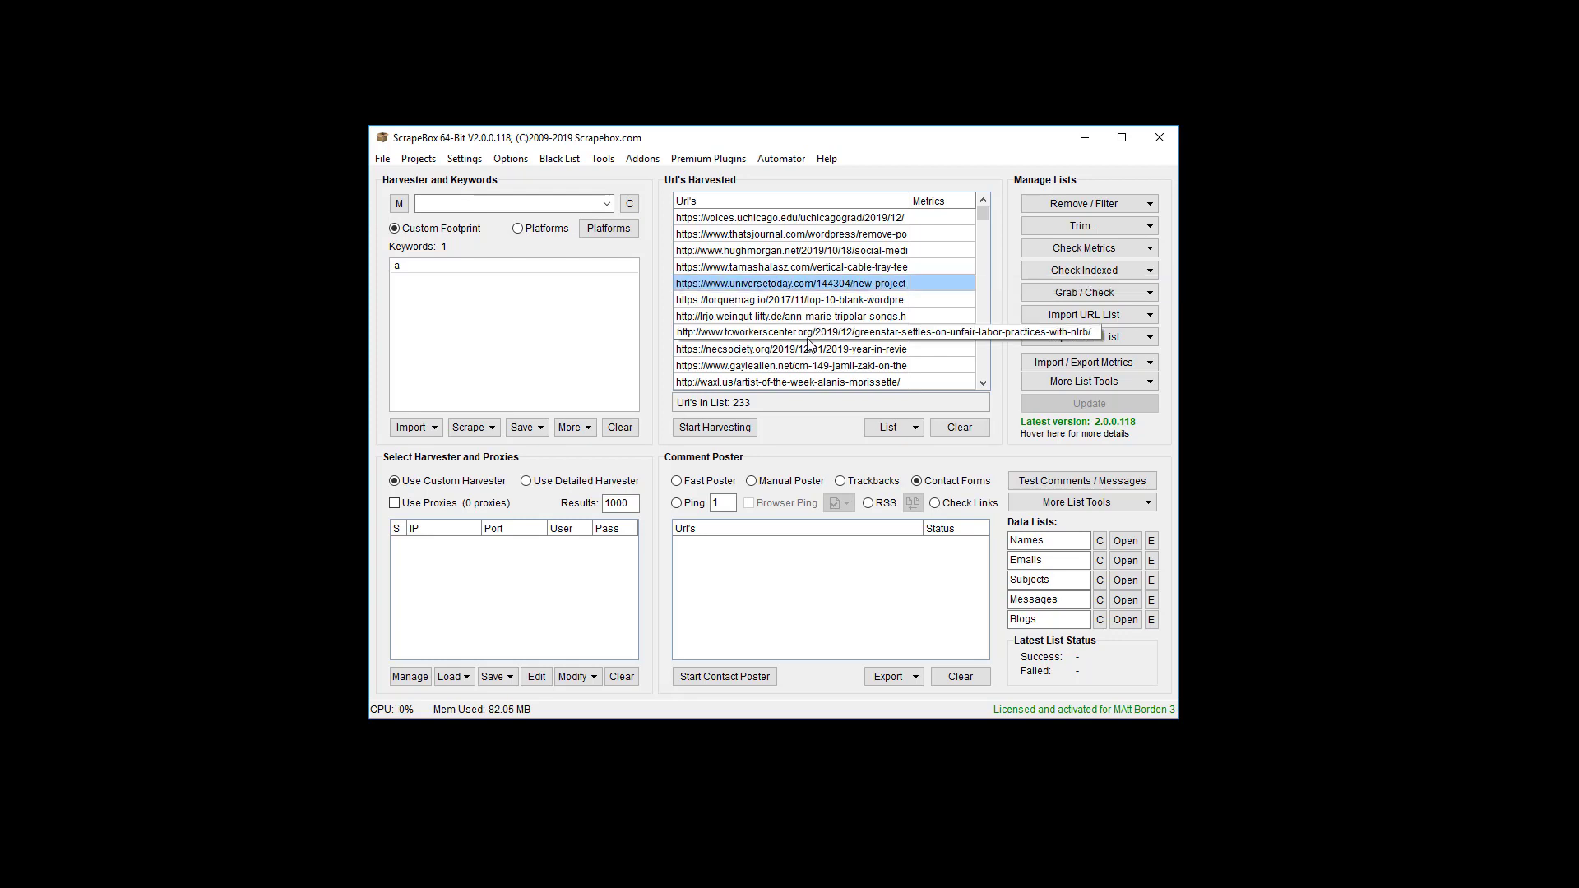
pyautogui.click(819, 315)
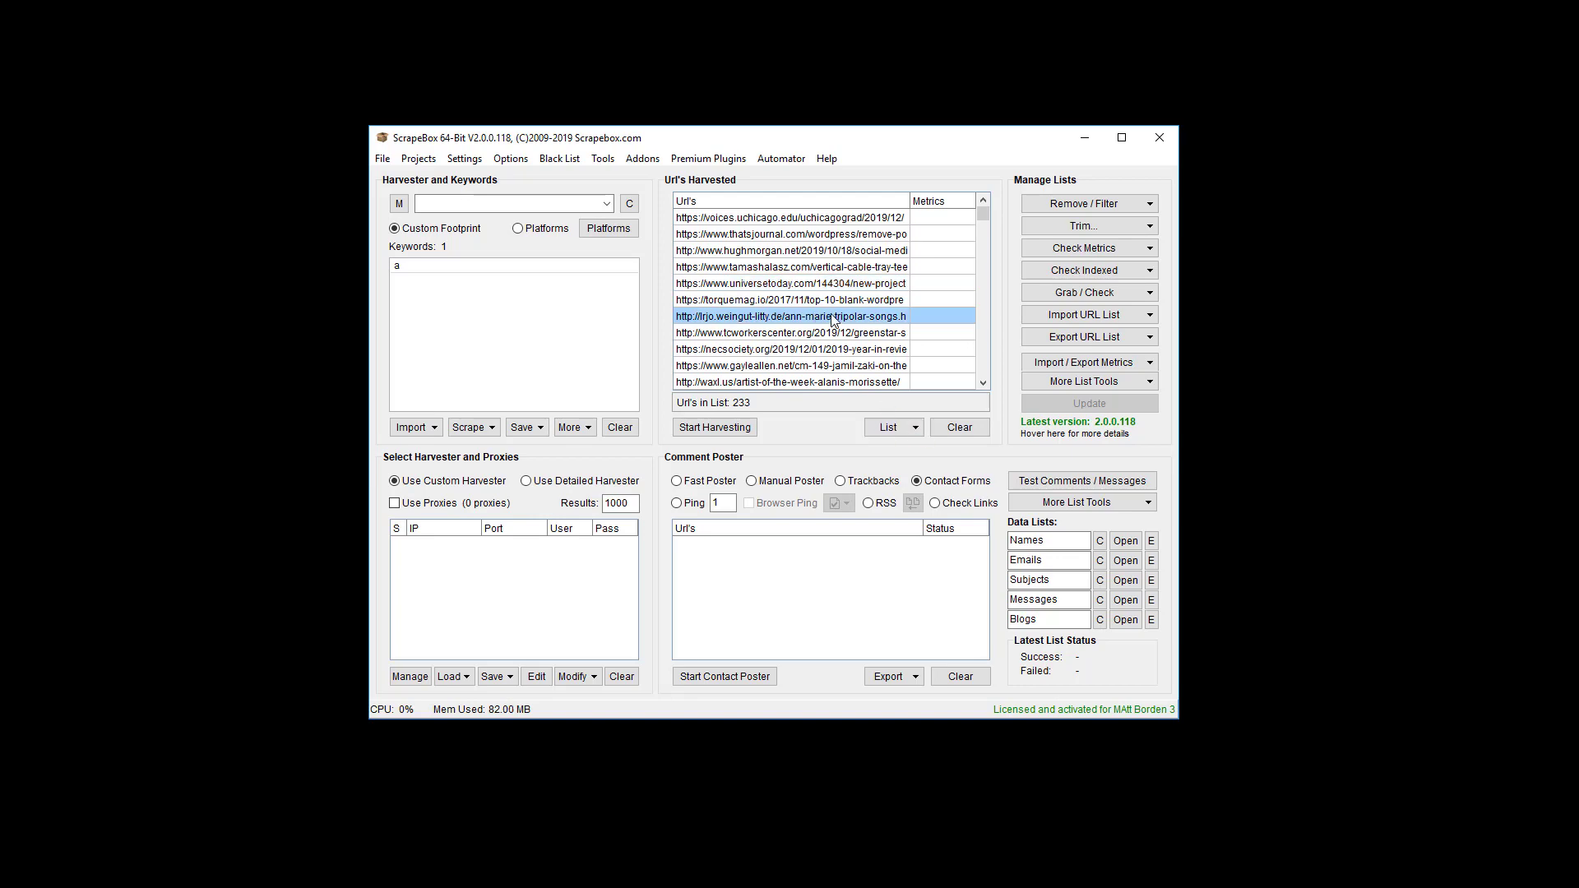
# Step: Copy the 233 selected harvested URLs to the clipboard for pasting into Notepad
pyautogui.rightClick(829, 316)
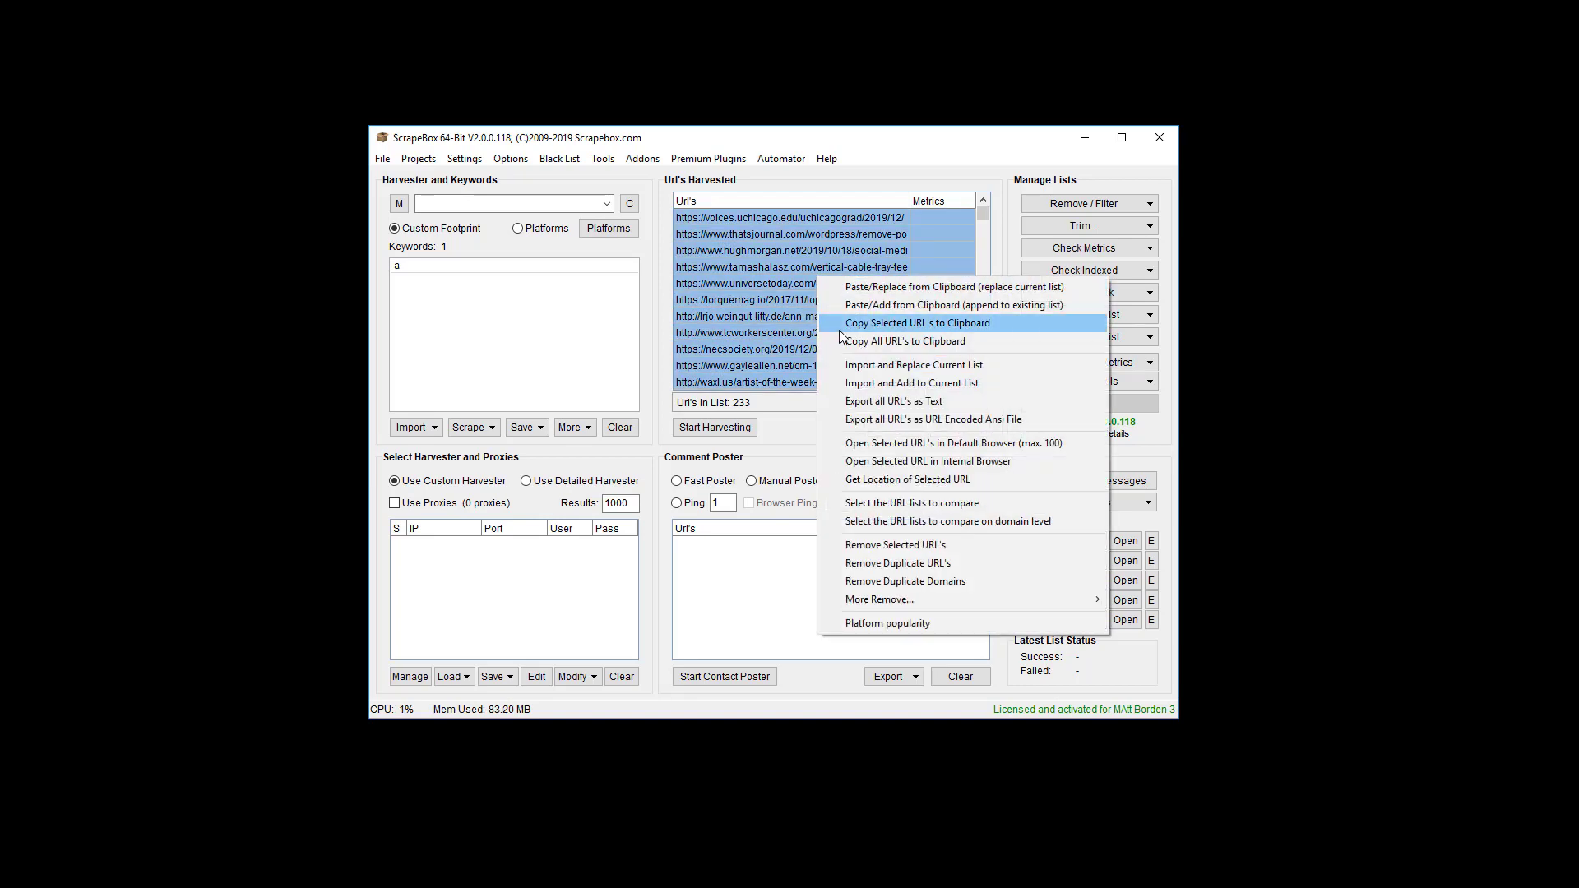
pyautogui.click(918, 323)
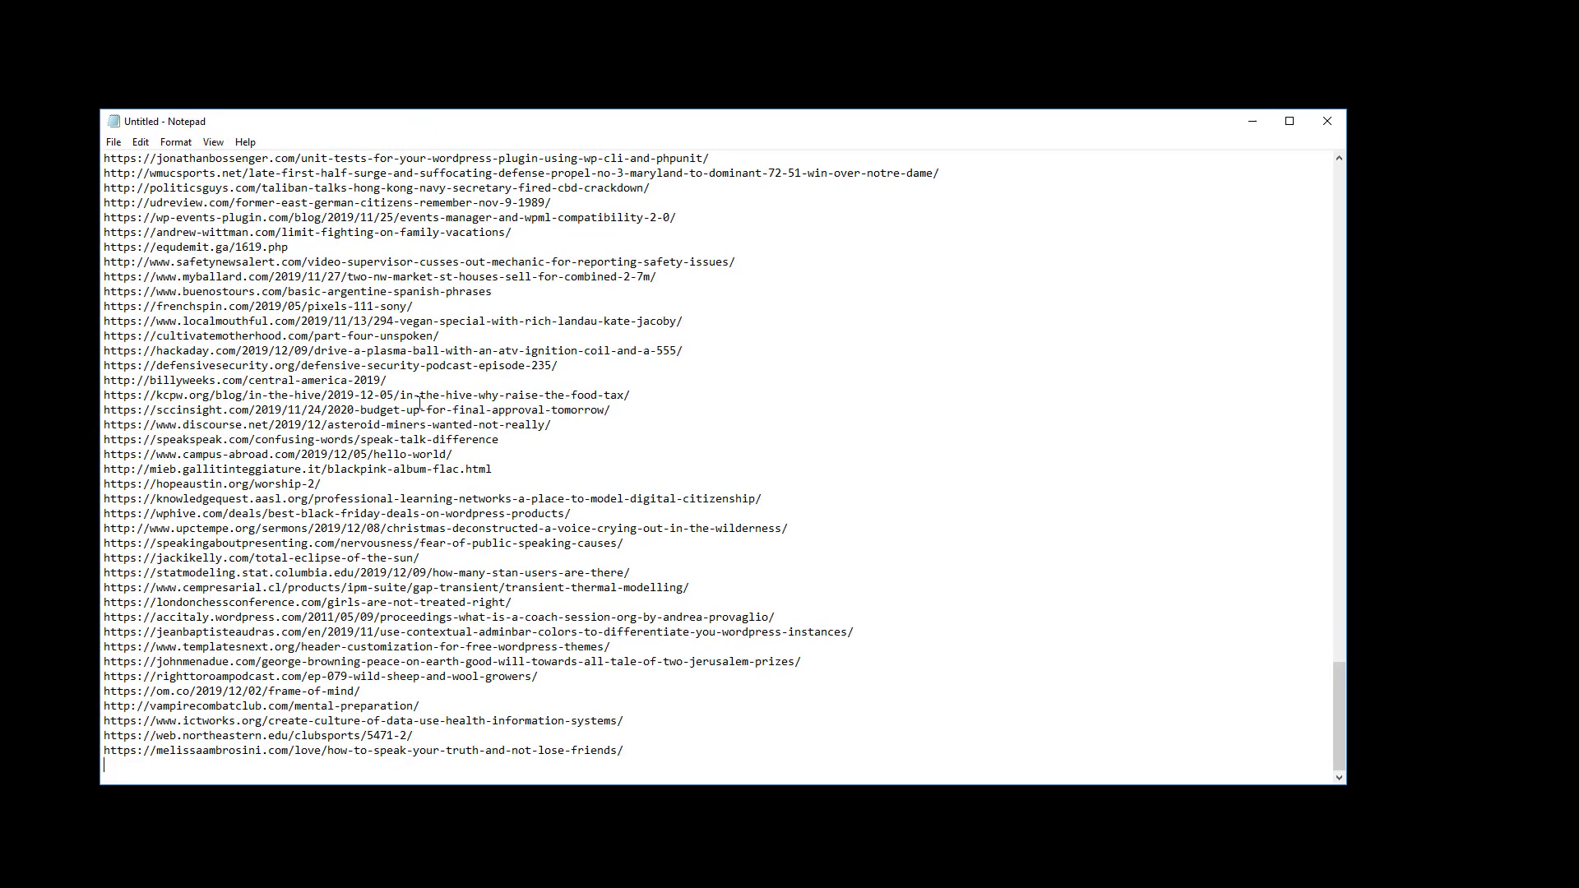
pyautogui.press('Ctrl+h')
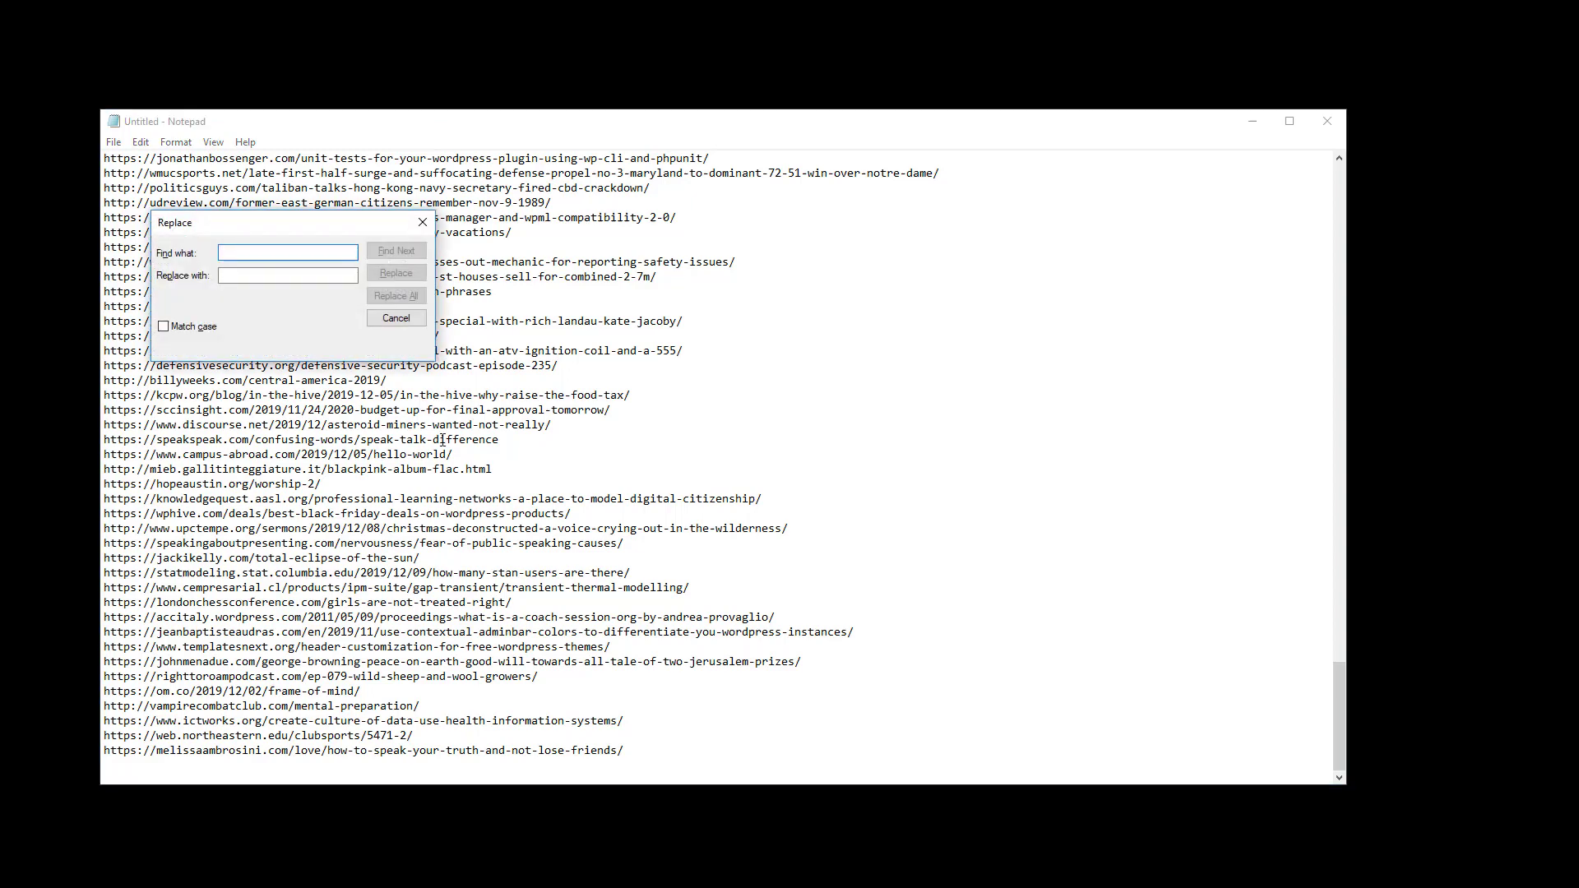
pyautogui.click(139, 141)
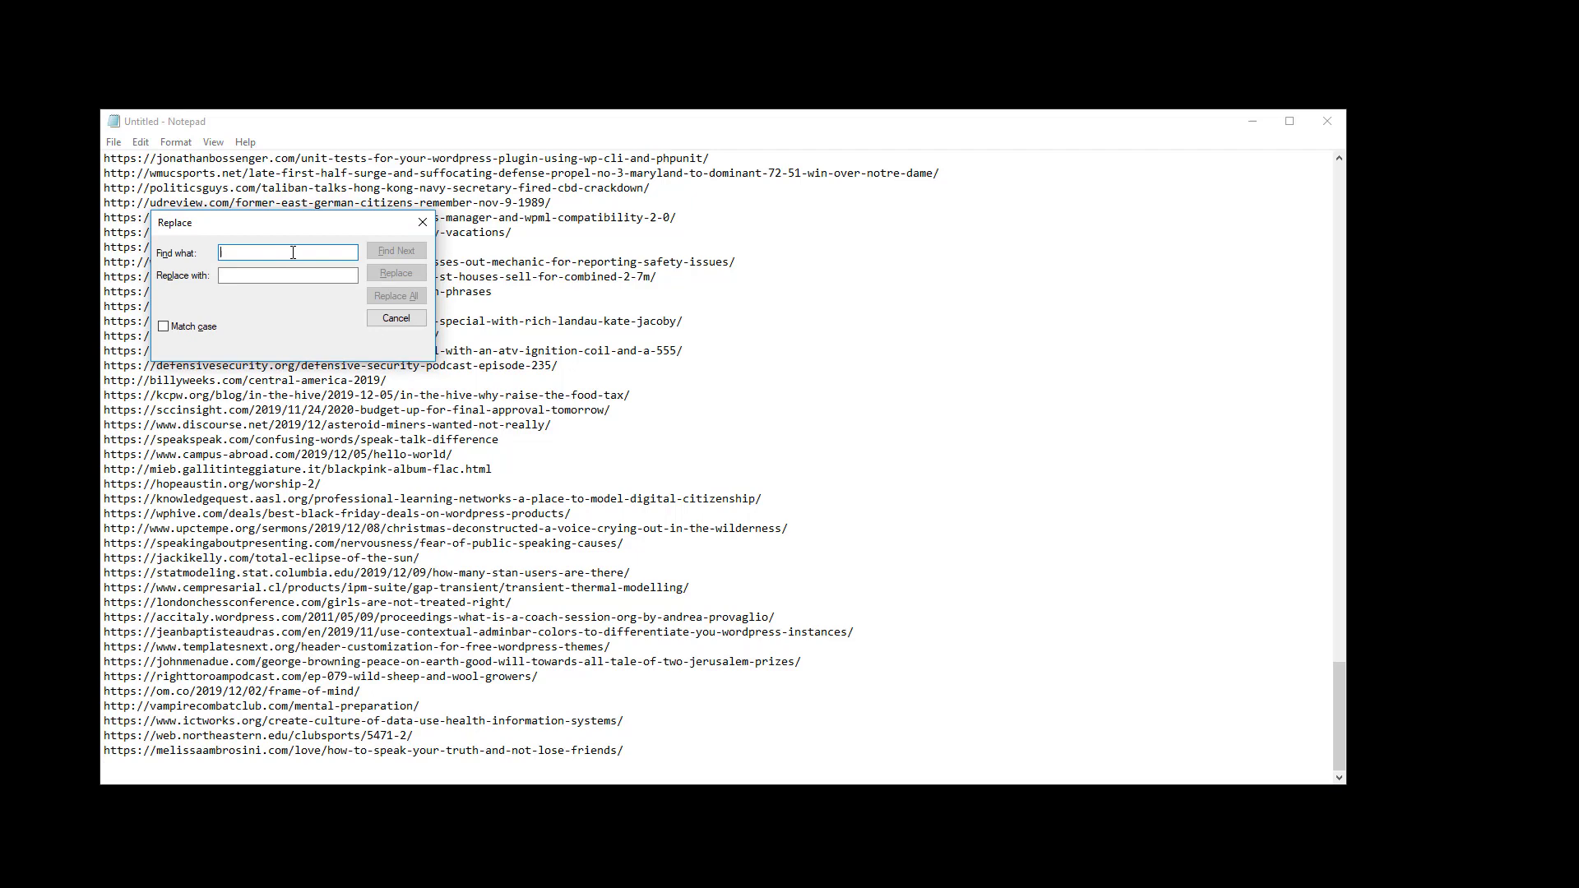
pyautogui.write('http://')
pyautogui.click(288, 275)
pyautogui.write('https://')
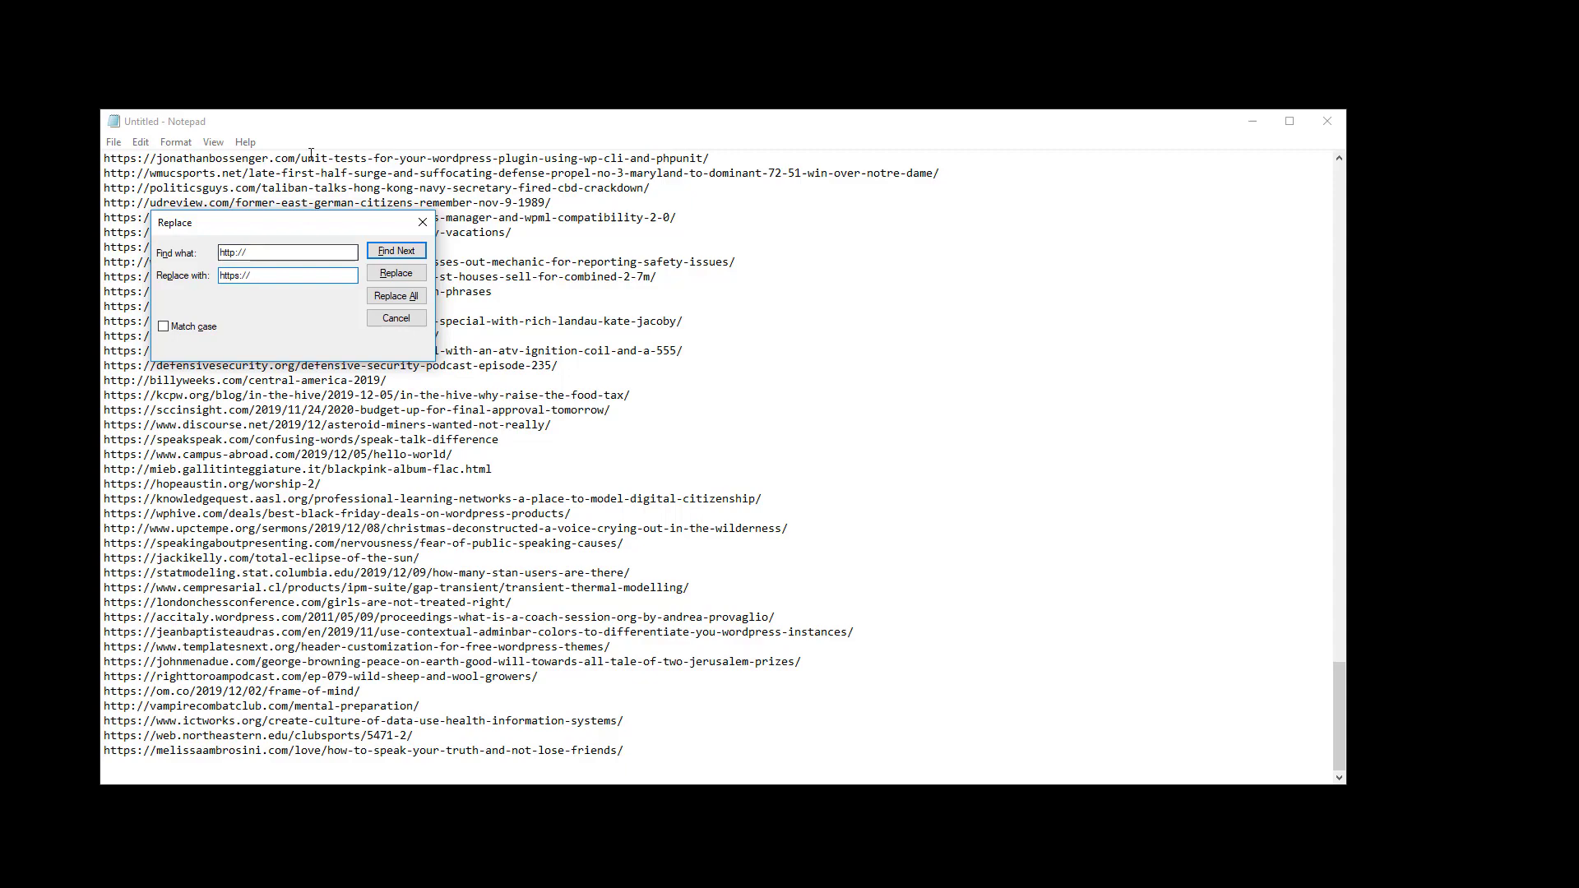
pyautogui.click(395, 296)
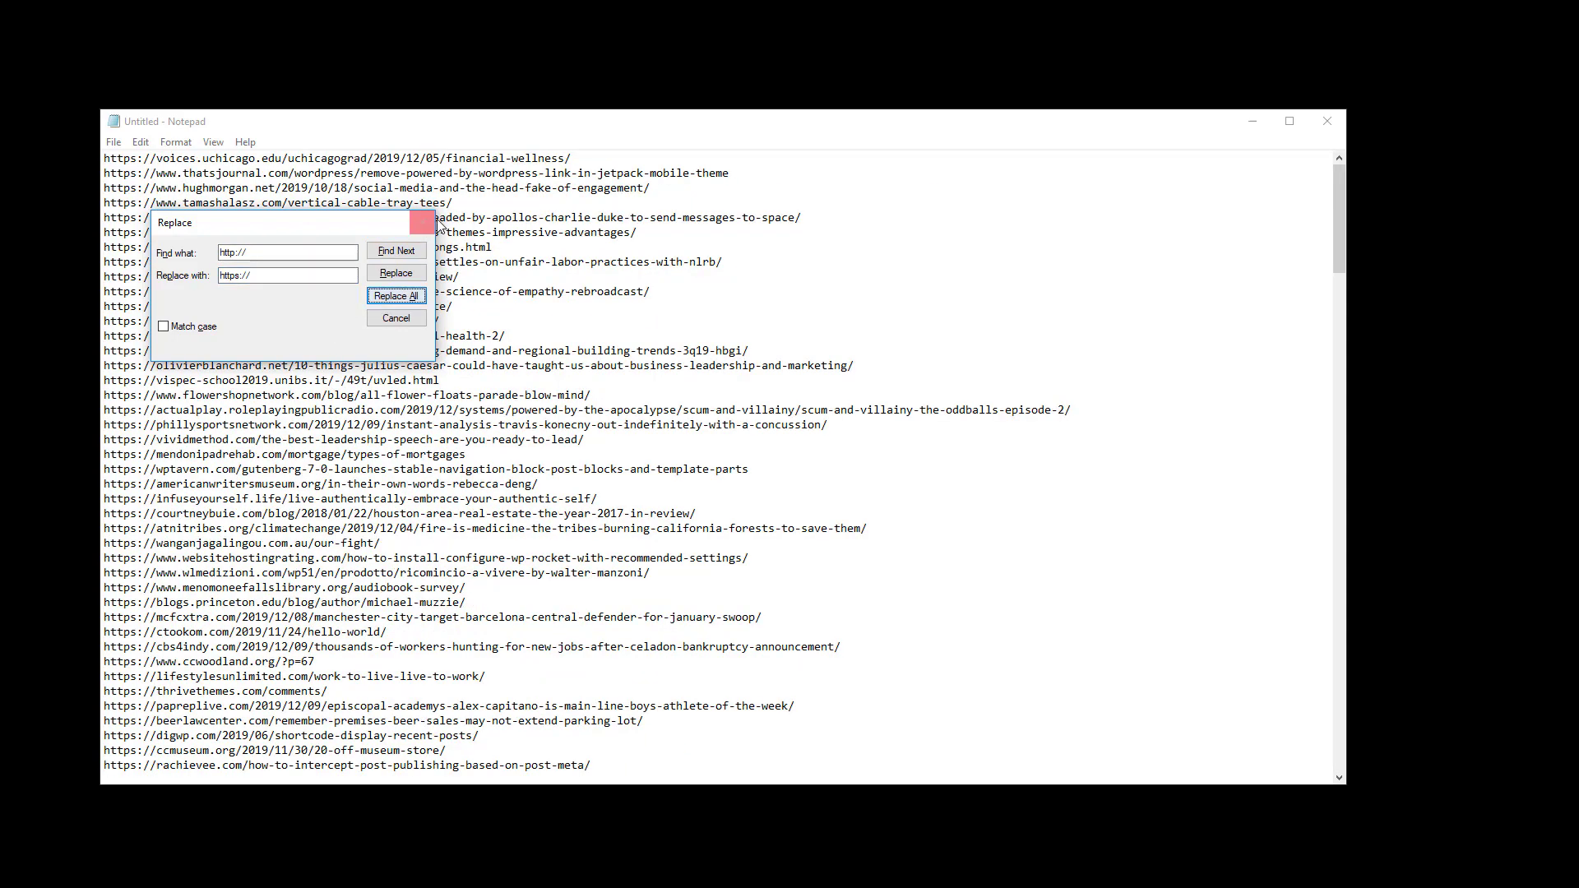
pyautogui.click(395, 296)
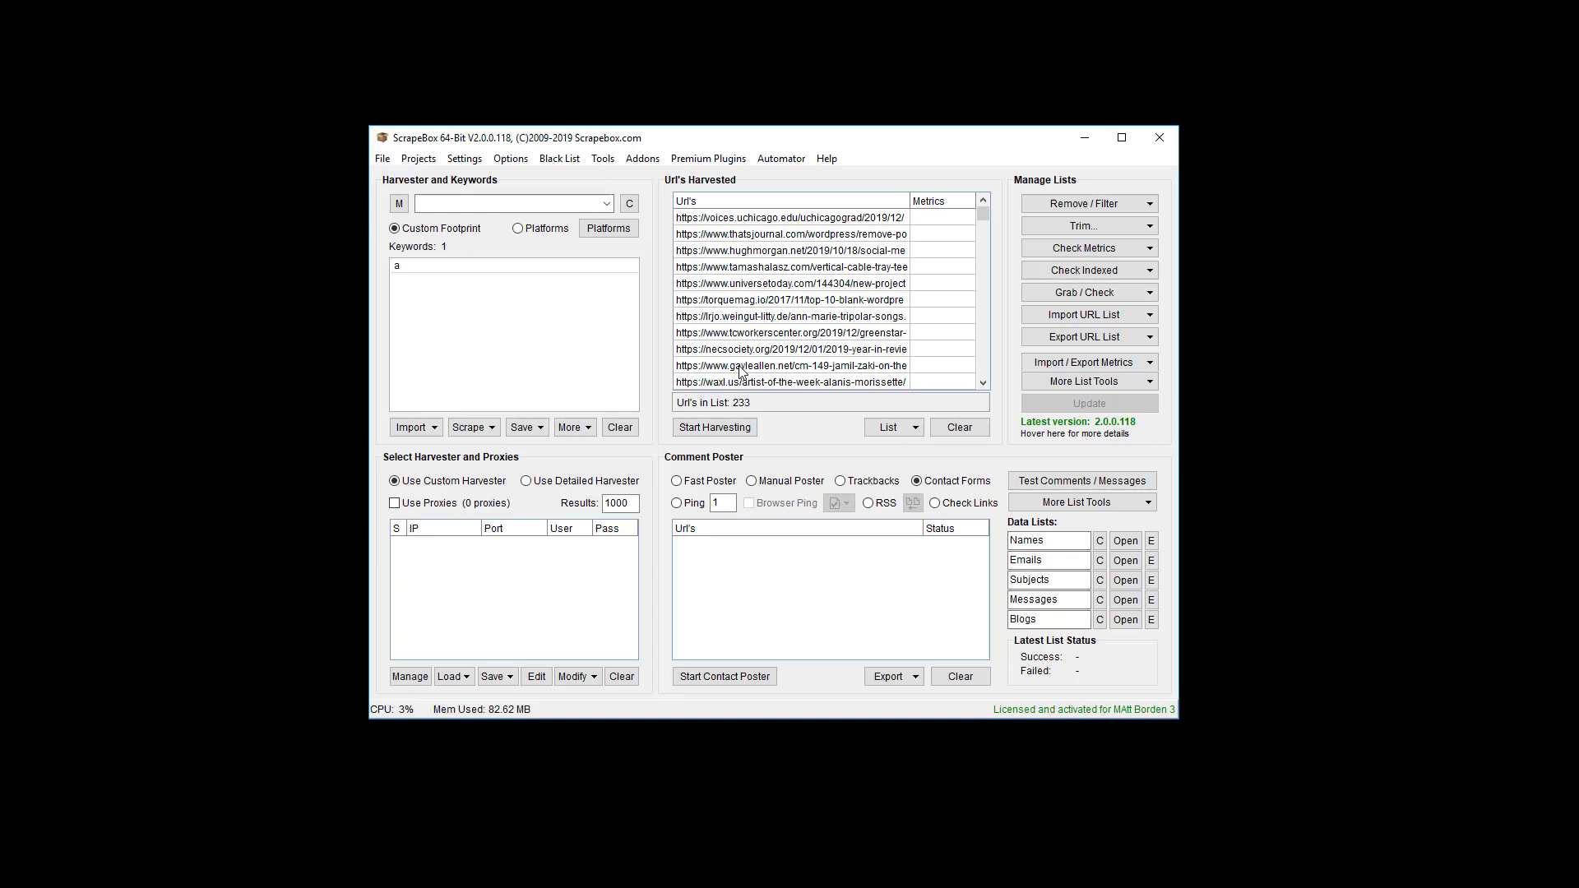
# Step: Select ScrapeBox Alive Check from the available addons and launch it
pyautogui.click(641, 158)
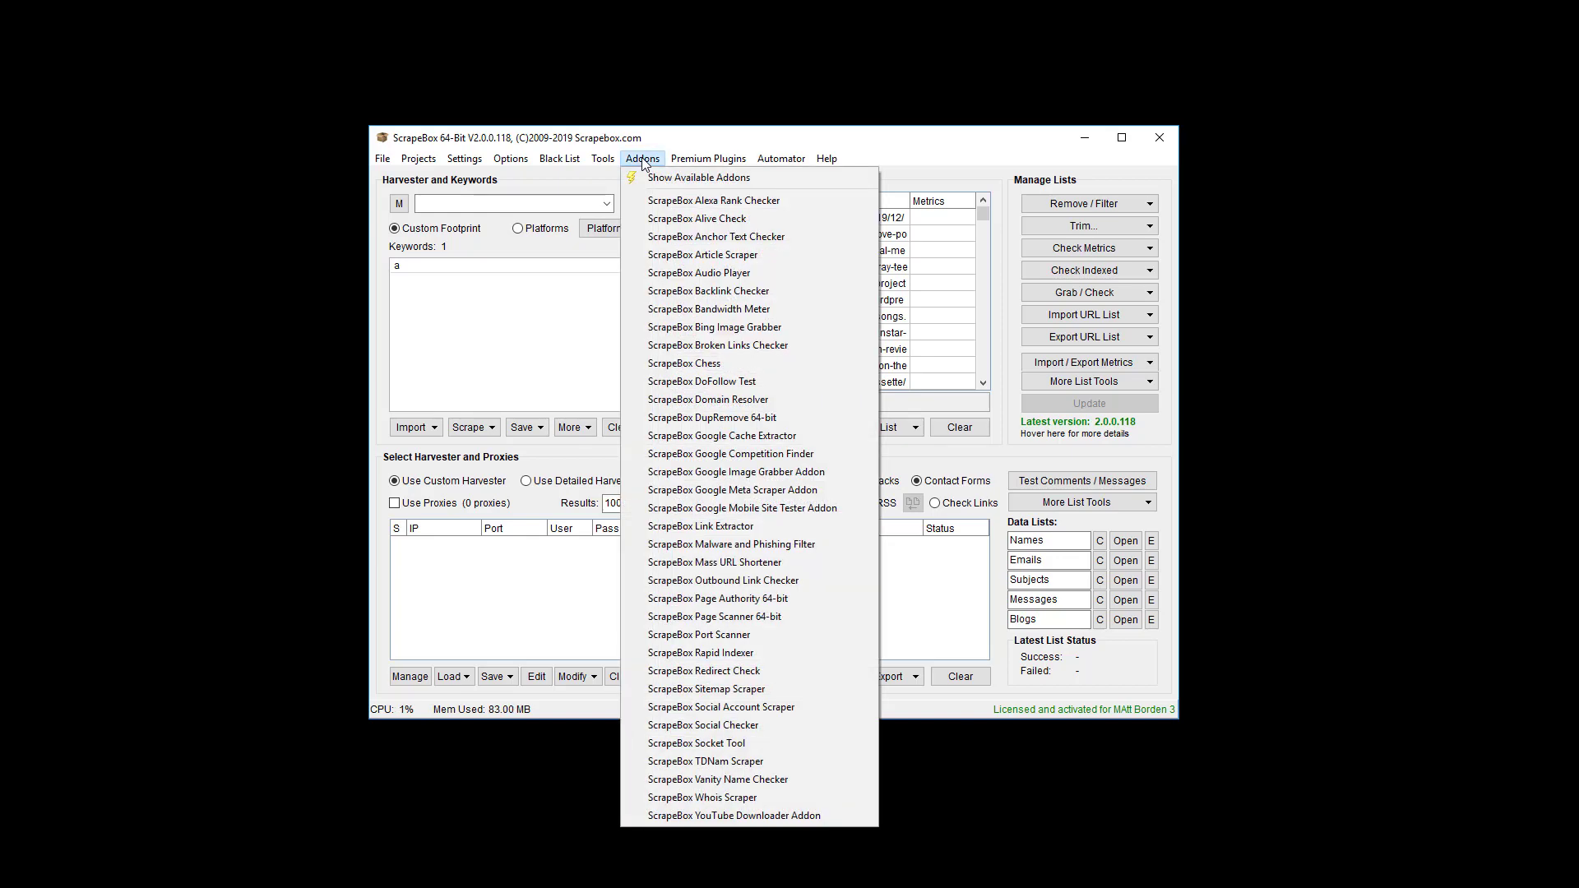
pyautogui.click(699, 177)
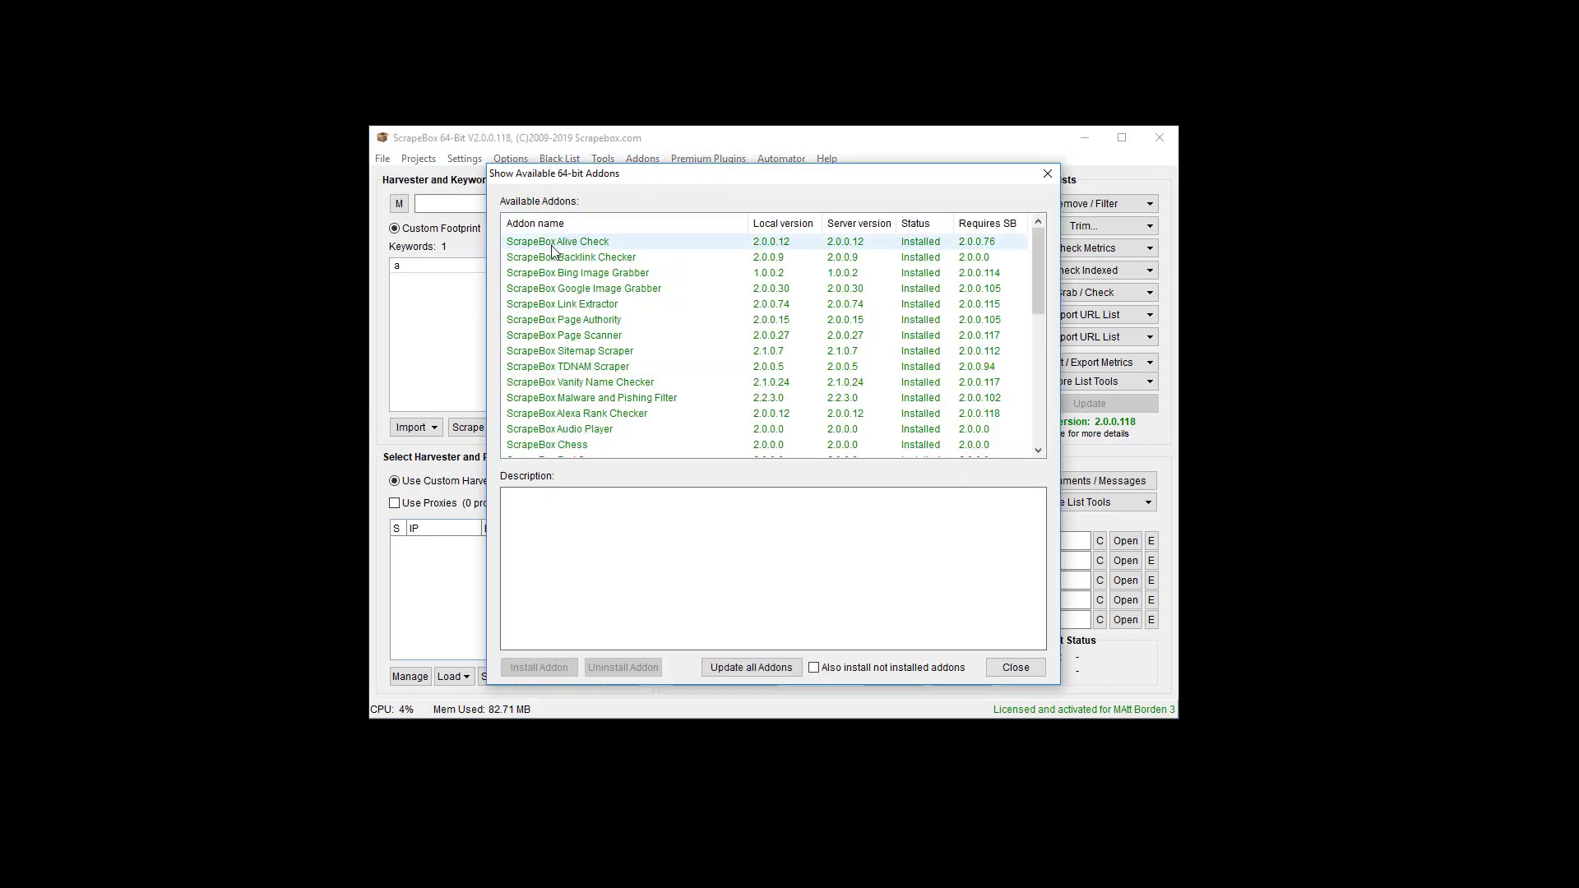
pyautogui.click(558, 240)
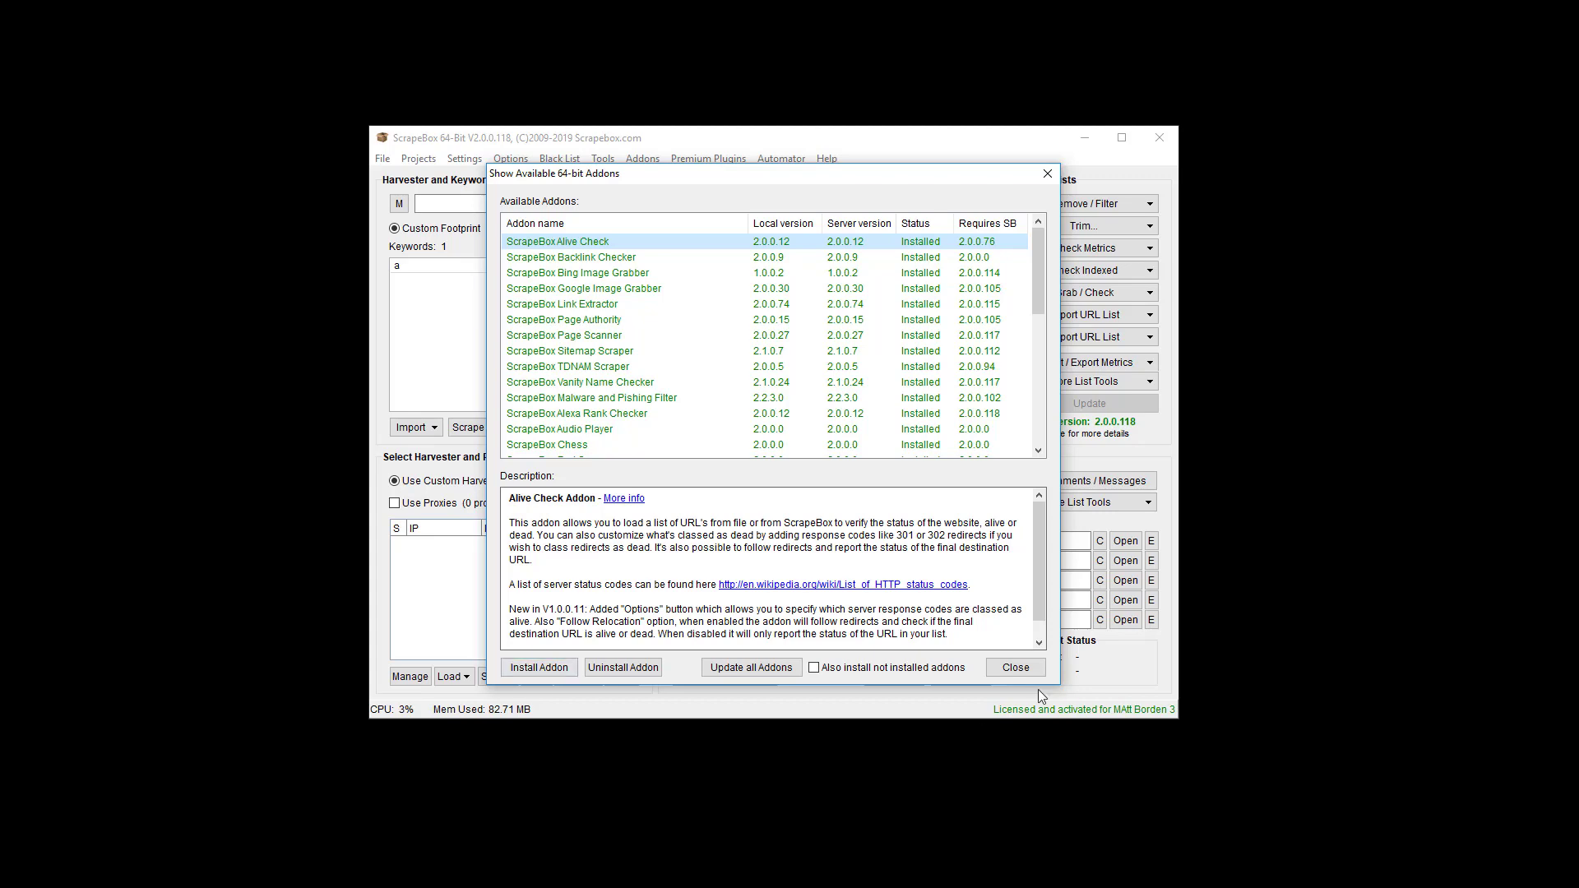
pyautogui.click(641, 158)
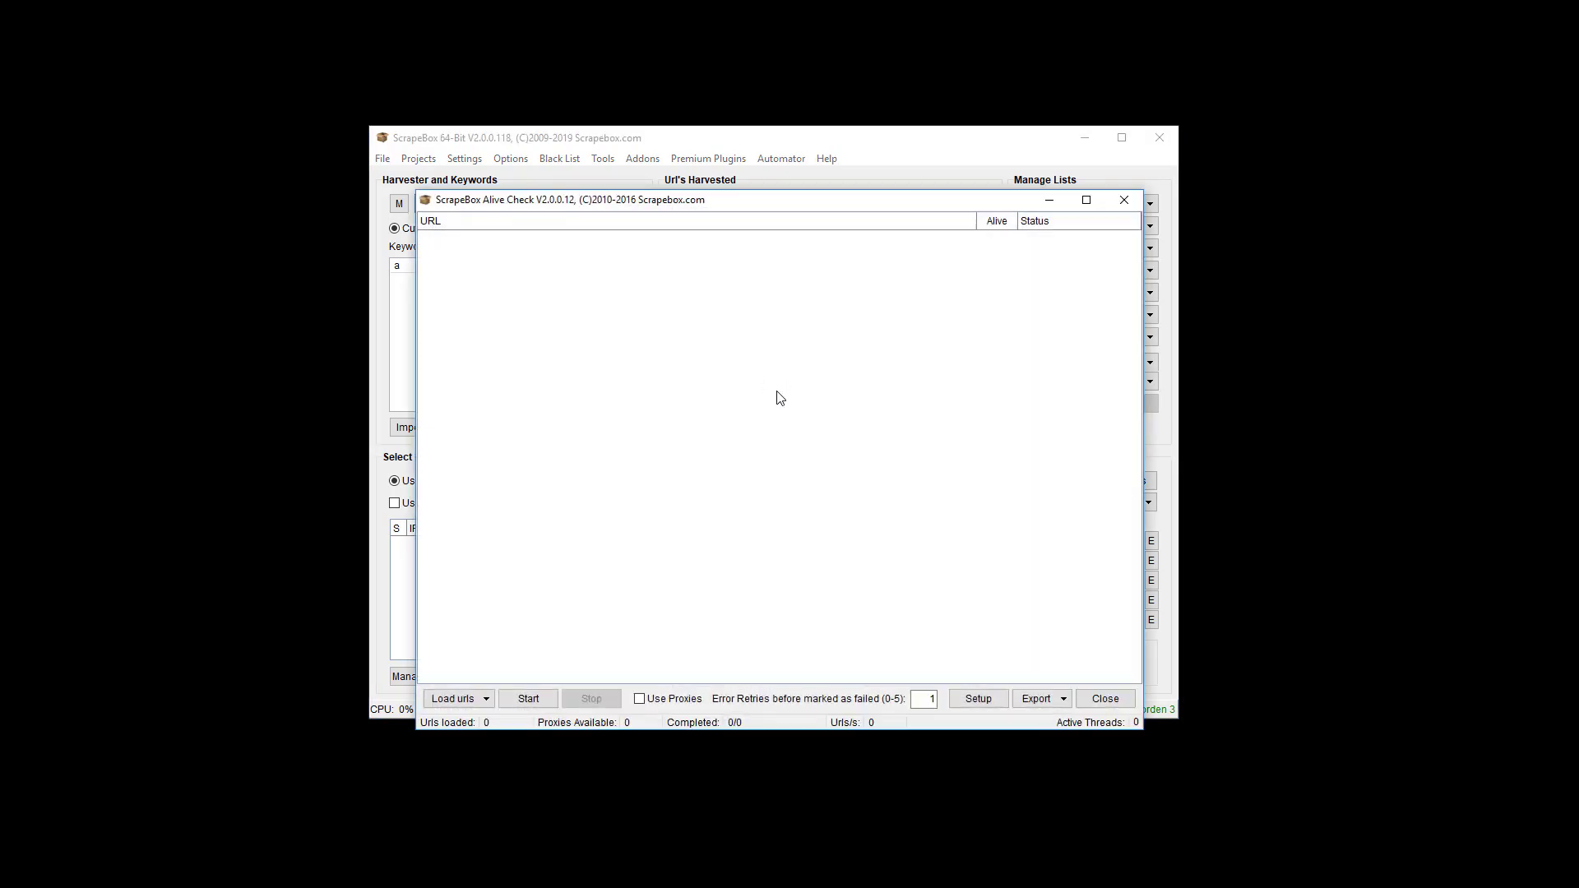
# Step: Load the 233 URLs from the ScrapeBox harvester into Alive Check and bring up its setup
pyautogui.click(457, 697)
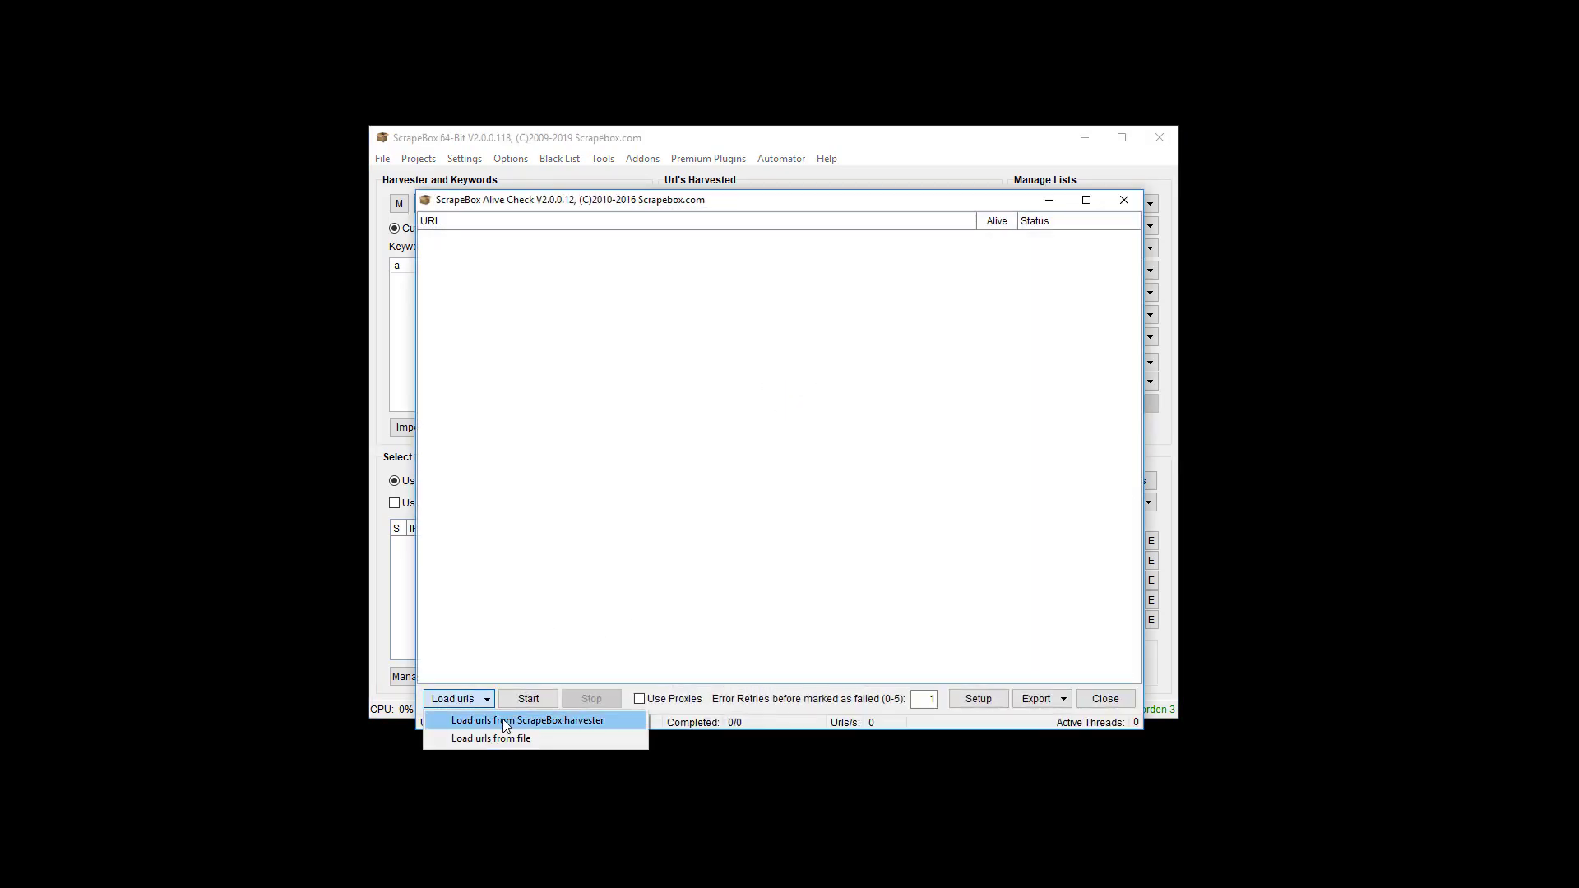
pyautogui.click(530, 720)
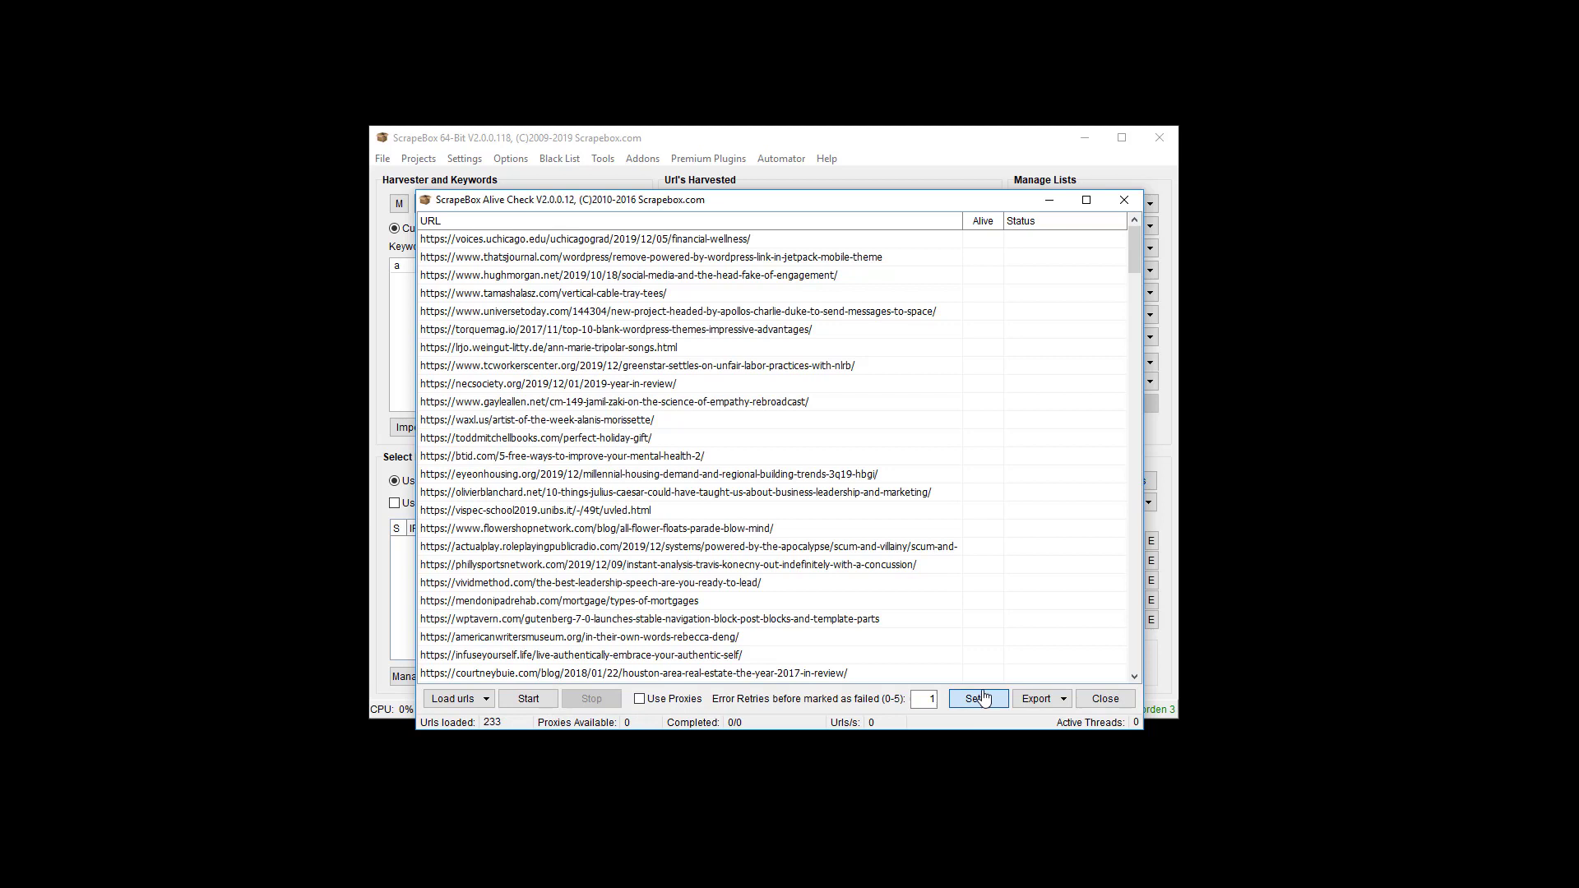
pyautogui.click(977, 697)
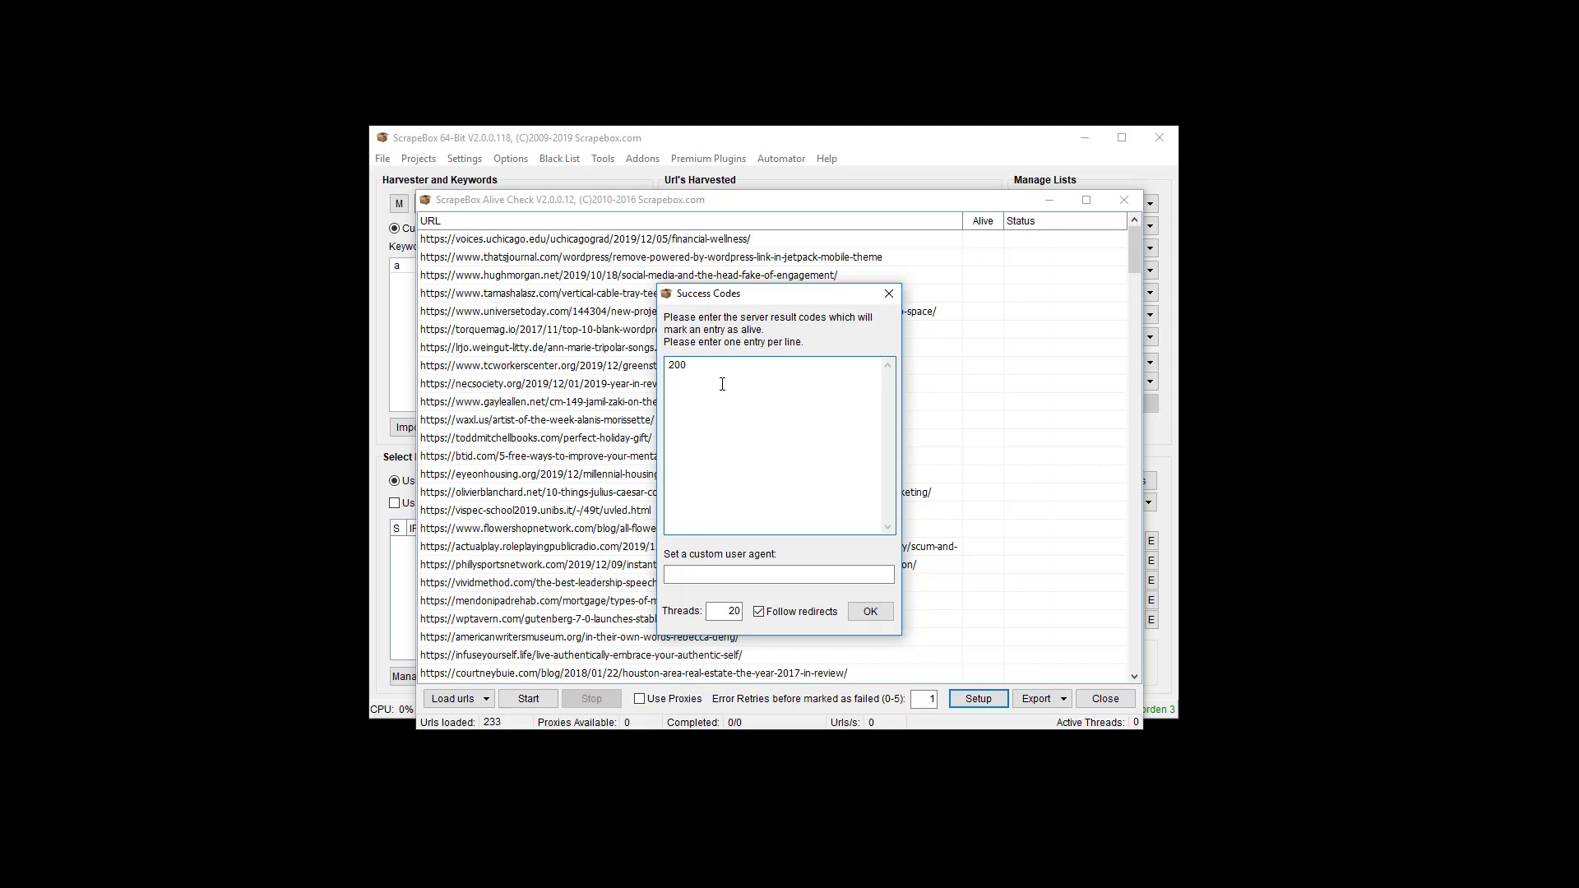
# Step: Confirm 200 as the single success code in the Success Codes dialog
pyautogui.click(722, 385)
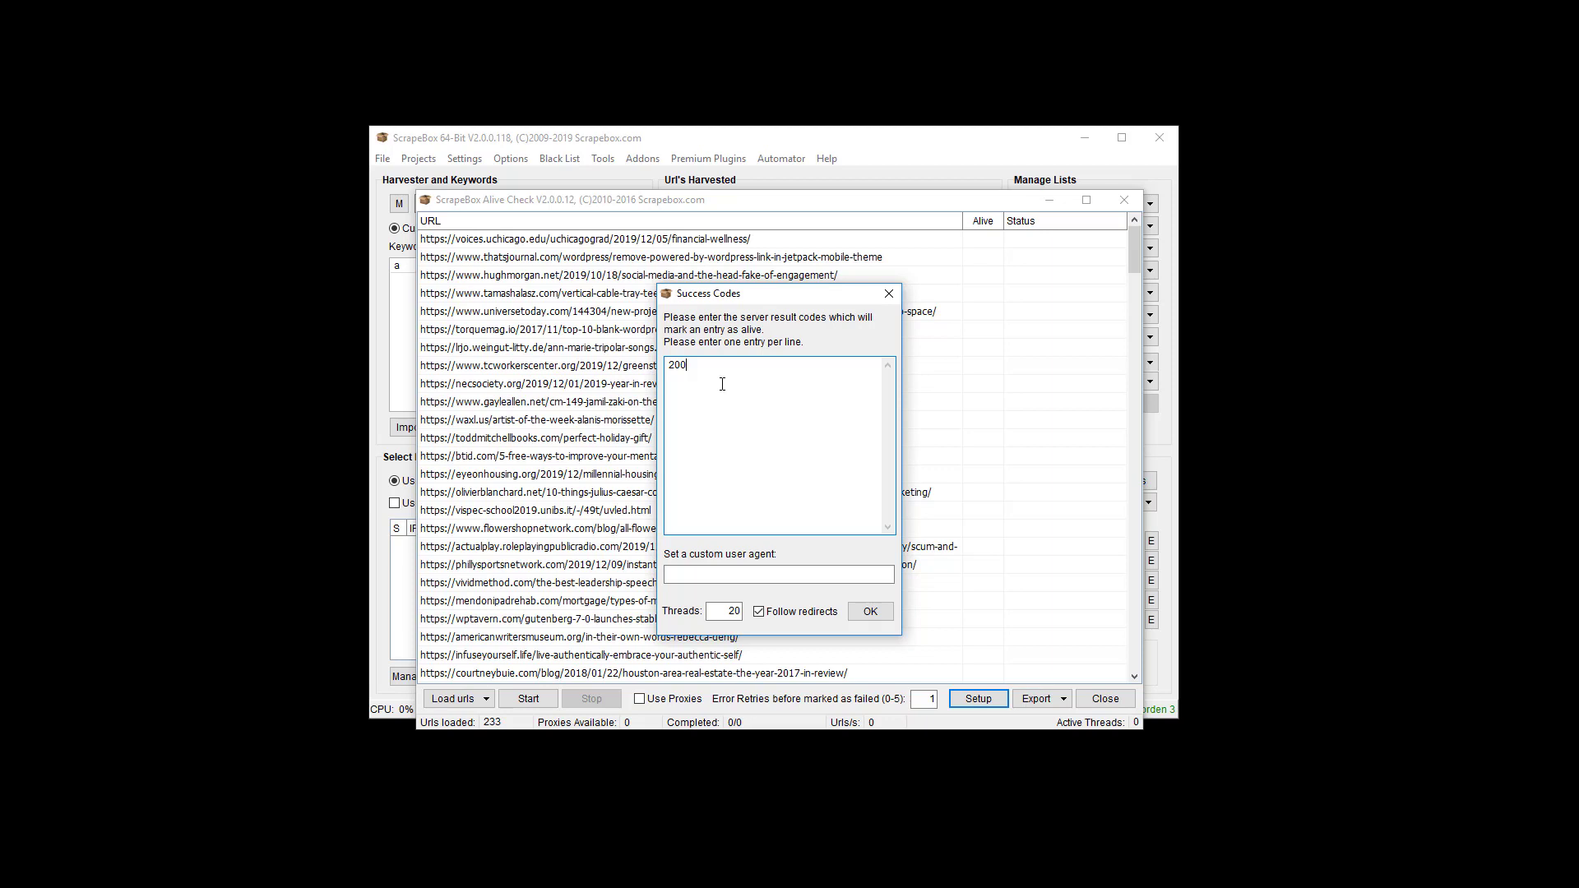
pyautogui.doubleClick(678, 364)
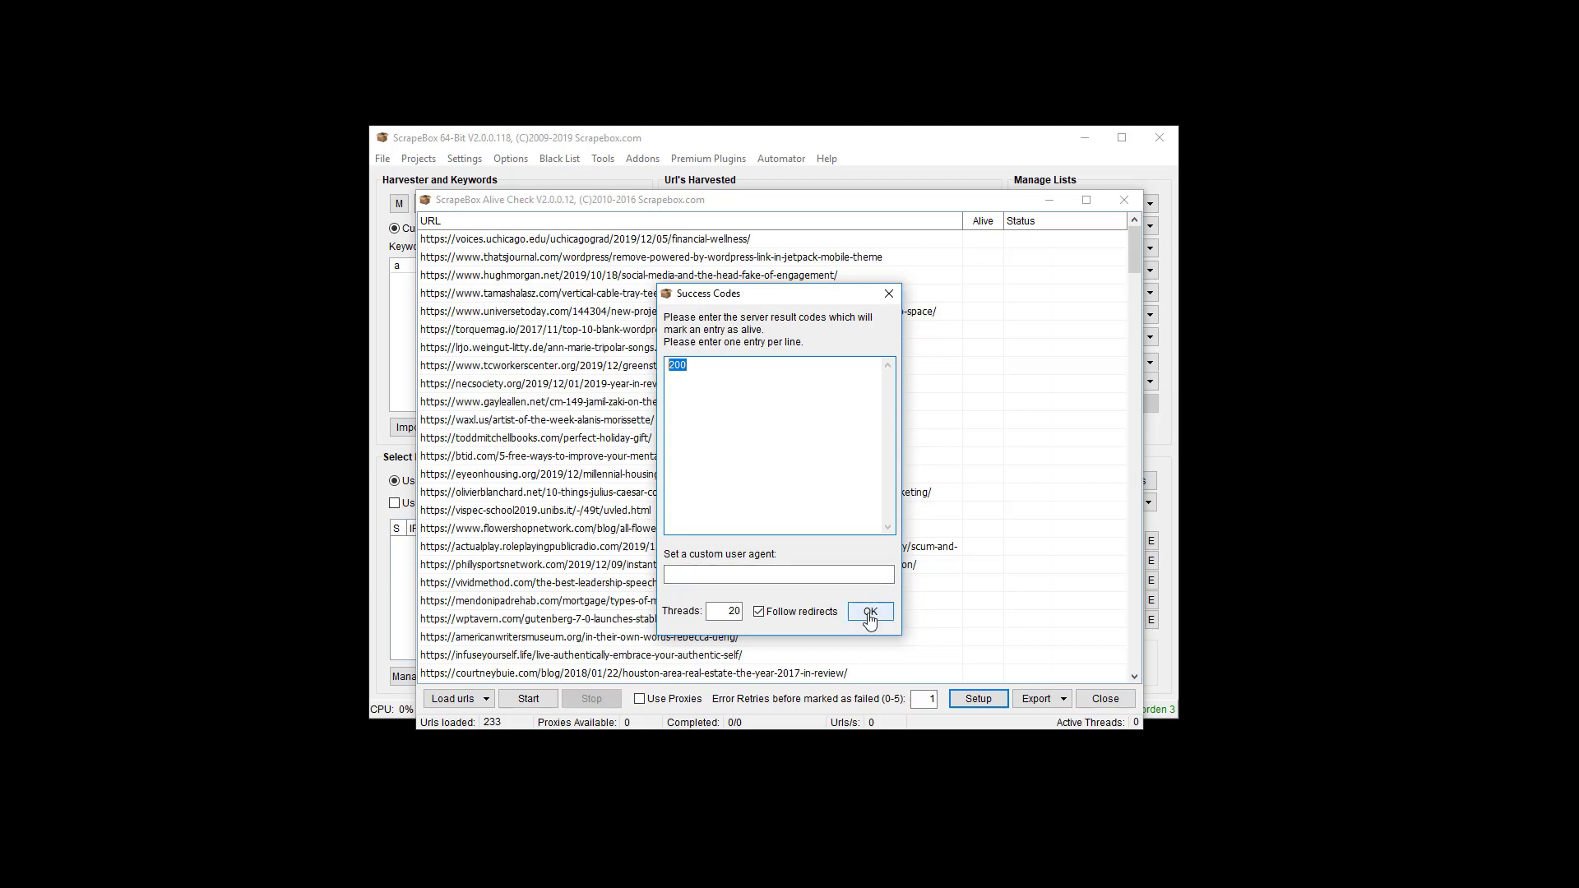
pyautogui.moveTo(773, 625)
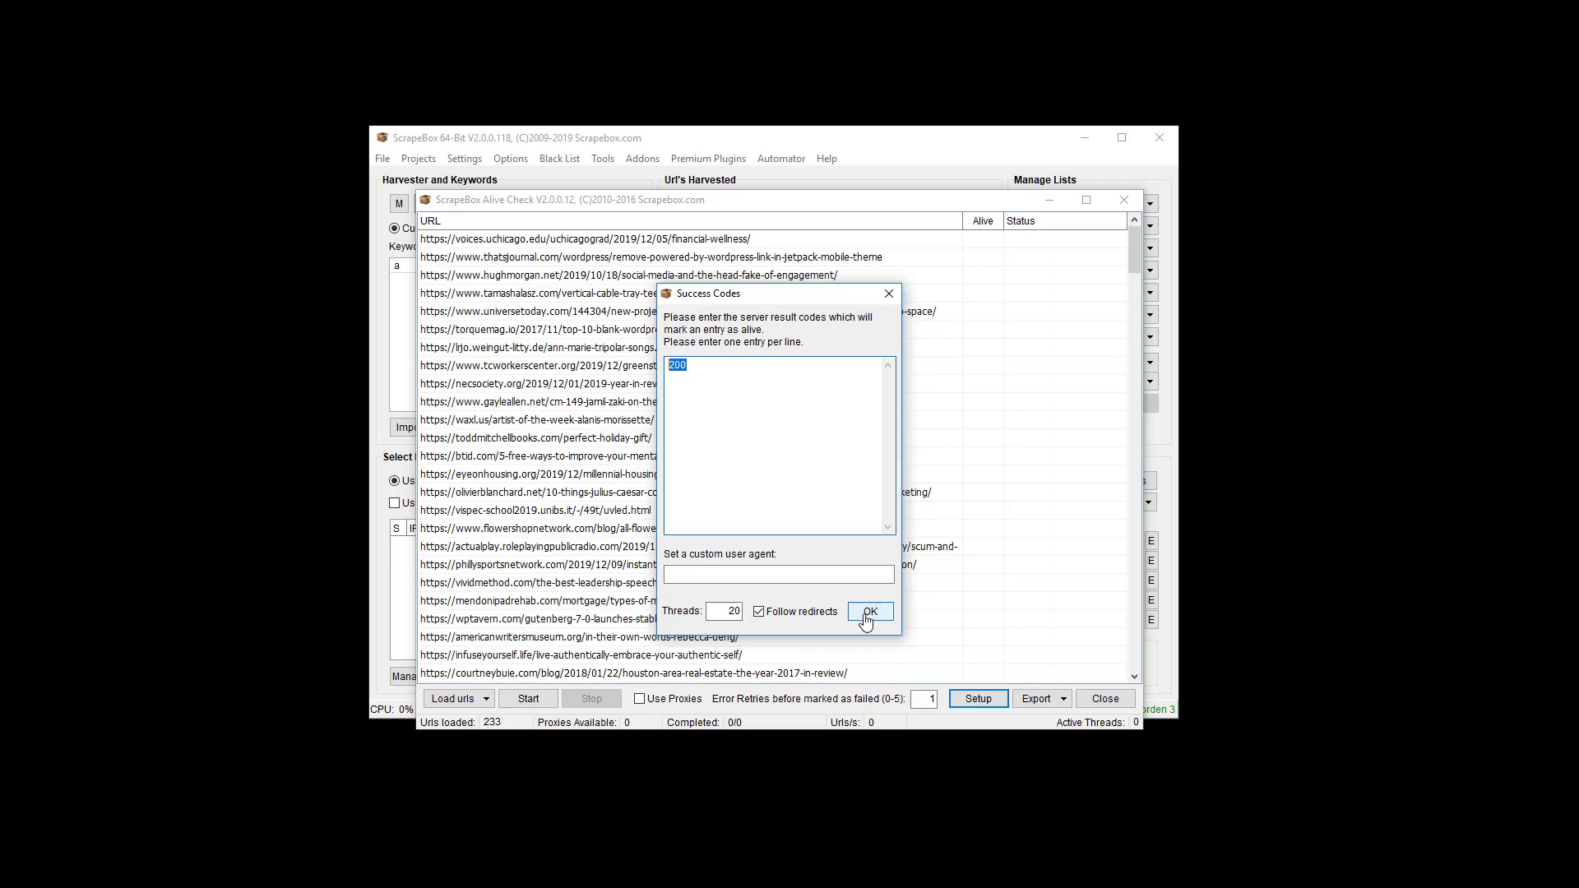
pyautogui.click(870, 612)
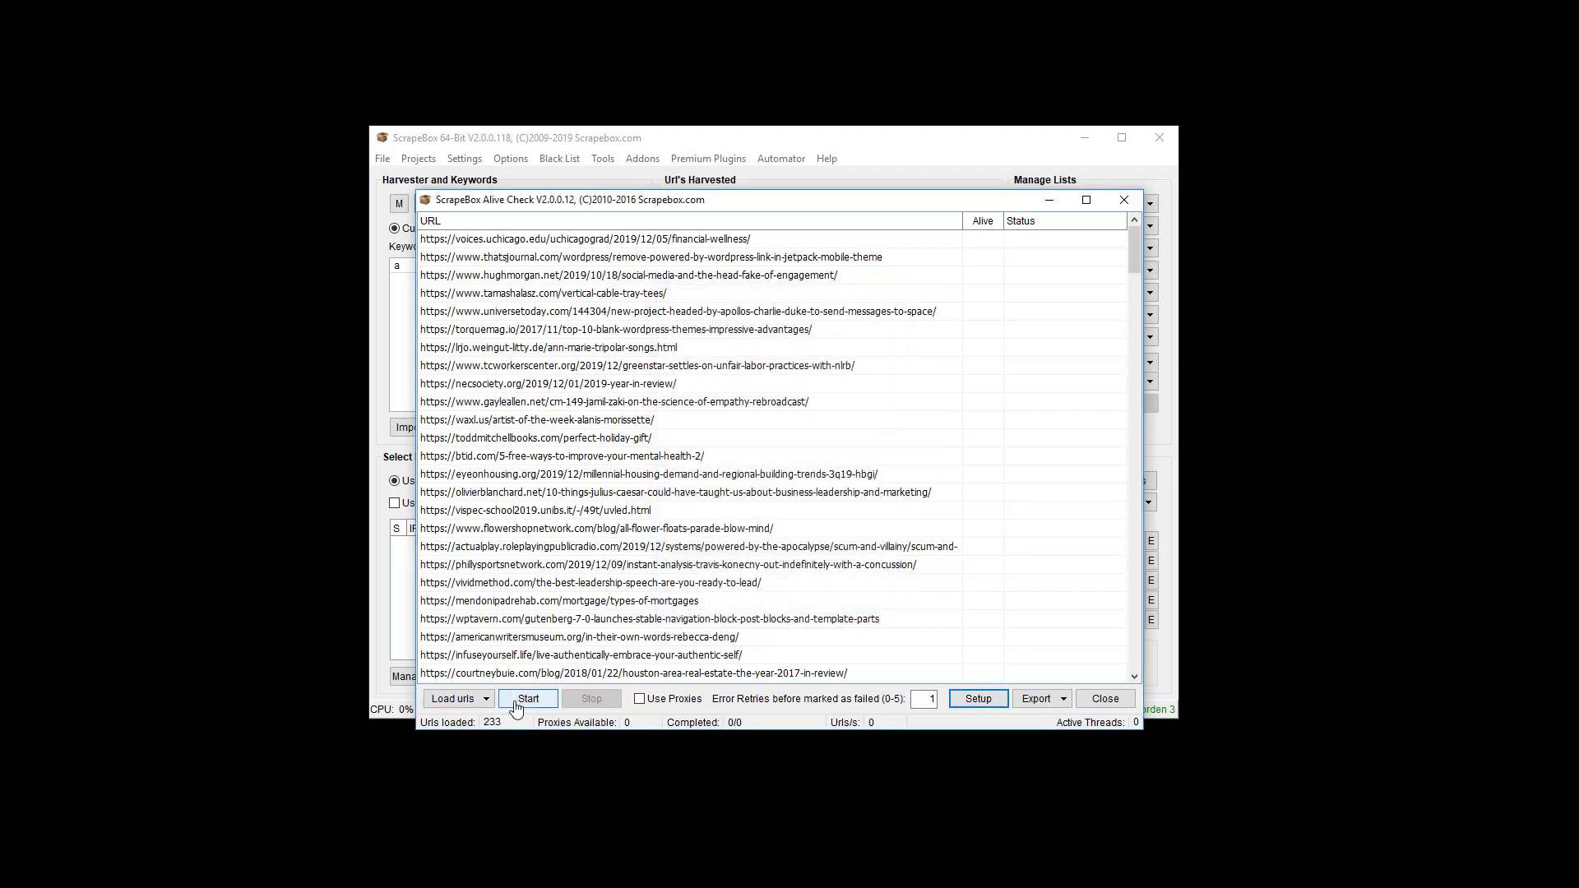
# Step: Run the Alive Check to 233/233 completed and review the YES/NO results in the Alive column
pyautogui.click(529, 697)
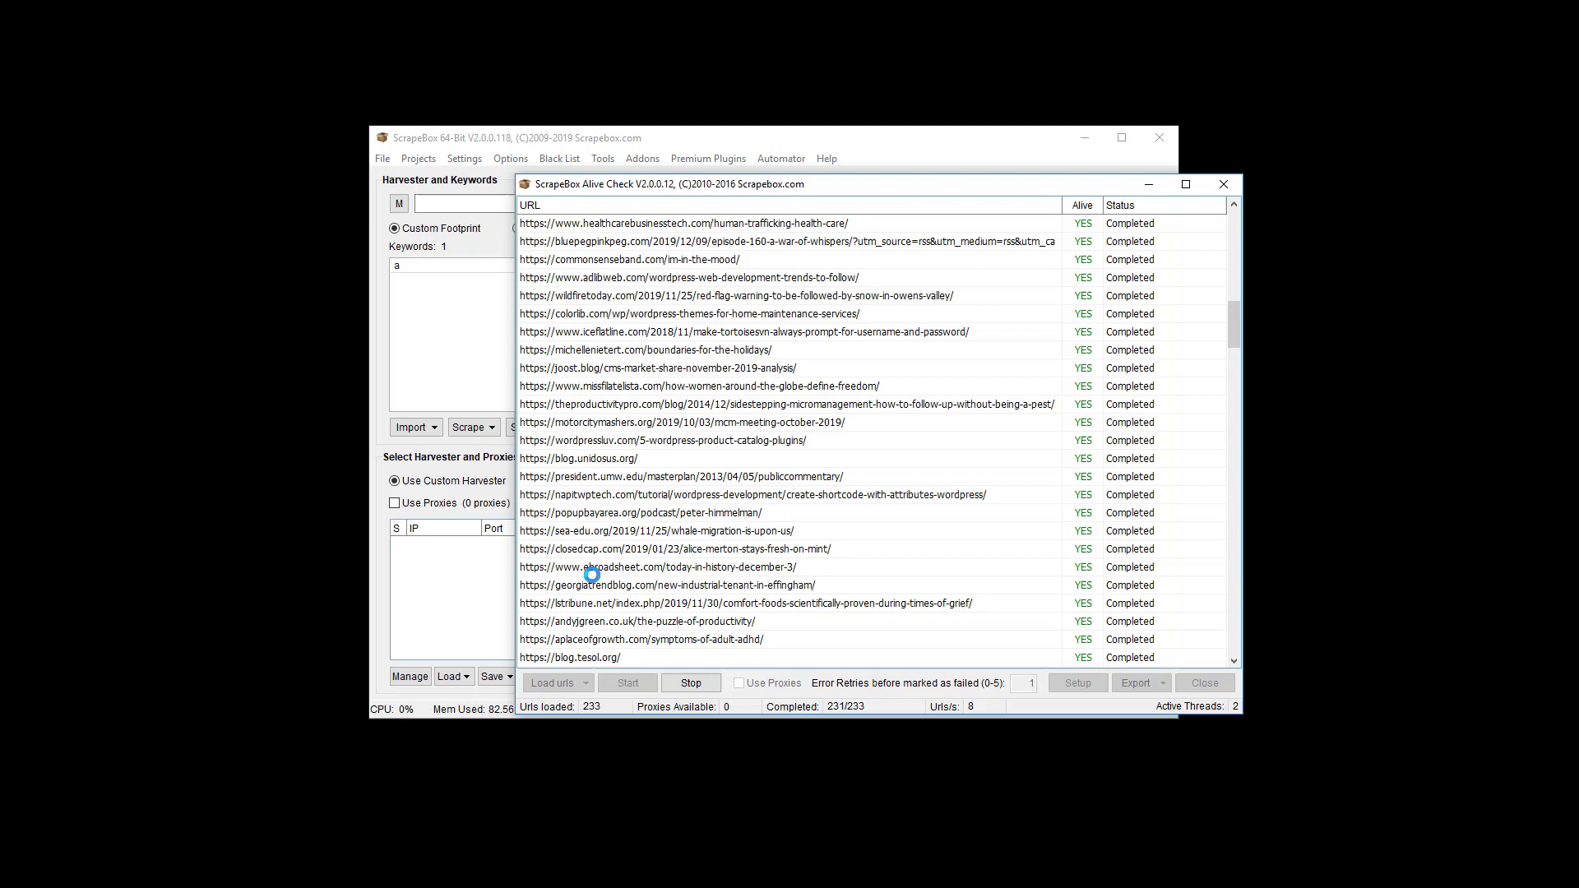
pyautogui.moveTo(901, 543)
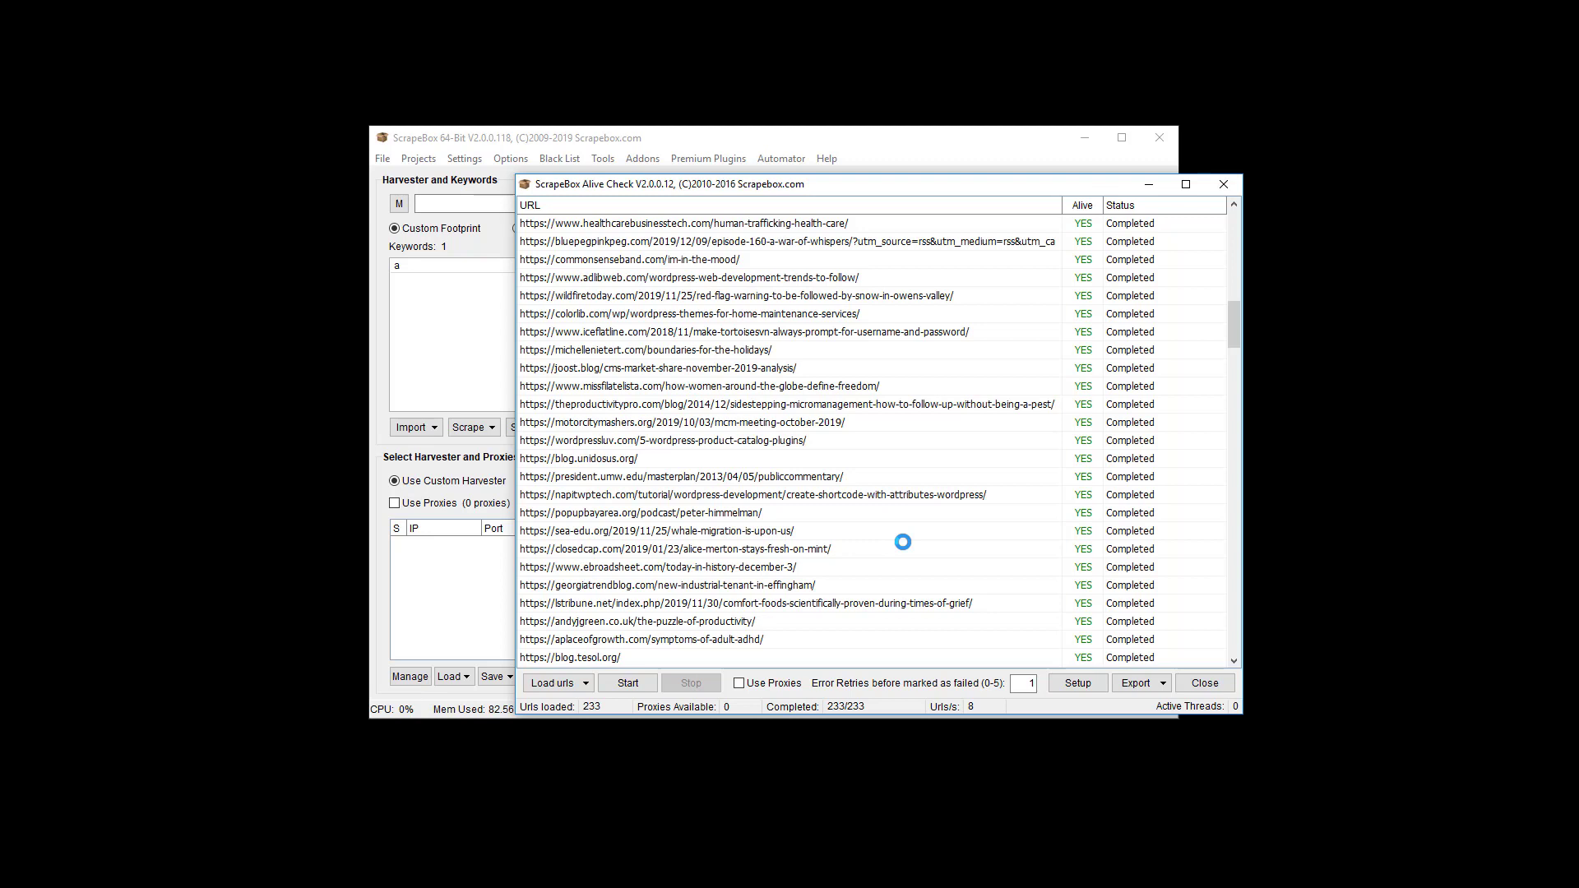
pyautogui.scroll(-3)
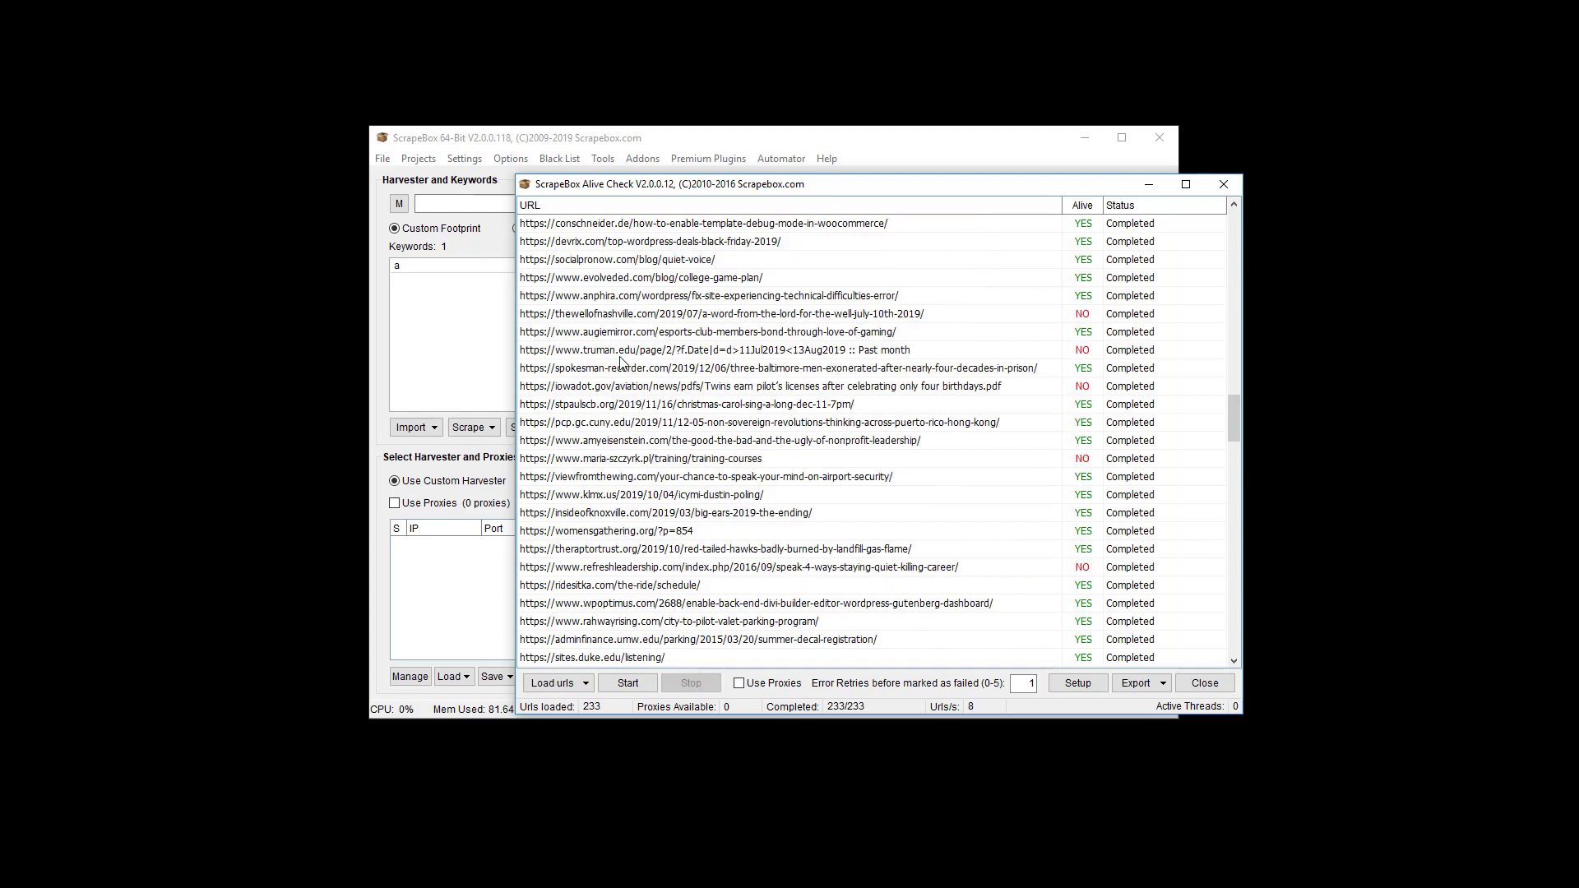
pyautogui.moveTo(652, 339)
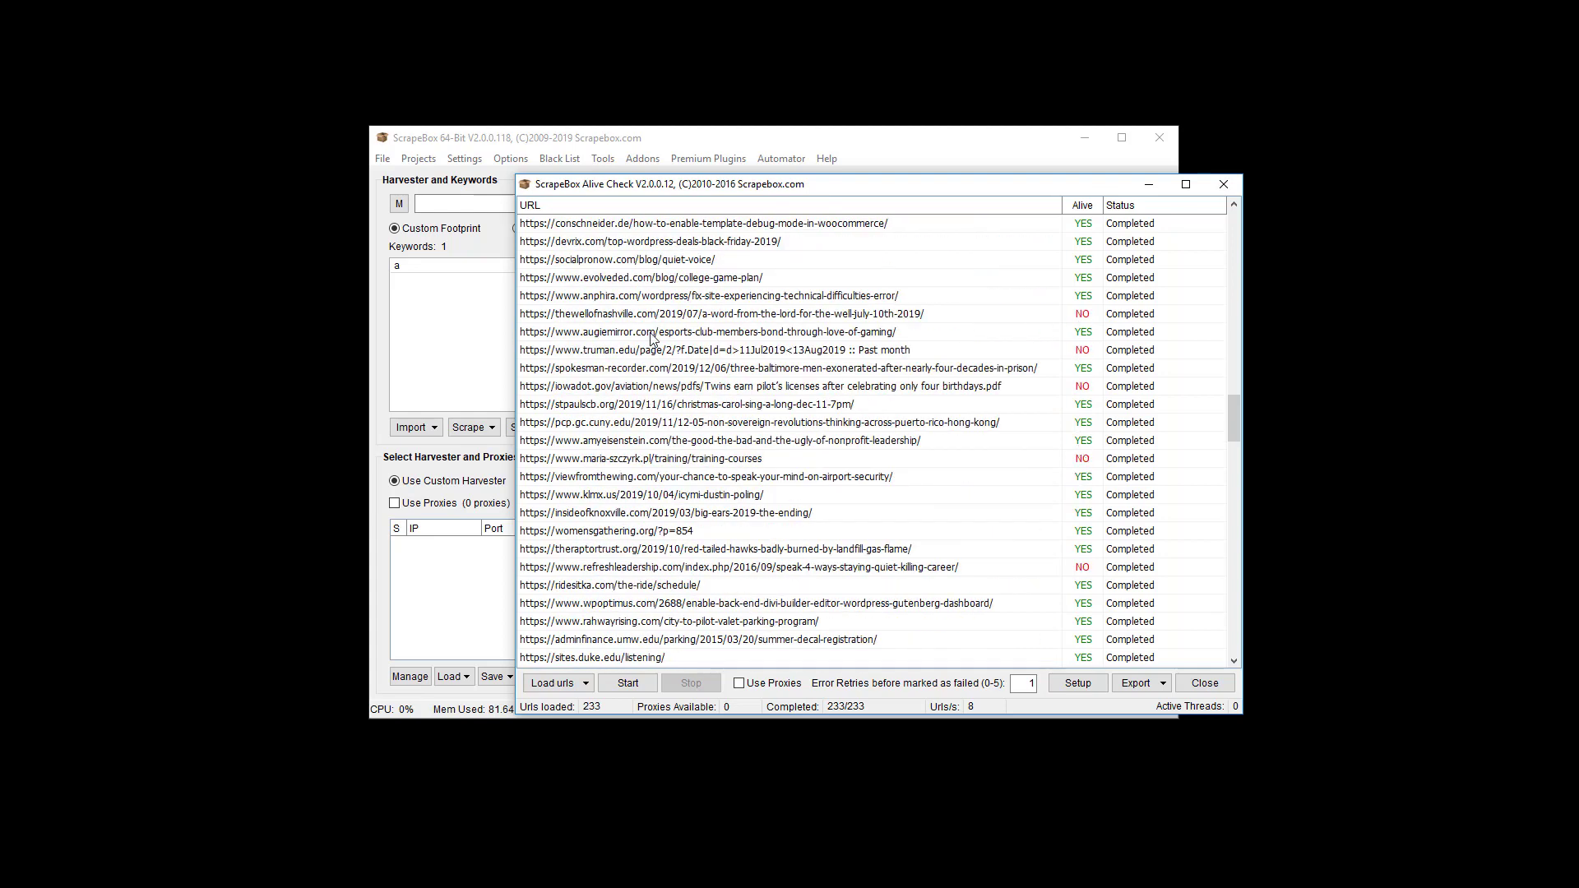
pyautogui.scroll(-3)
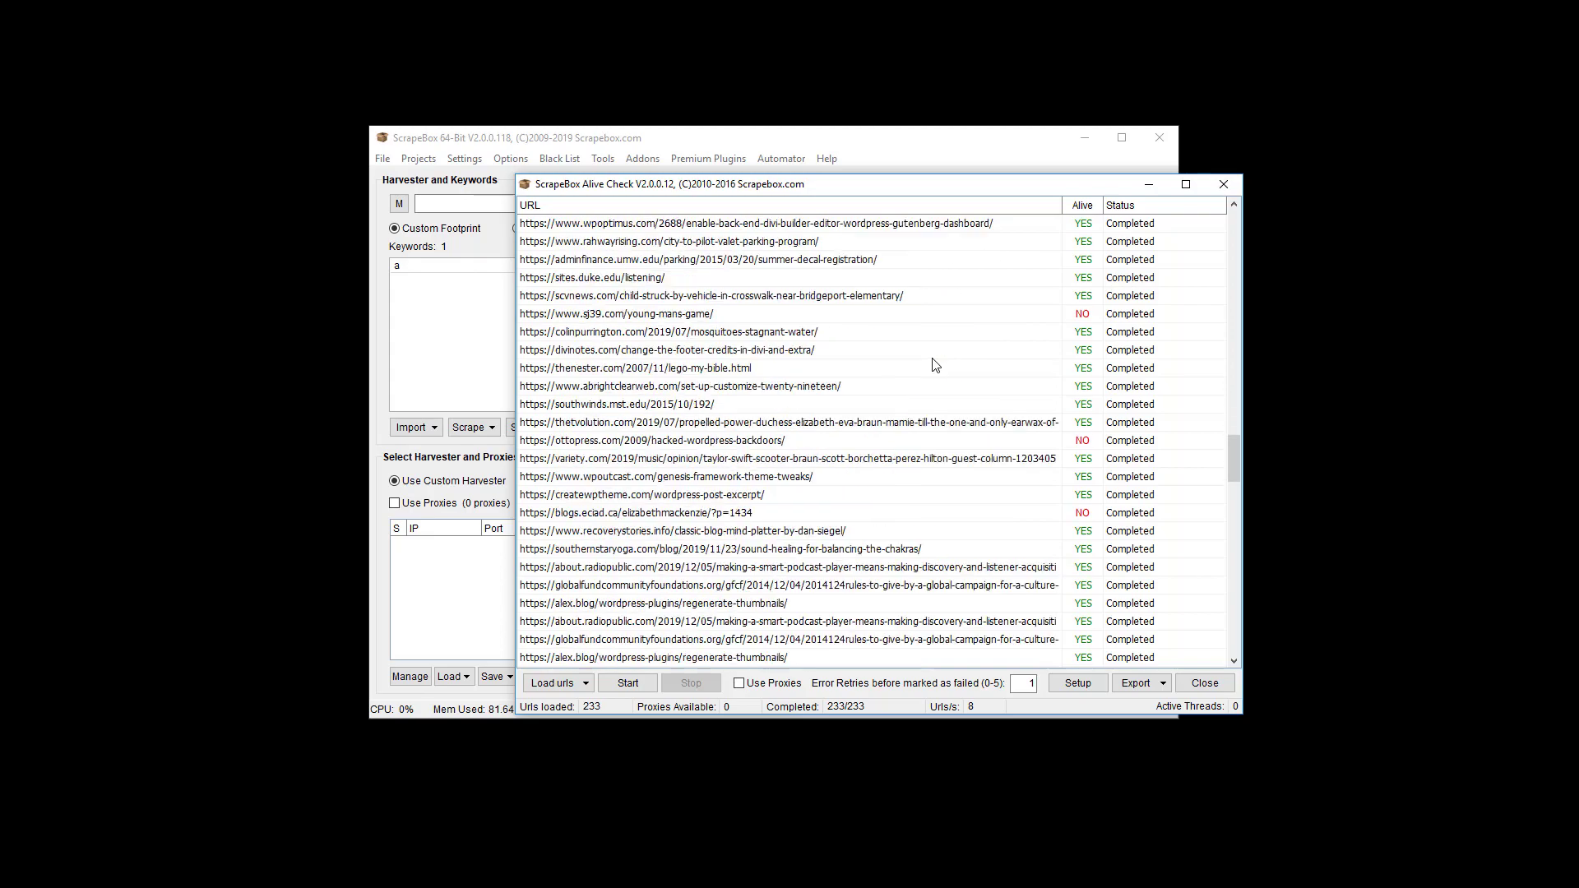
pyautogui.scroll(-3)
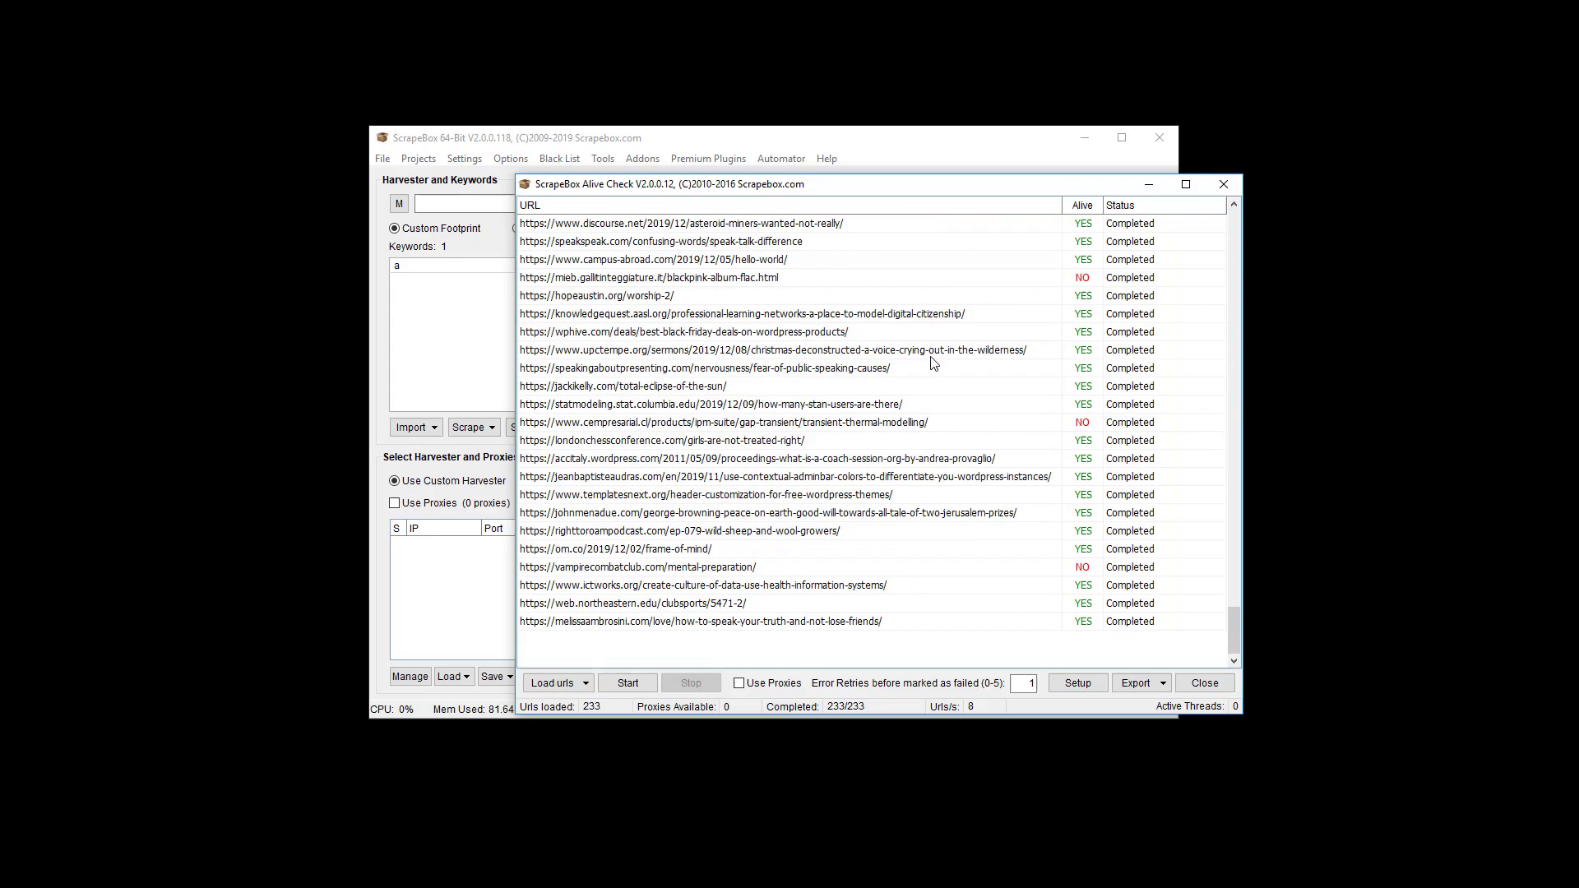
# Step: Save the 29 NOT-ALIVE records to the harvester and copy all its URLs to the clipboard
pyautogui.click(1136, 683)
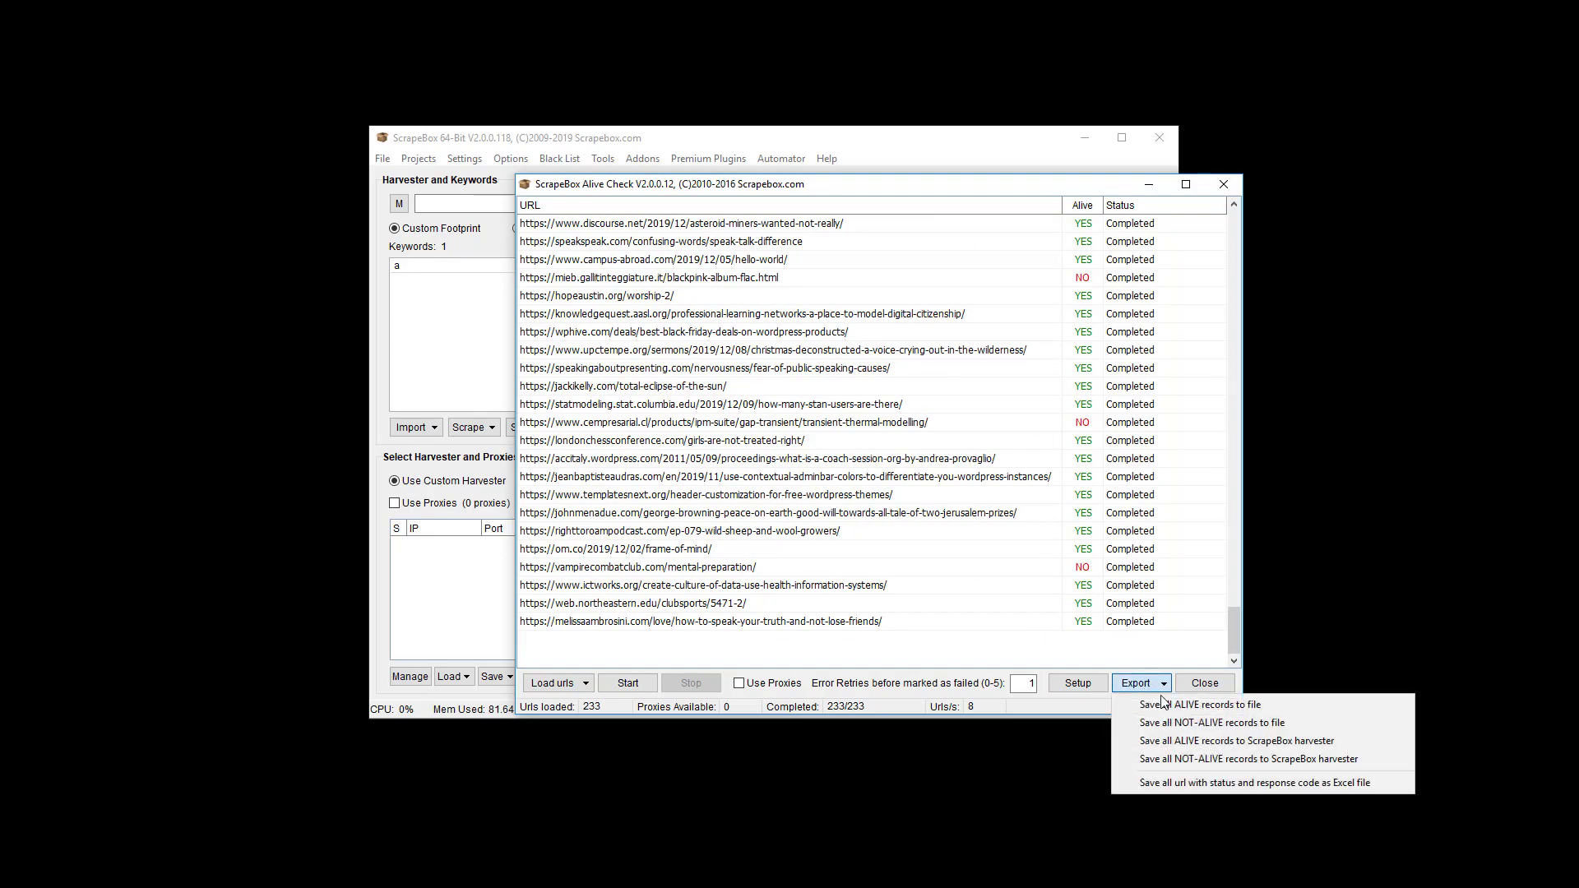
pyautogui.moveTo(1178, 724)
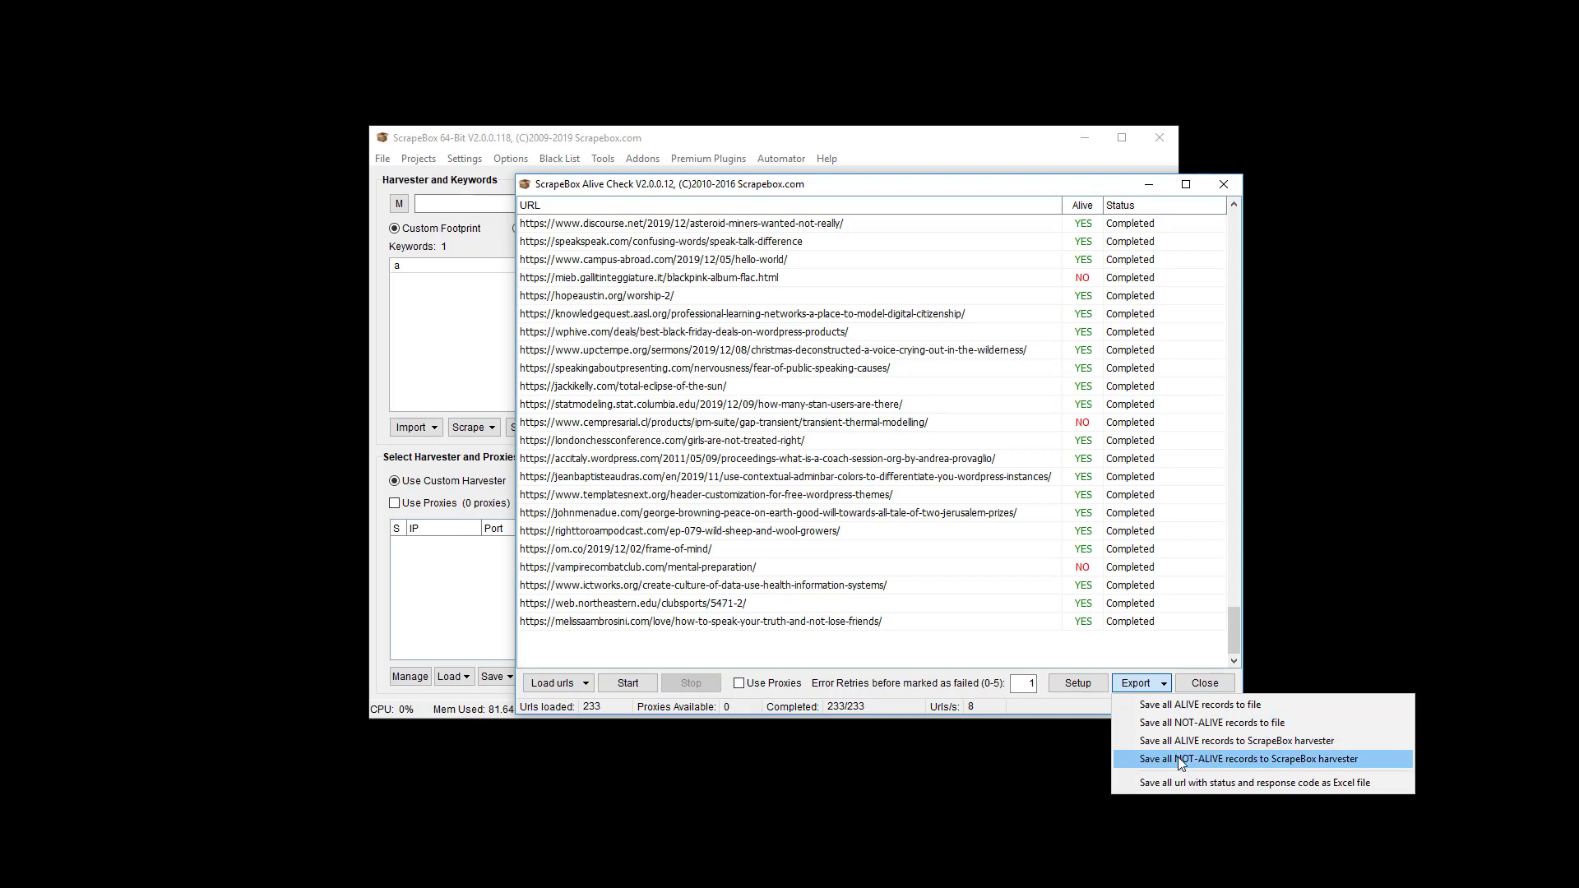
pyautogui.click(1260, 758)
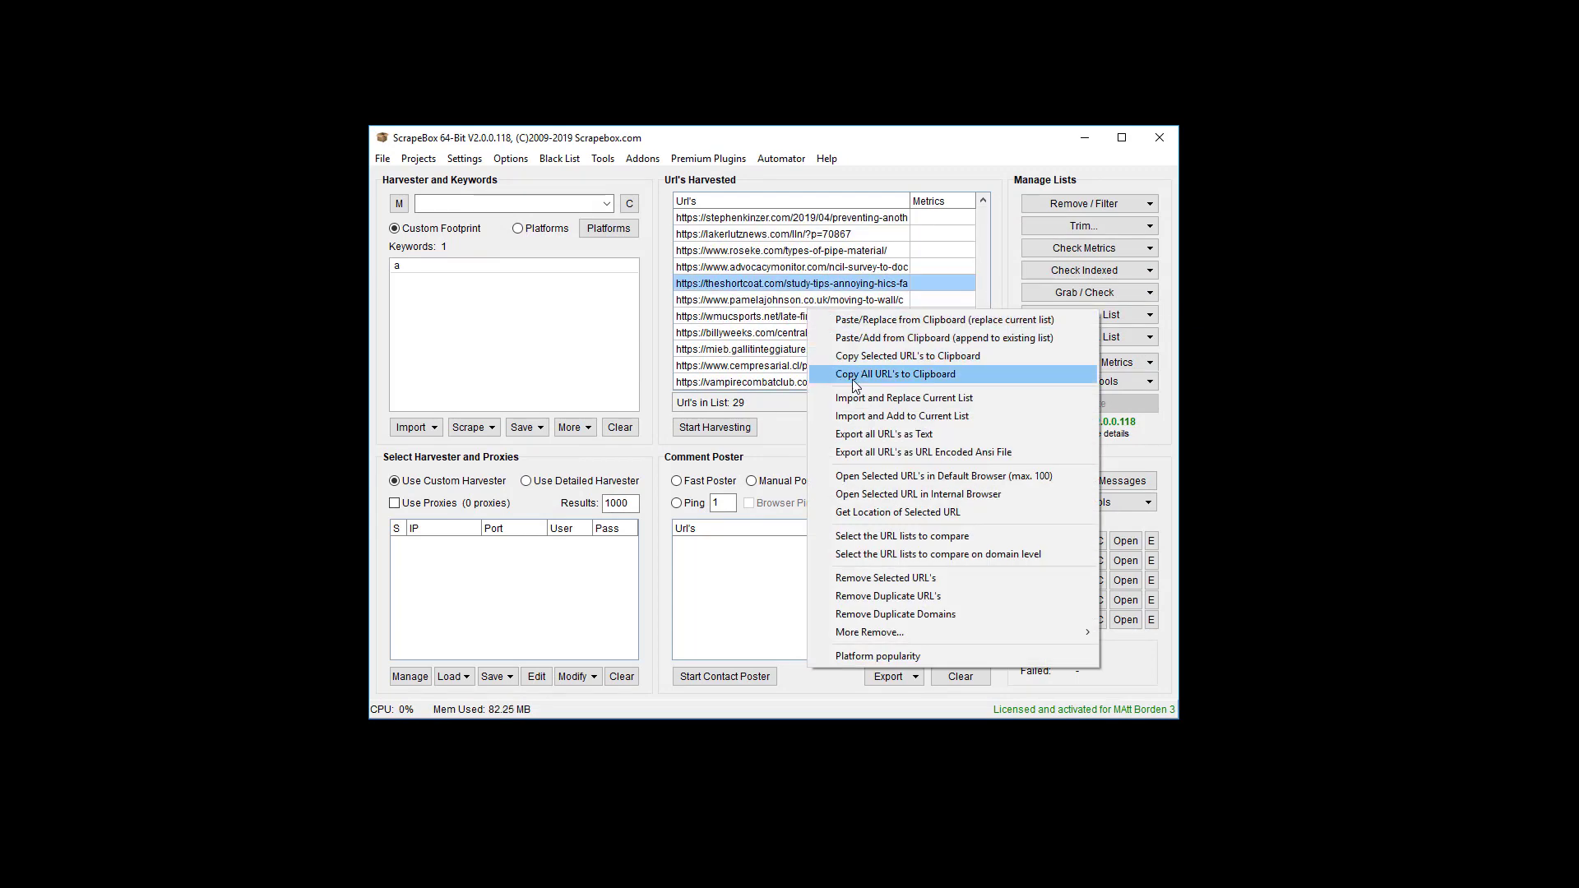
pyautogui.click(908, 374)
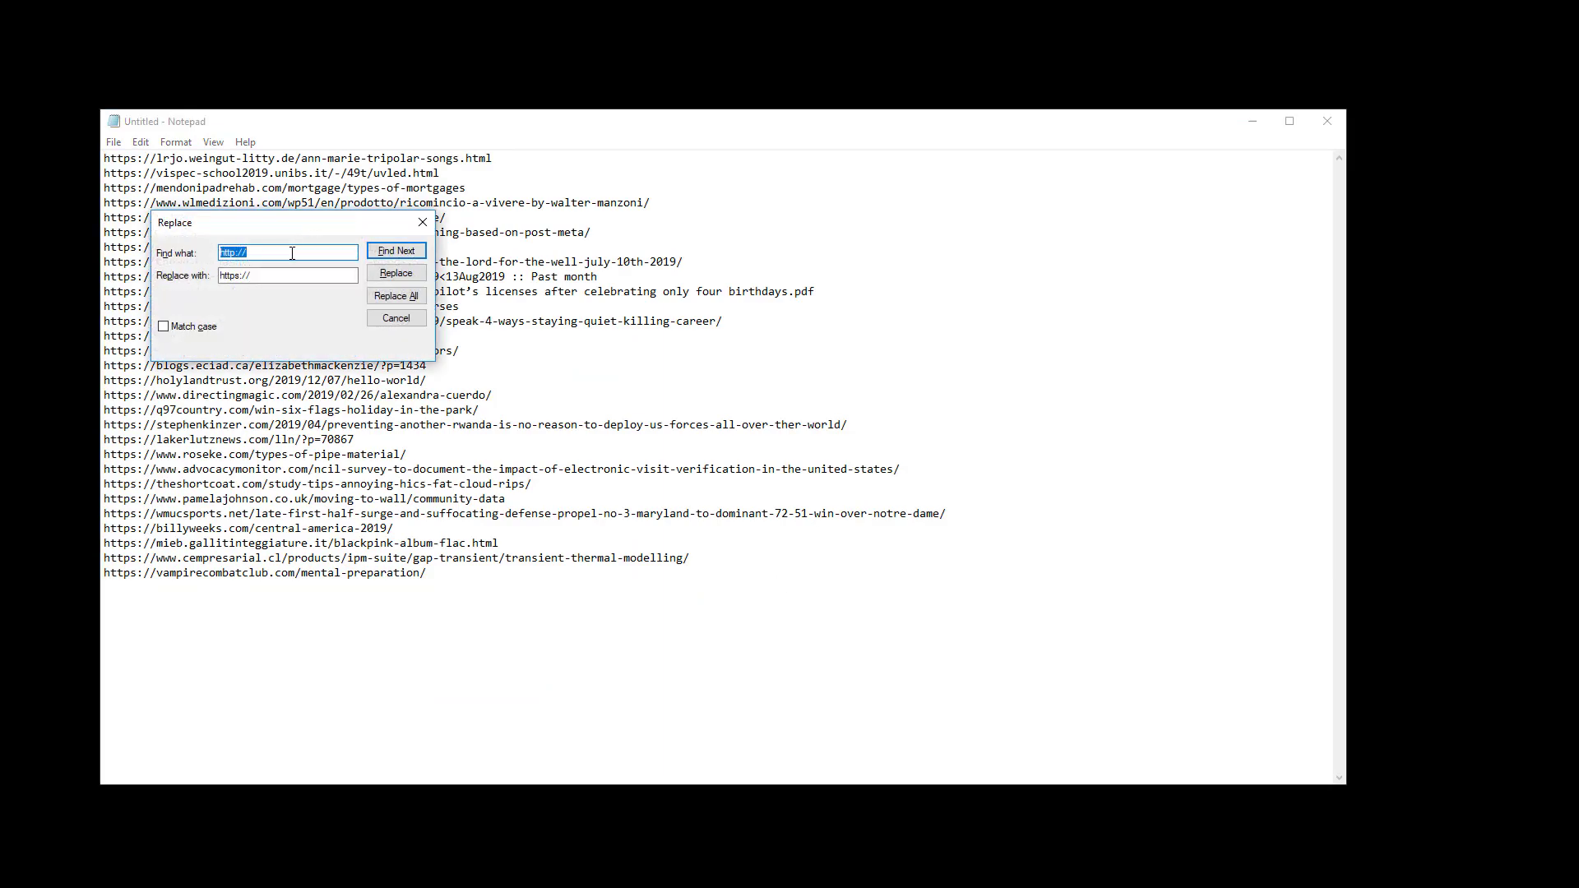
pyautogui.write('htt')
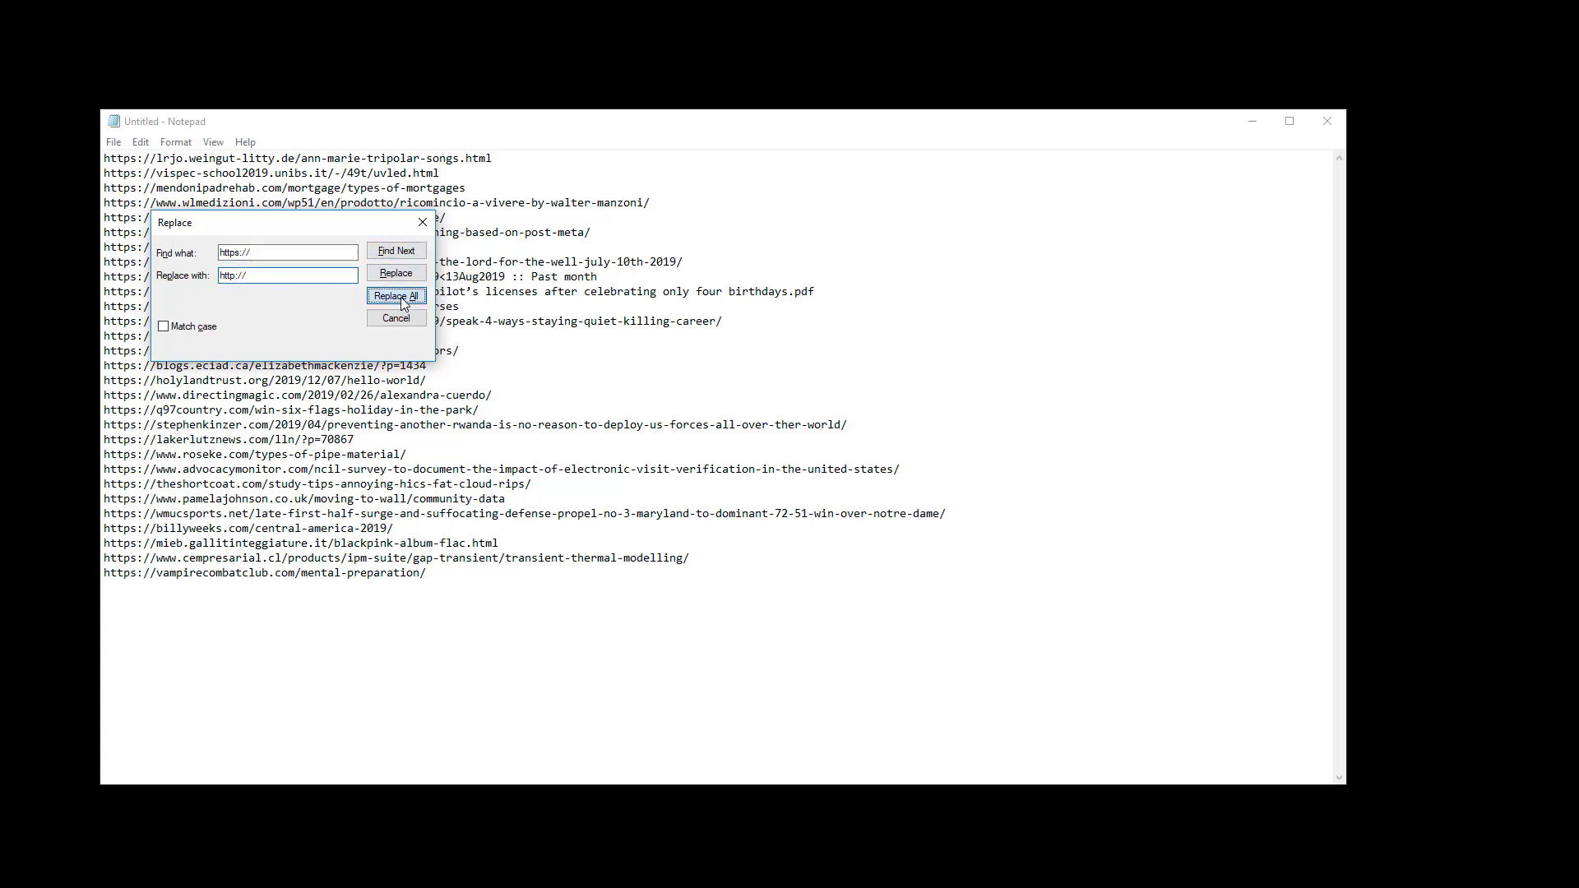
pyautogui.click(396, 296)
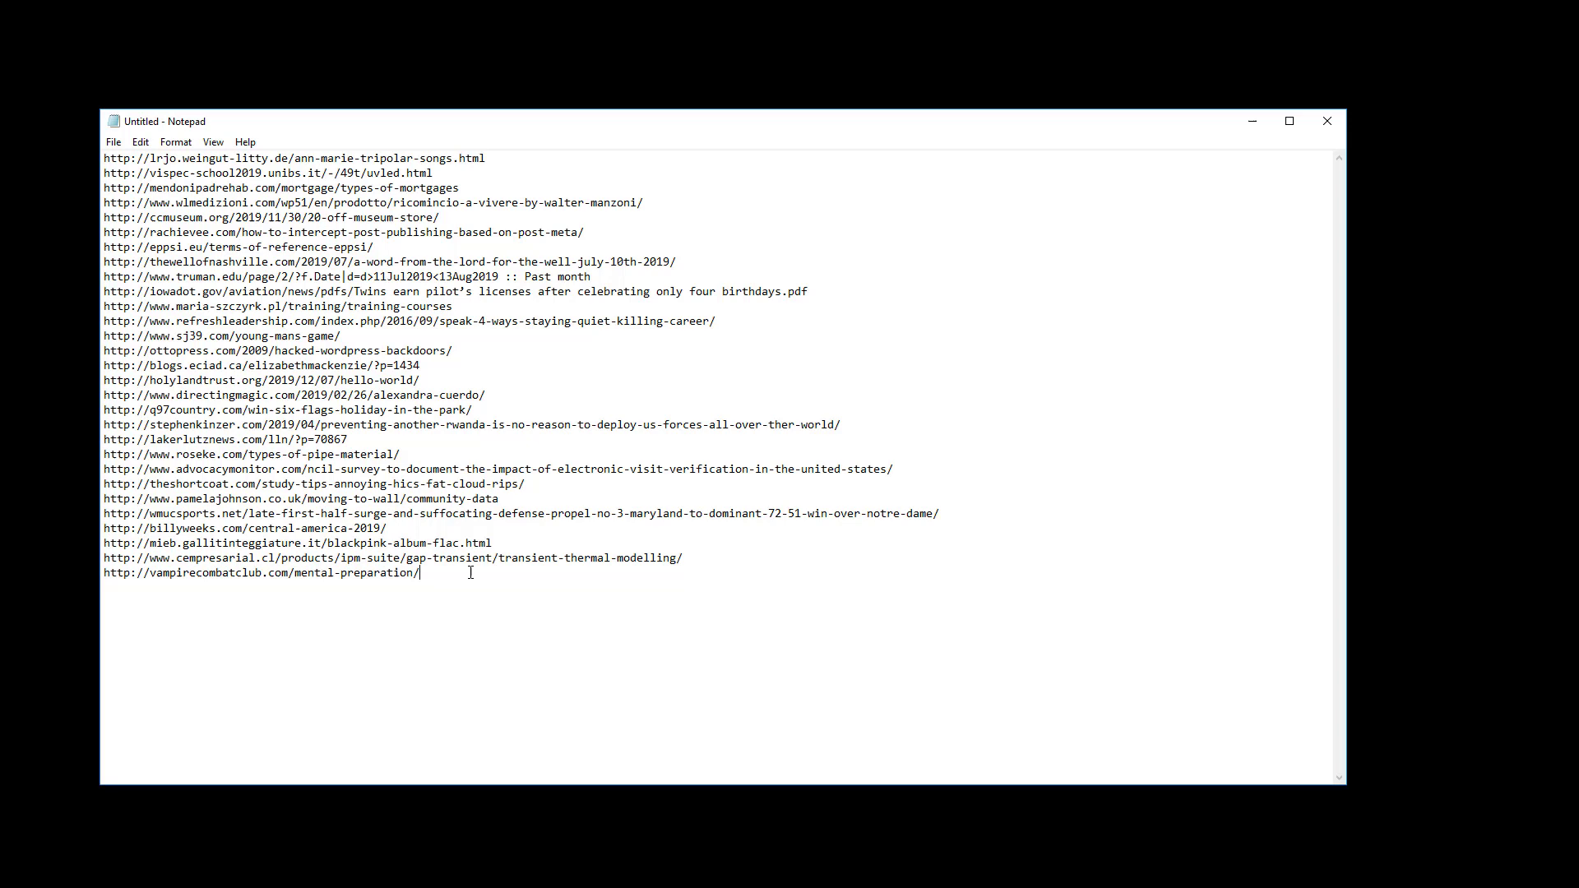
pyautogui.press('ctrl+a')
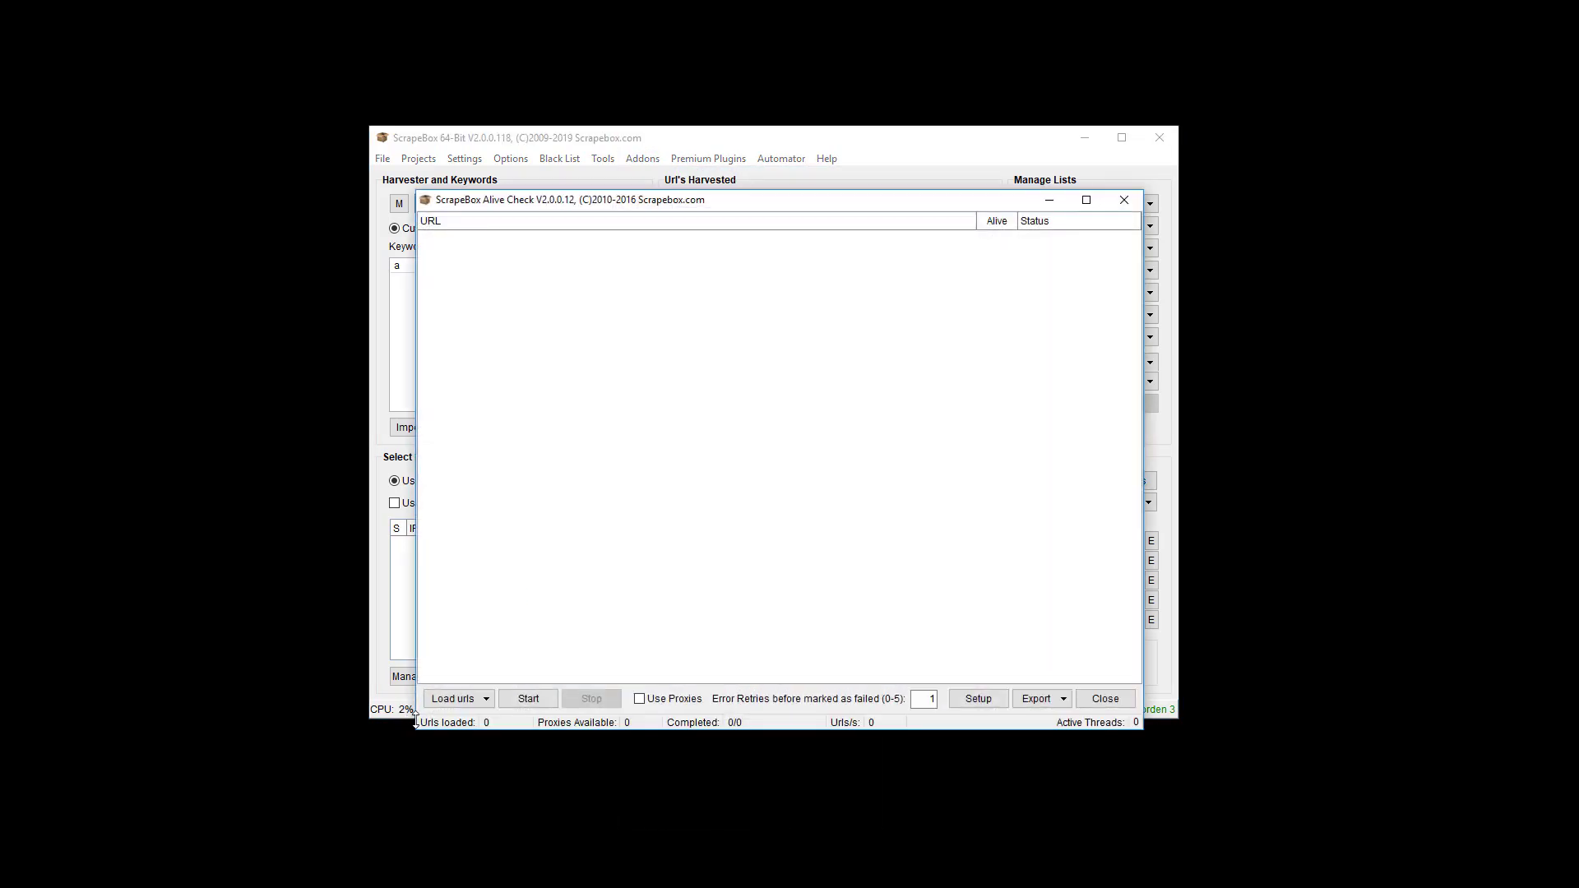
# Step: Recheck the 29 http URLs from the clipboard and save the 15 ALIVE records to the harvester
pyautogui.click(528, 698)
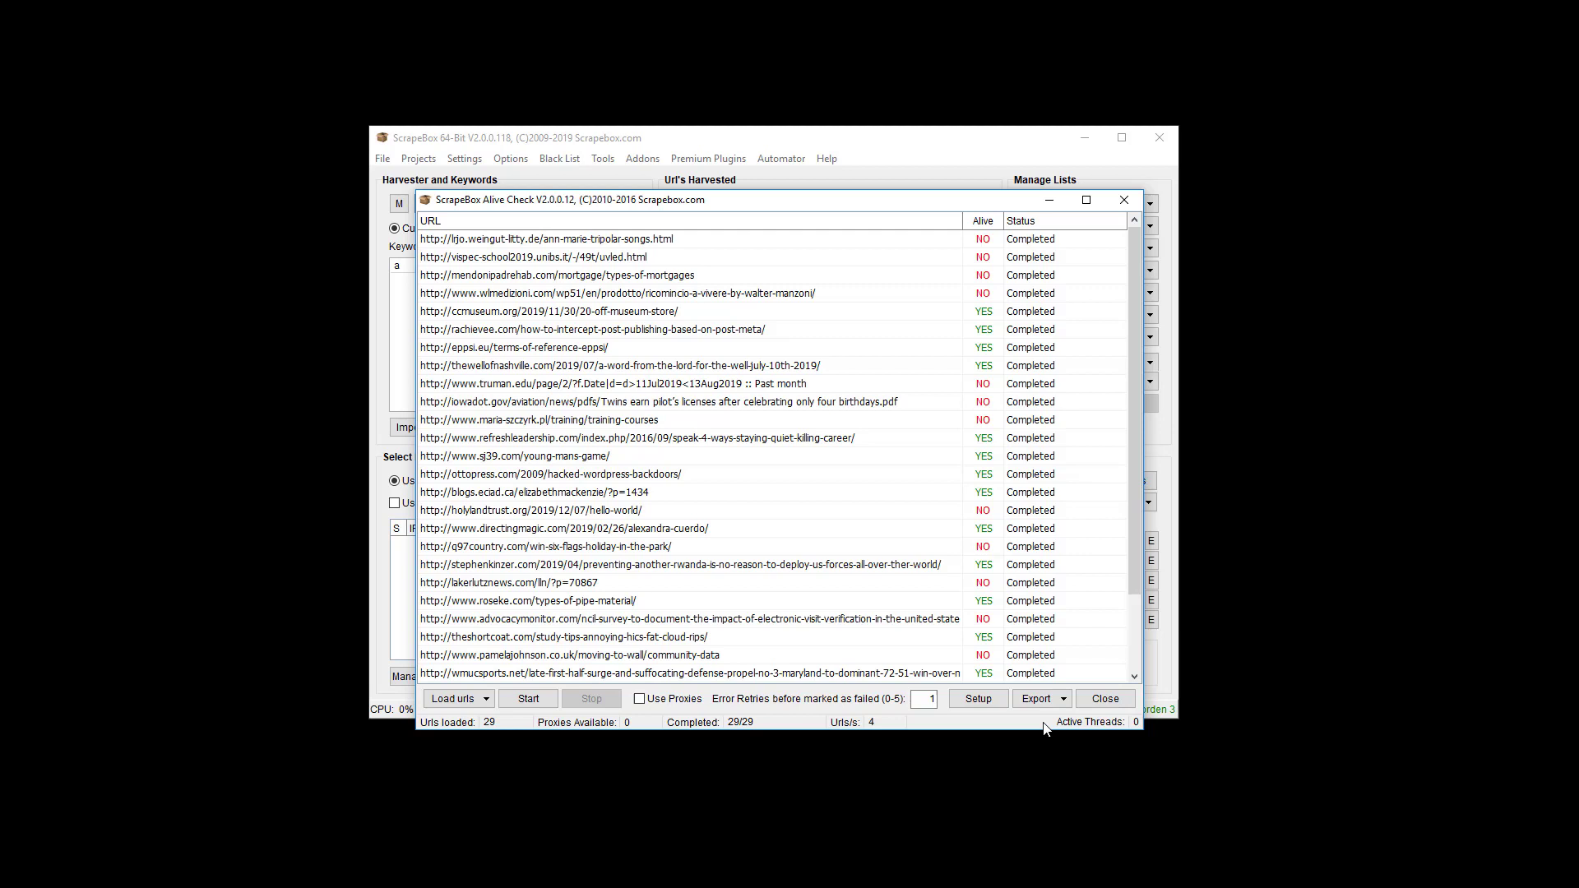
pyautogui.click(1040, 698)
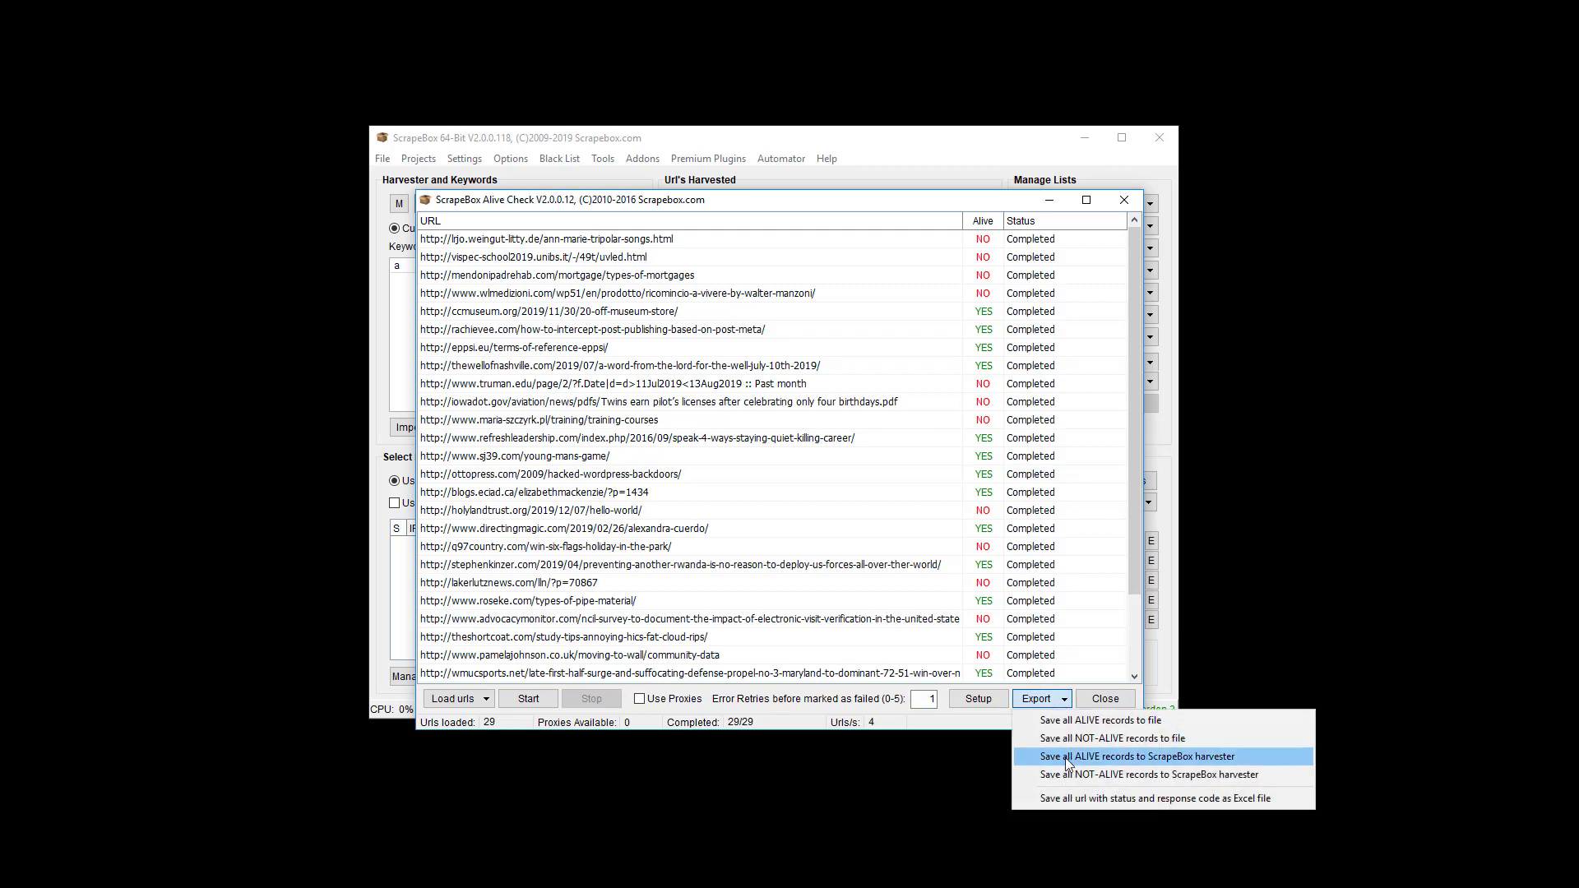
pyautogui.moveTo(1112, 764)
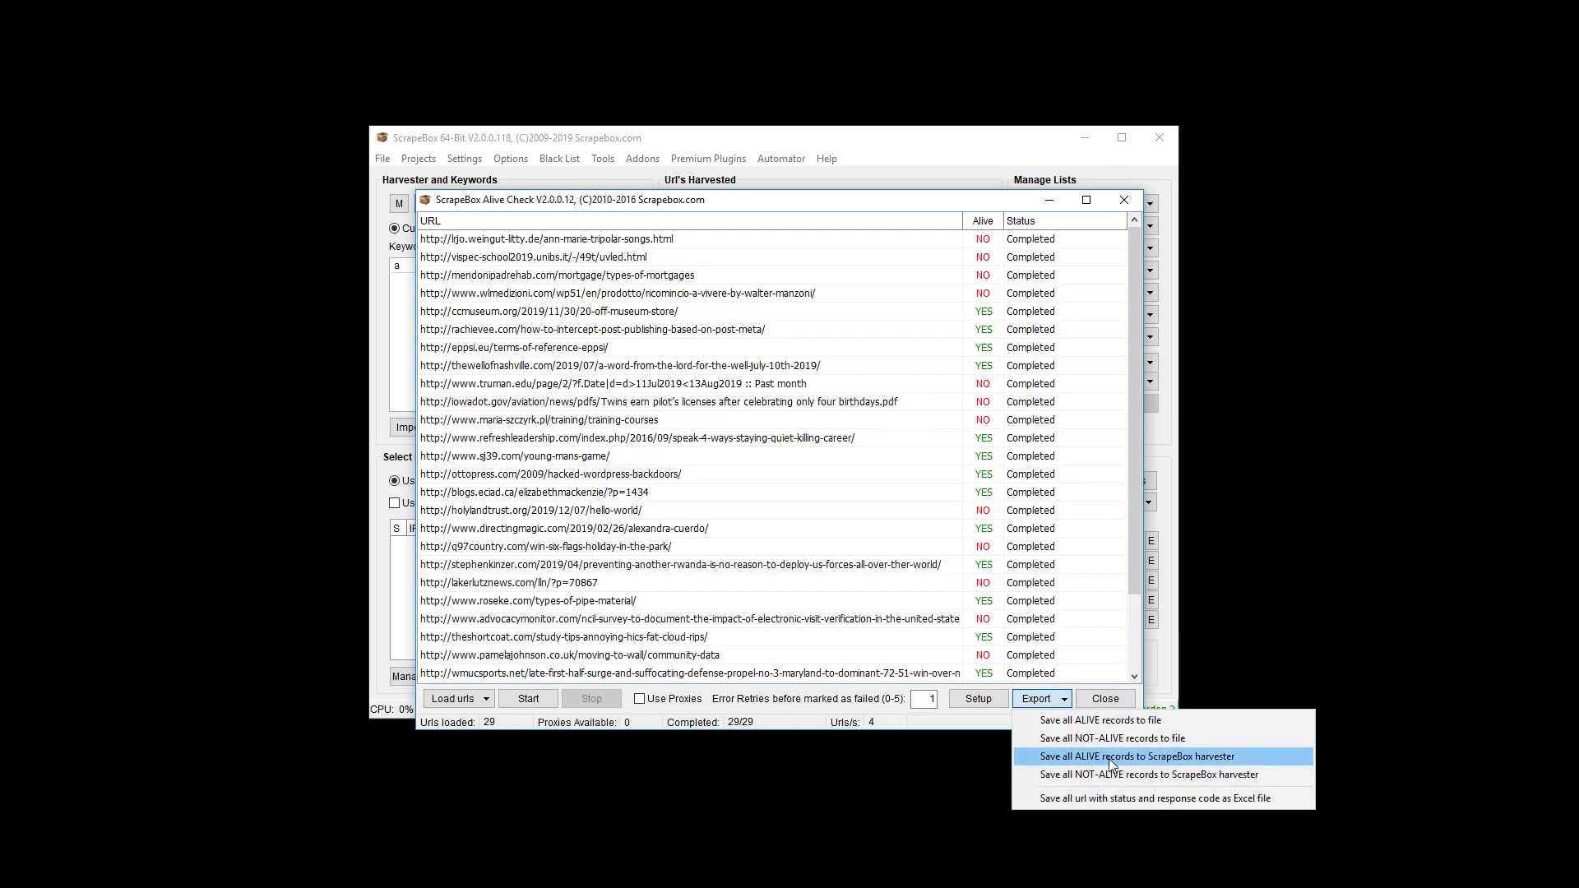
pyautogui.click(1137, 755)
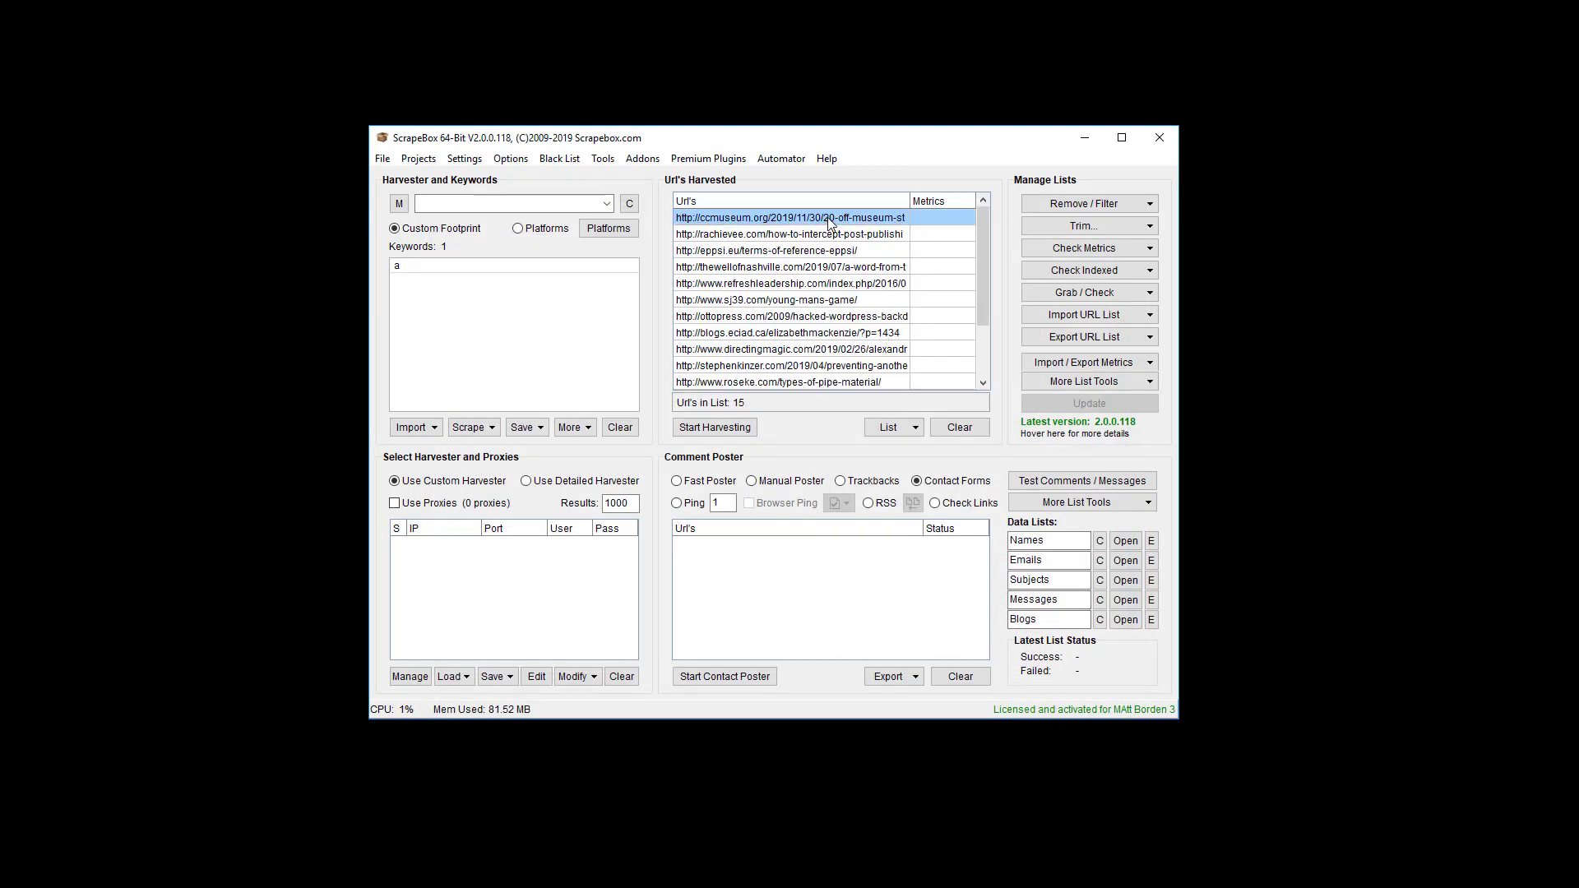
# Step: Open the 15 selected harvested URLs in the default browser and confirm the prompt
pyautogui.scroll(-3)
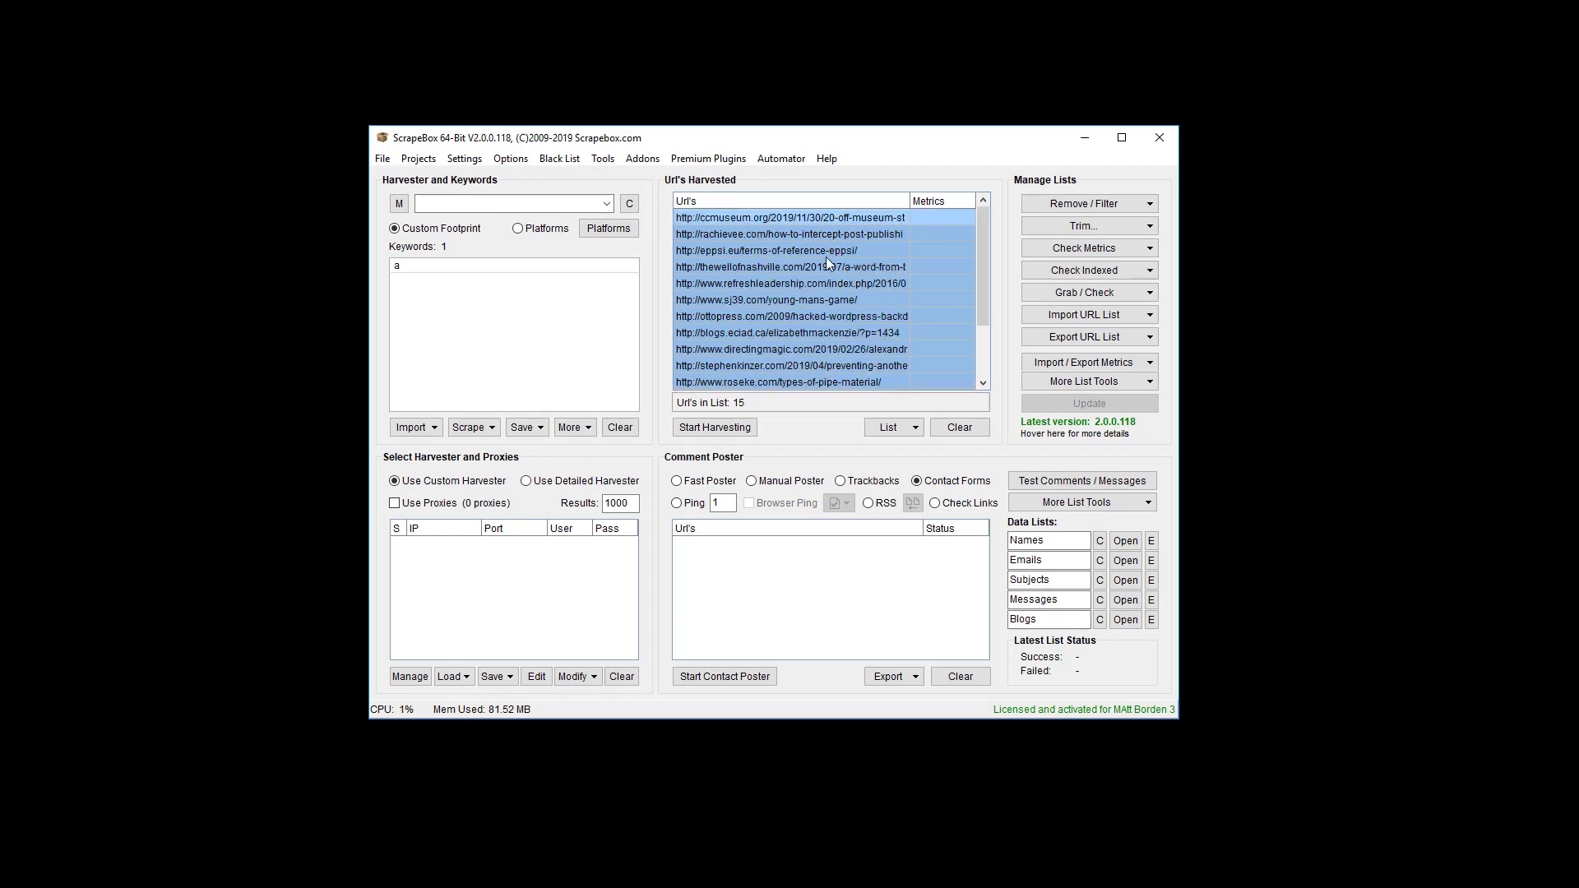
pyautogui.rightClick(827, 267)
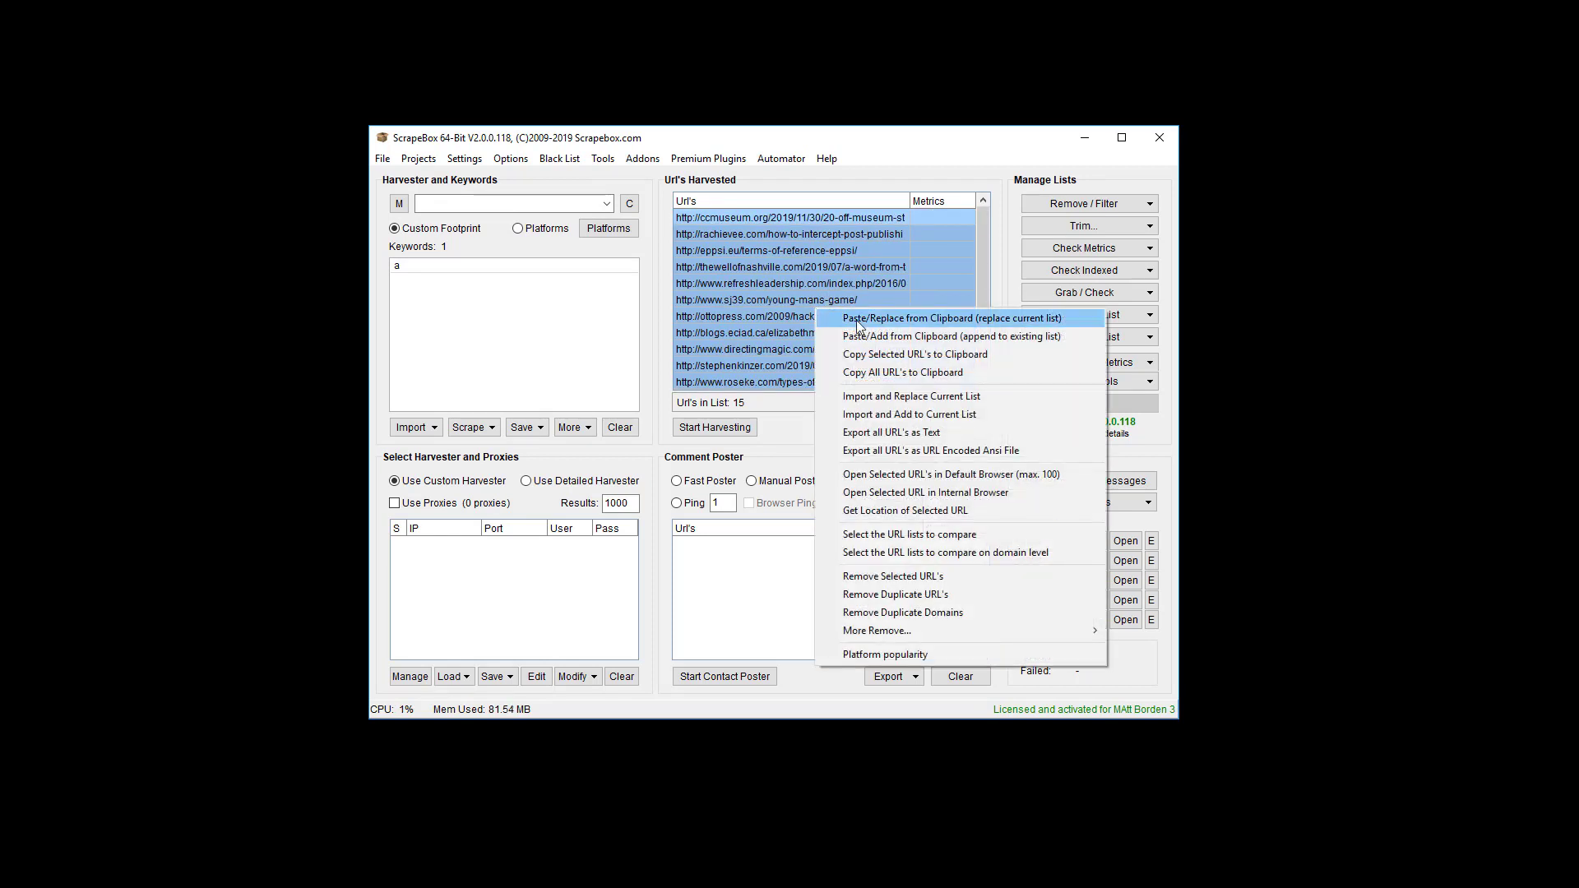
pyautogui.moveTo(930, 428)
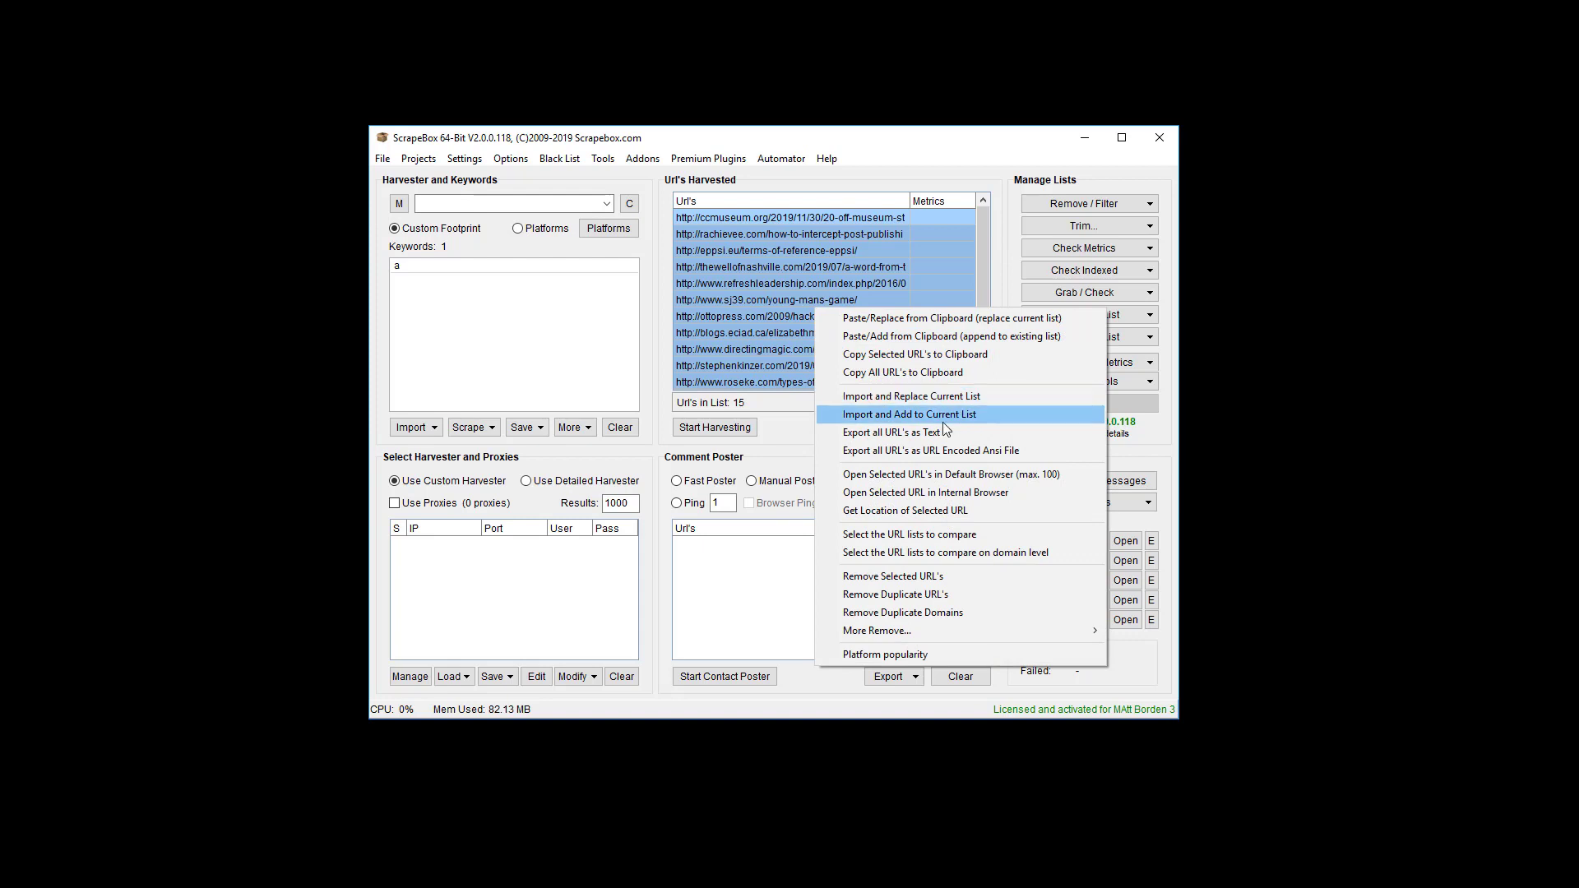
pyautogui.moveTo(936, 451)
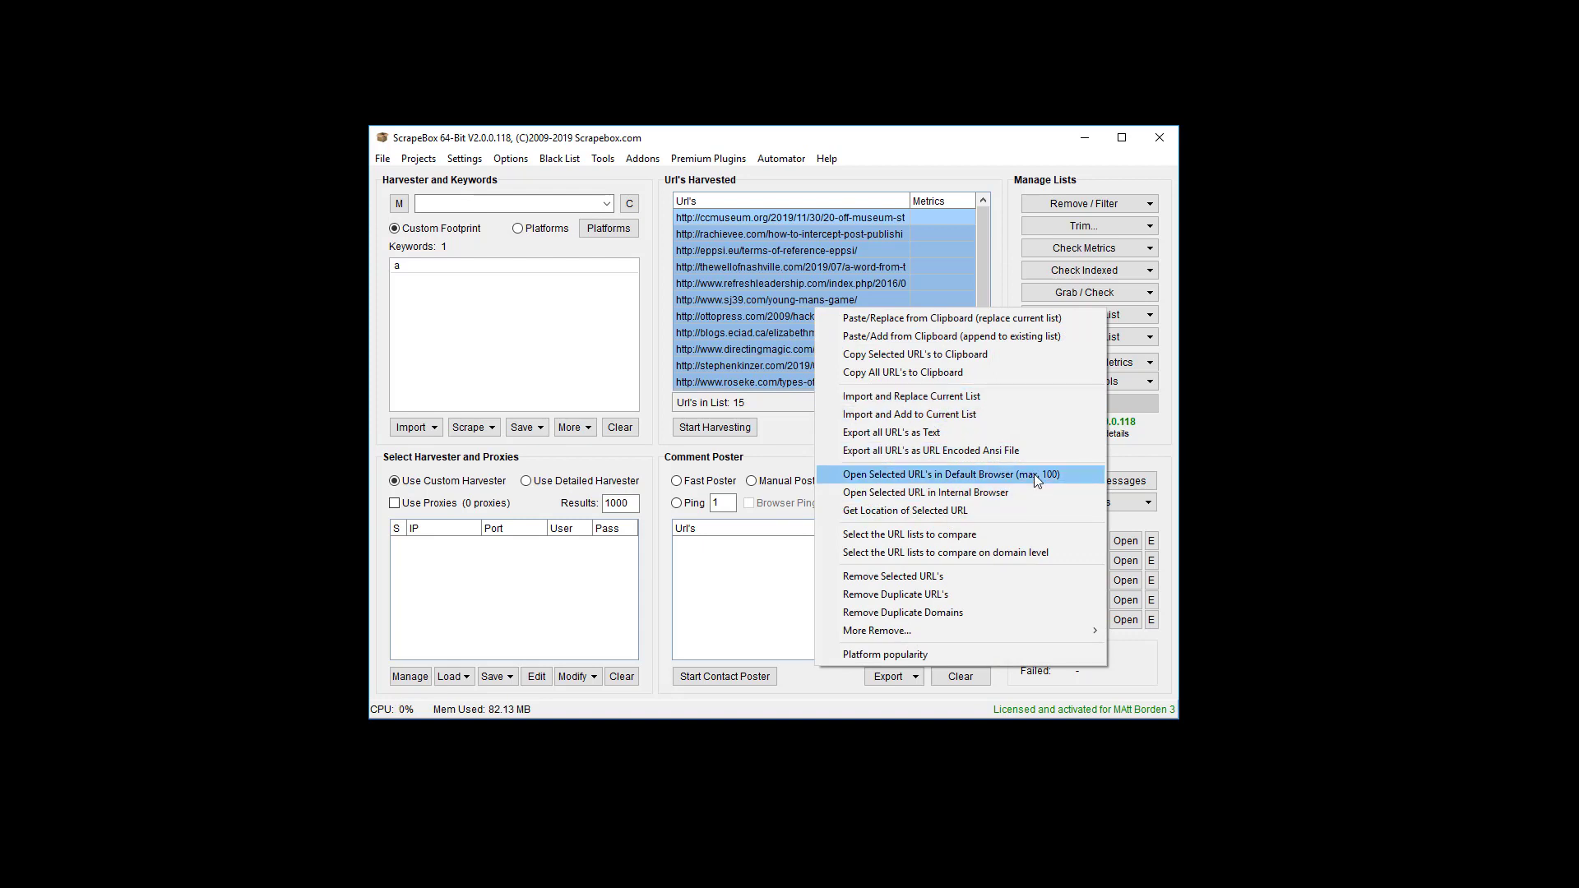
pyautogui.click(953, 474)
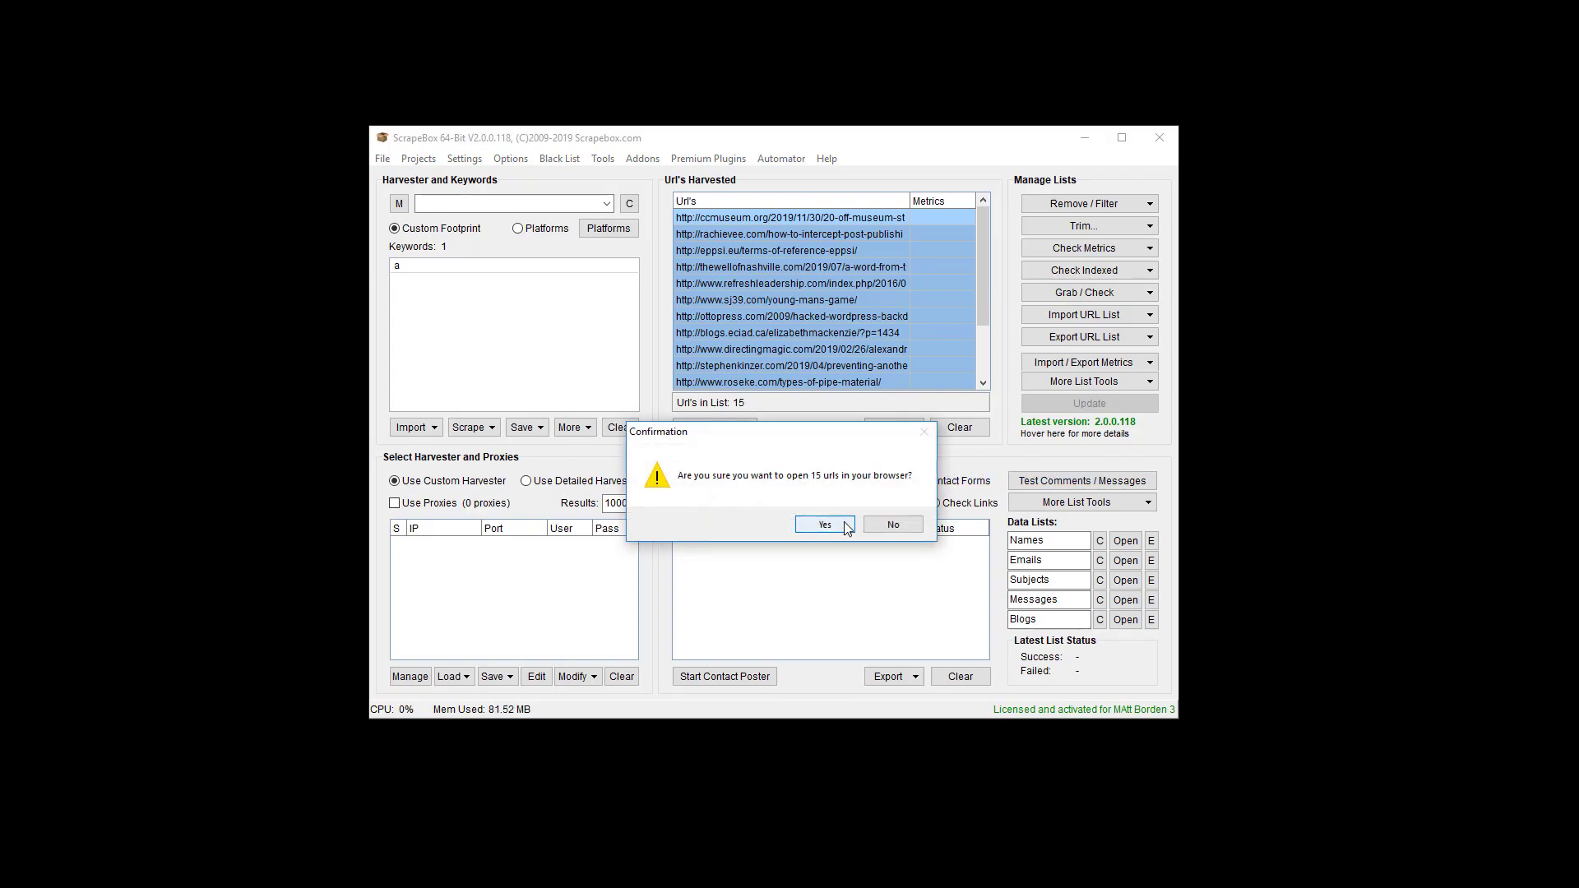
pyautogui.click(825, 525)
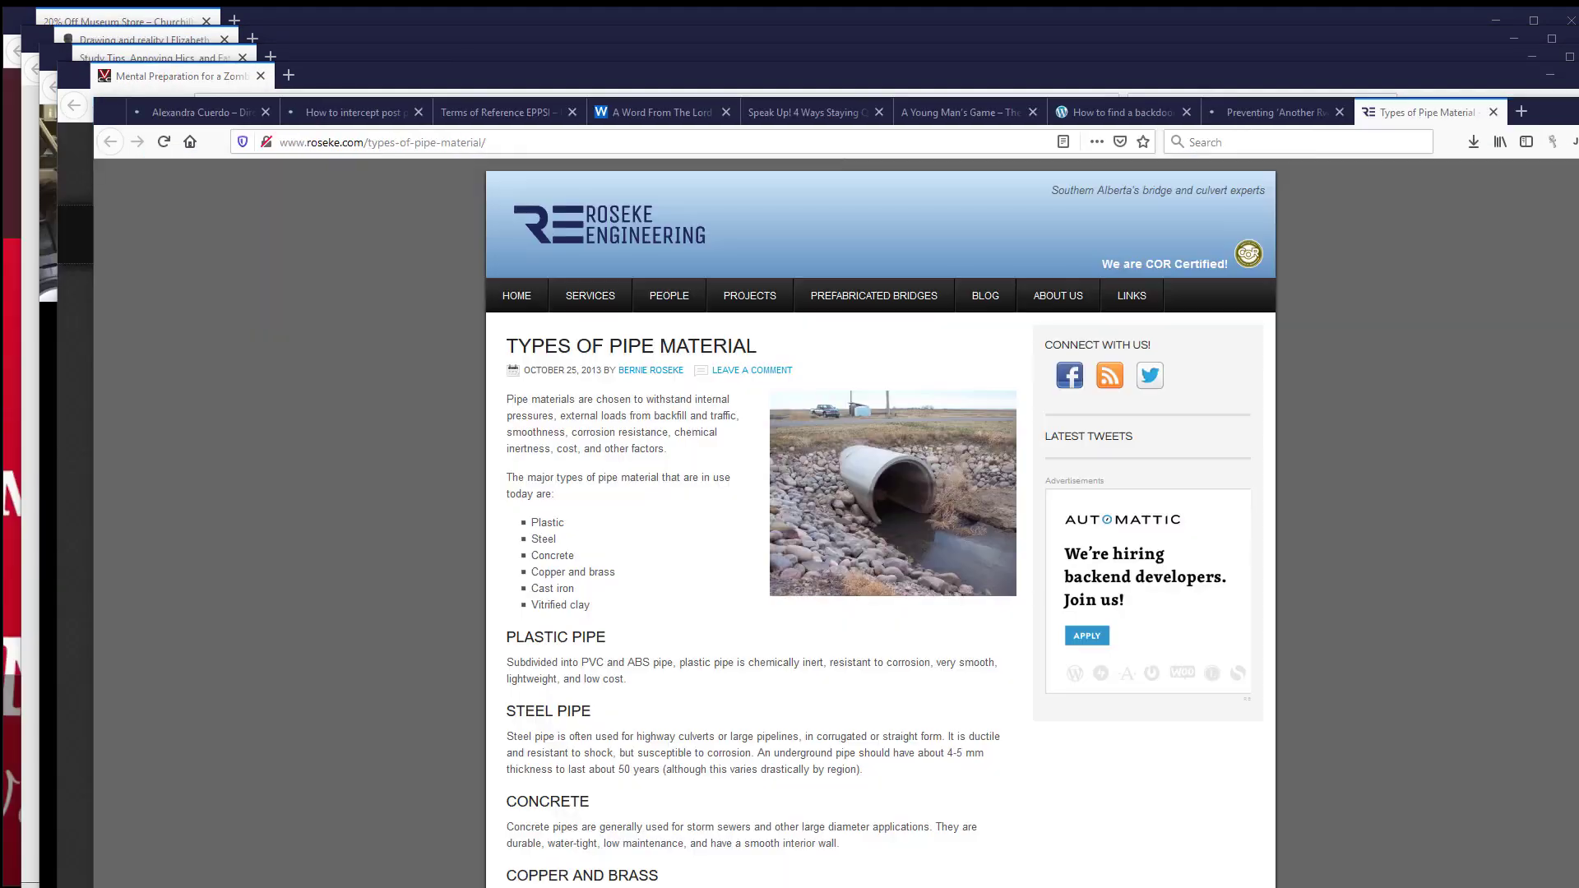
pyautogui.moveTo(732, 533)
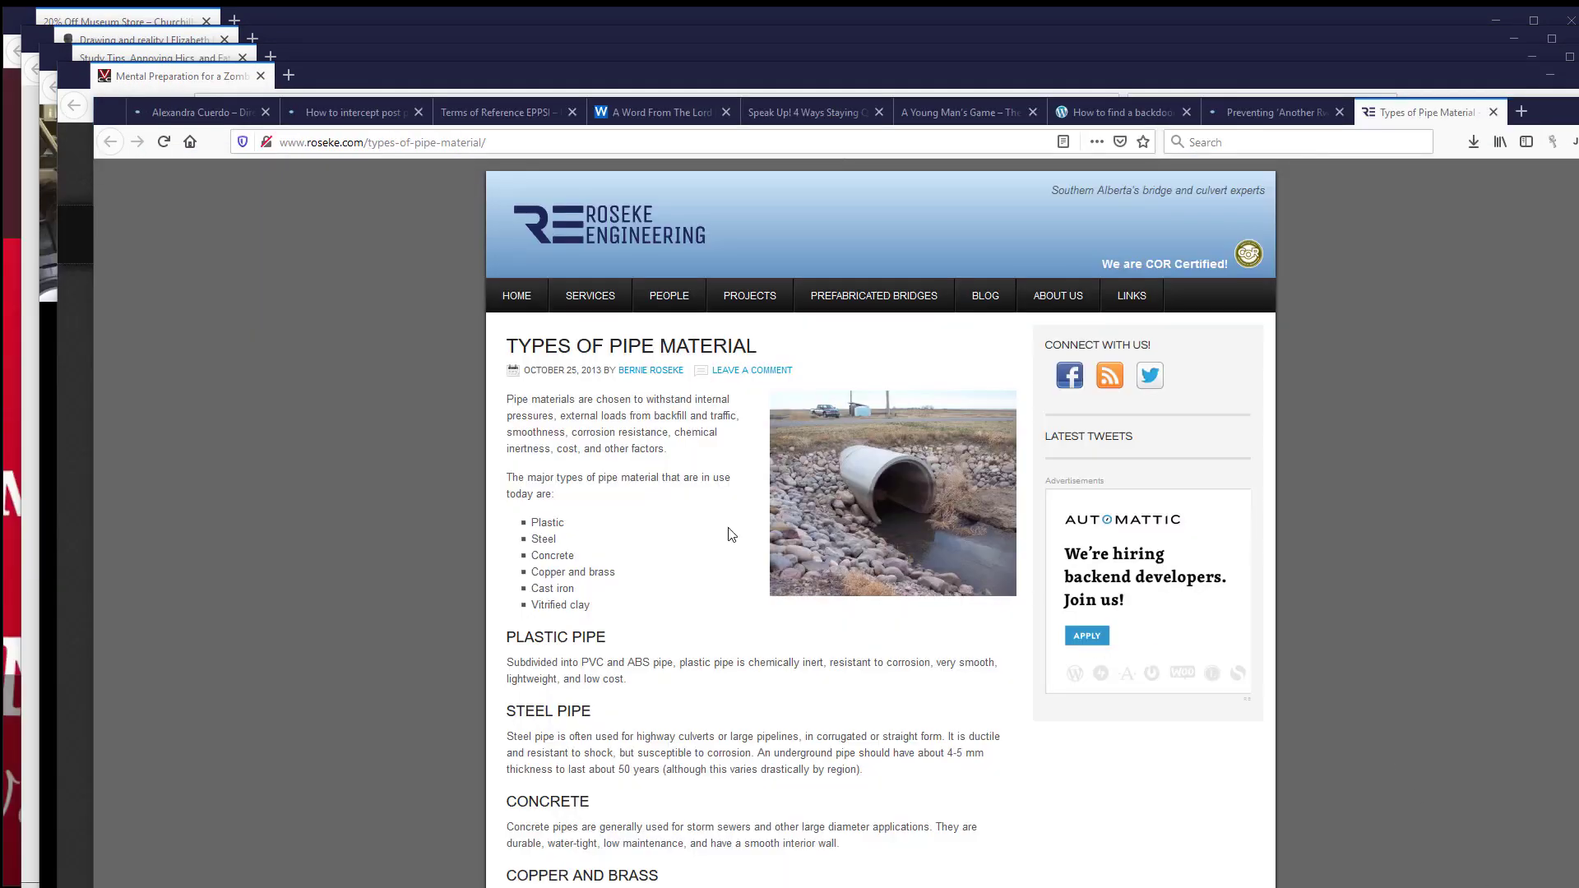
# Step: Check the not-secure padlock on the Alexandra Cuerdo, EPPSI Terms of Reference and Preventing Another Rwanda pages
pyautogui.click(198, 112)
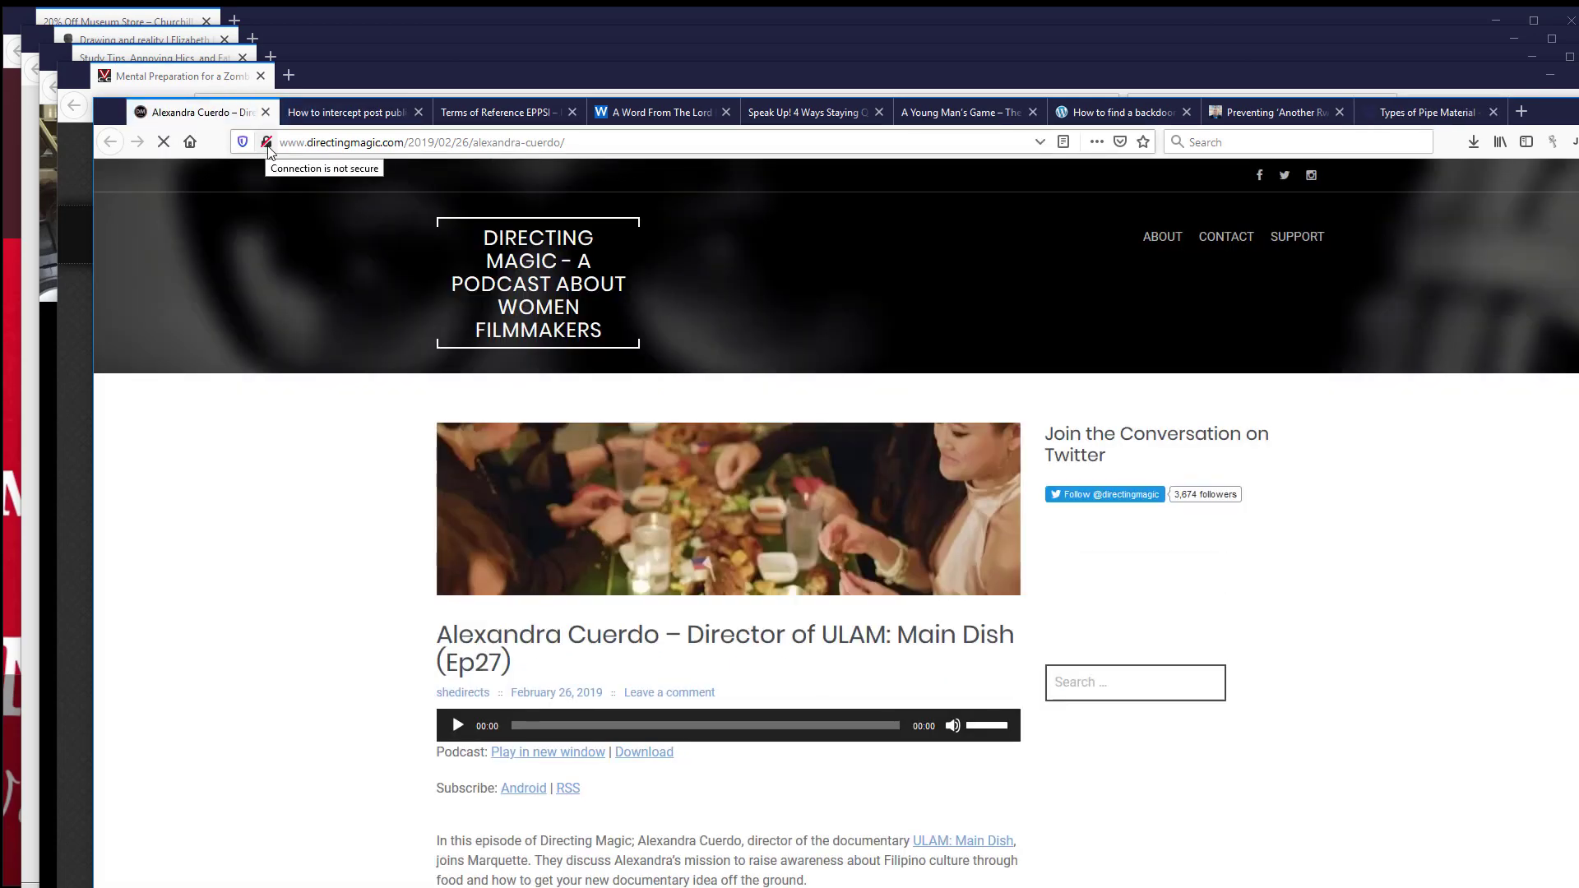
pyautogui.click(508, 111)
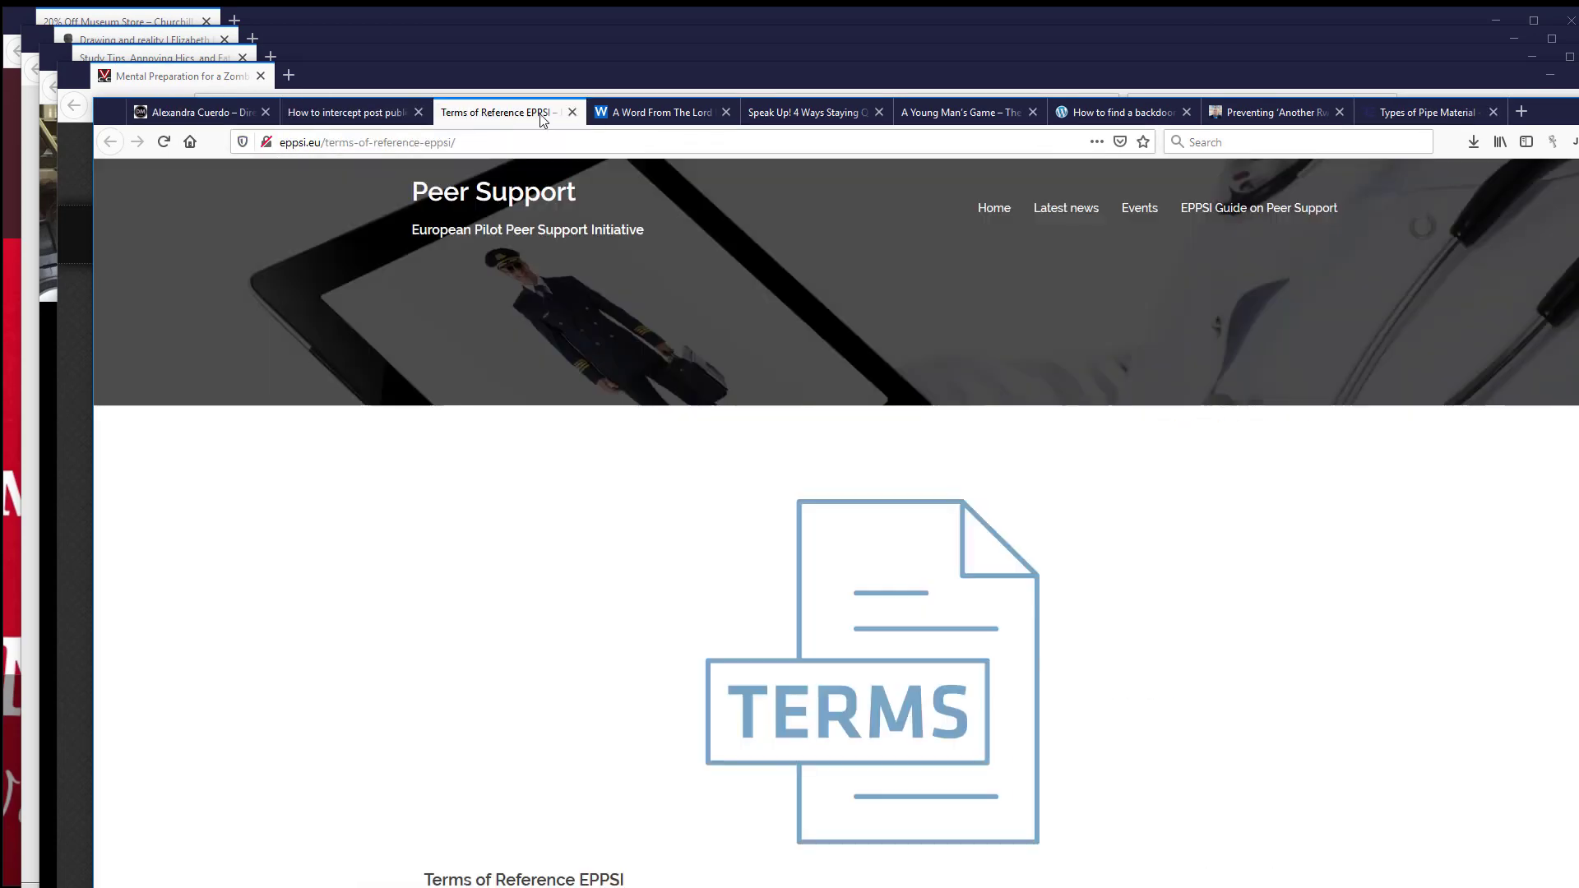
pyautogui.click(806, 112)
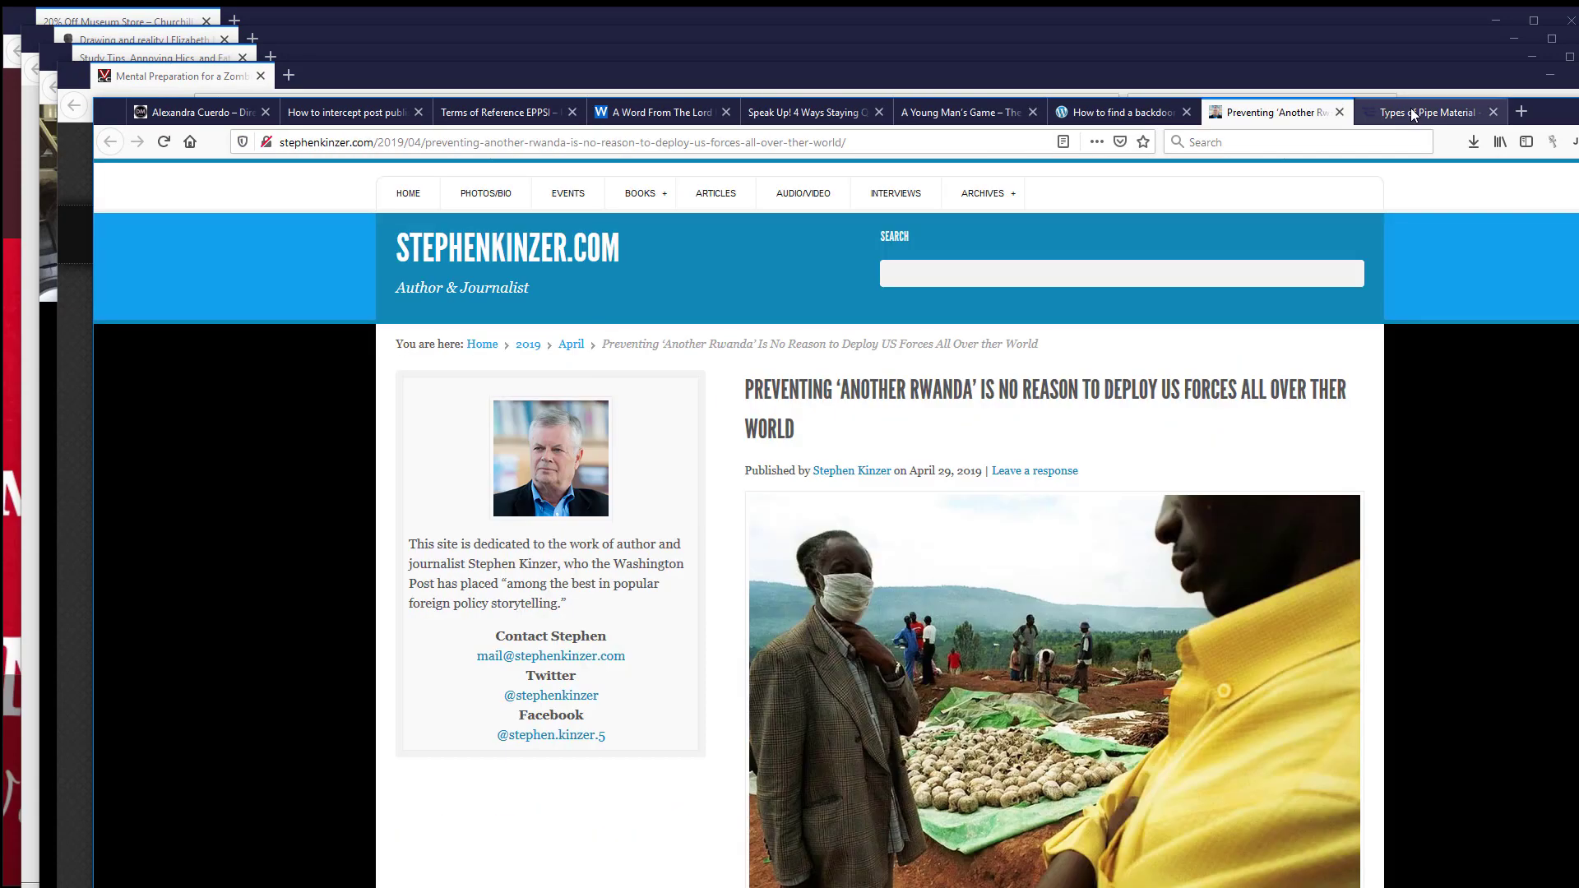
# Step: Close the reviewed windows, including Central America 2019 and Drawing and reality
pyautogui.click(1428, 112)
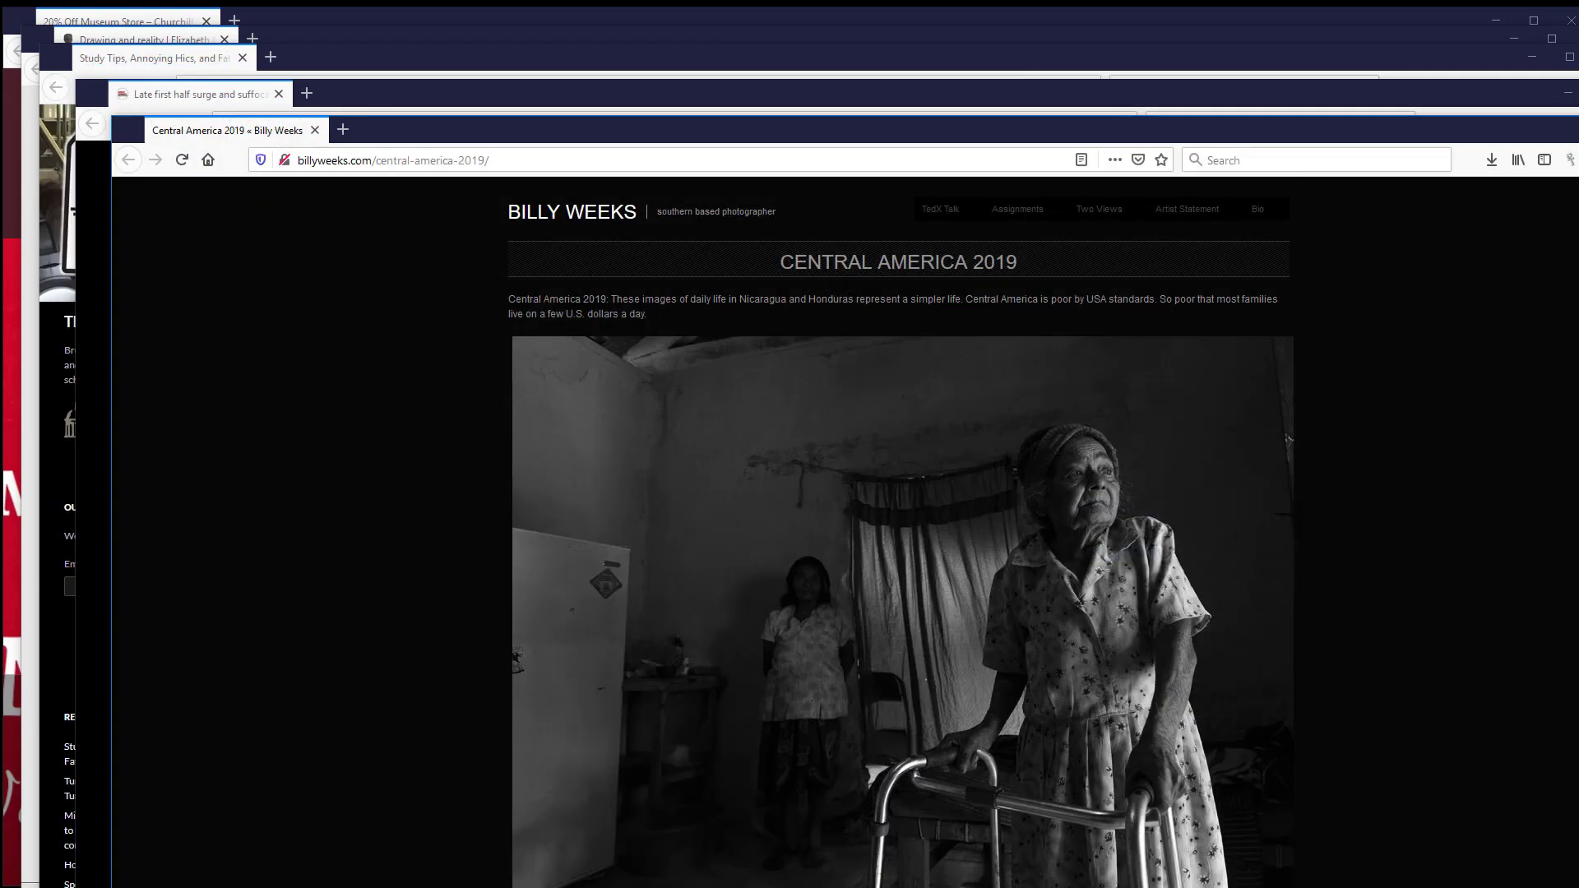
pyautogui.click(189, 93)
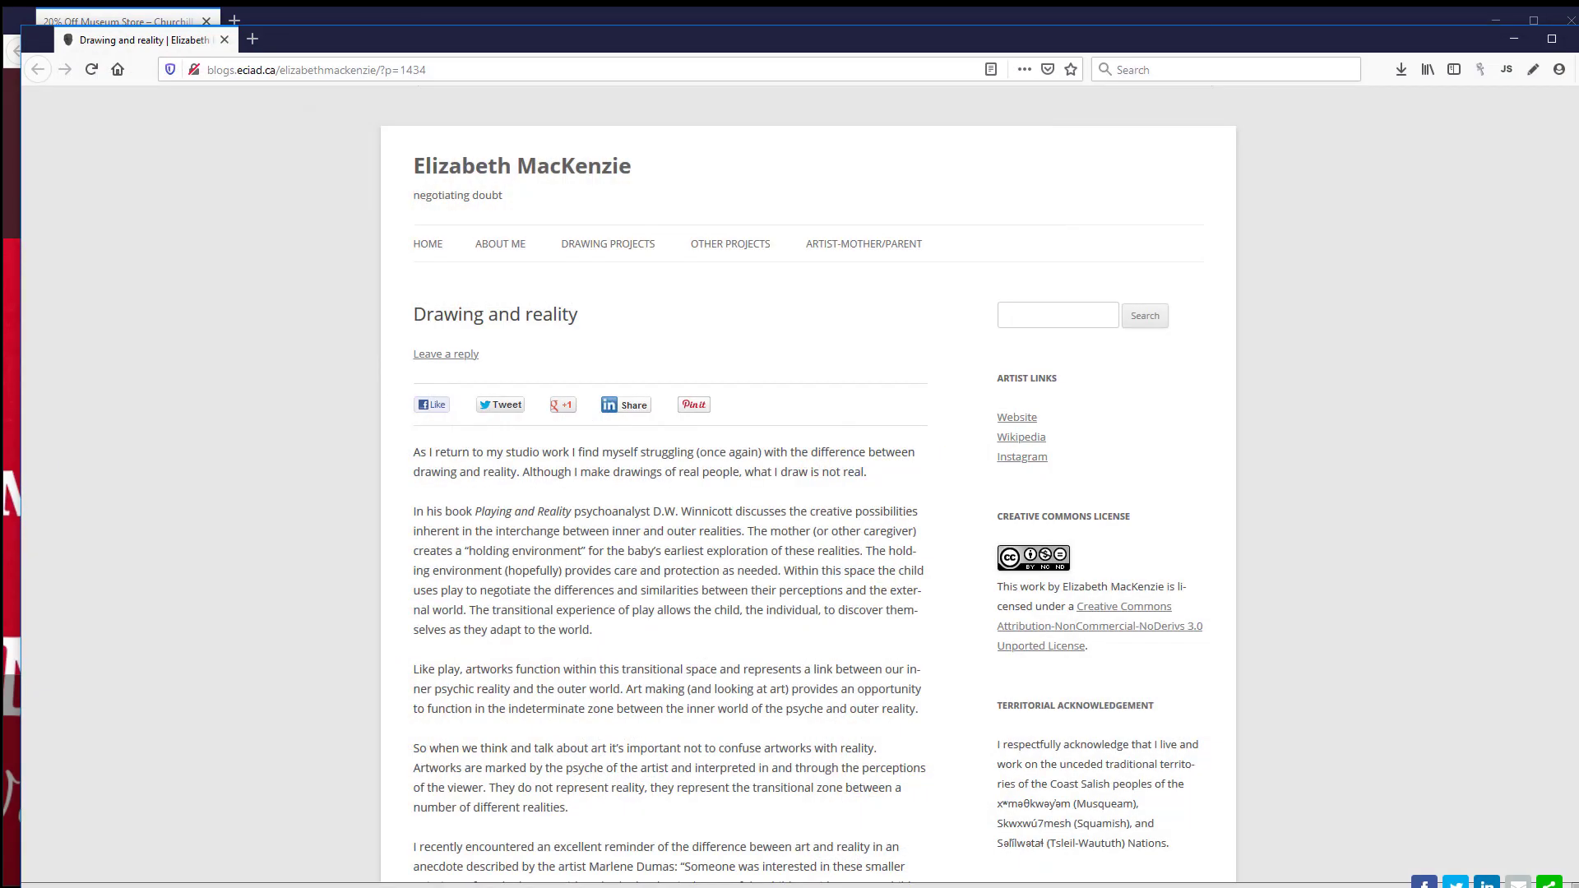
pyautogui.click(124, 20)
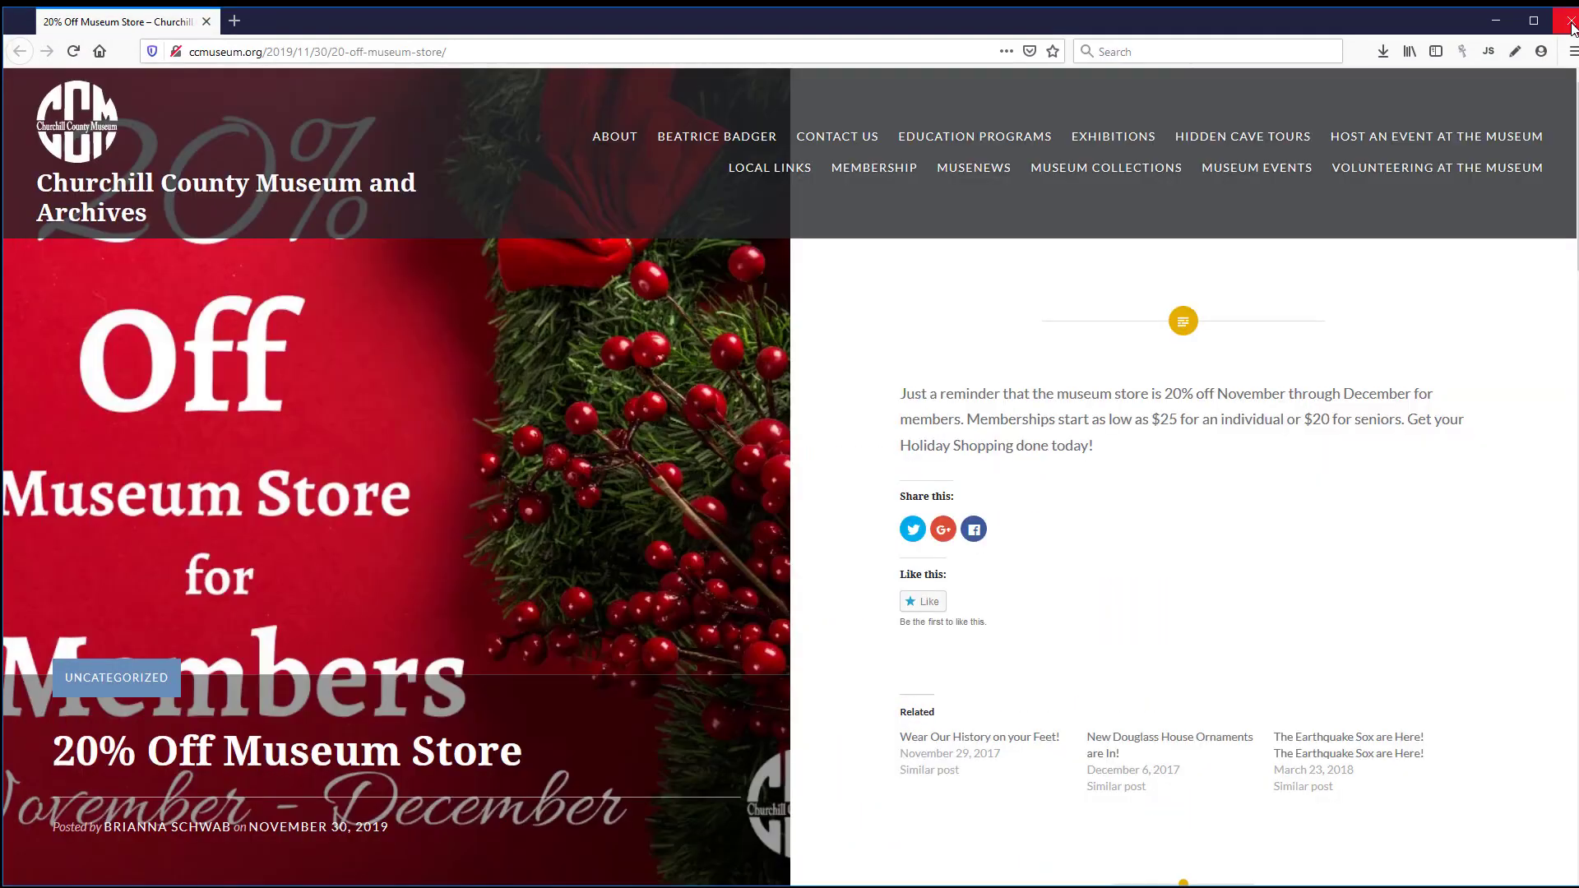